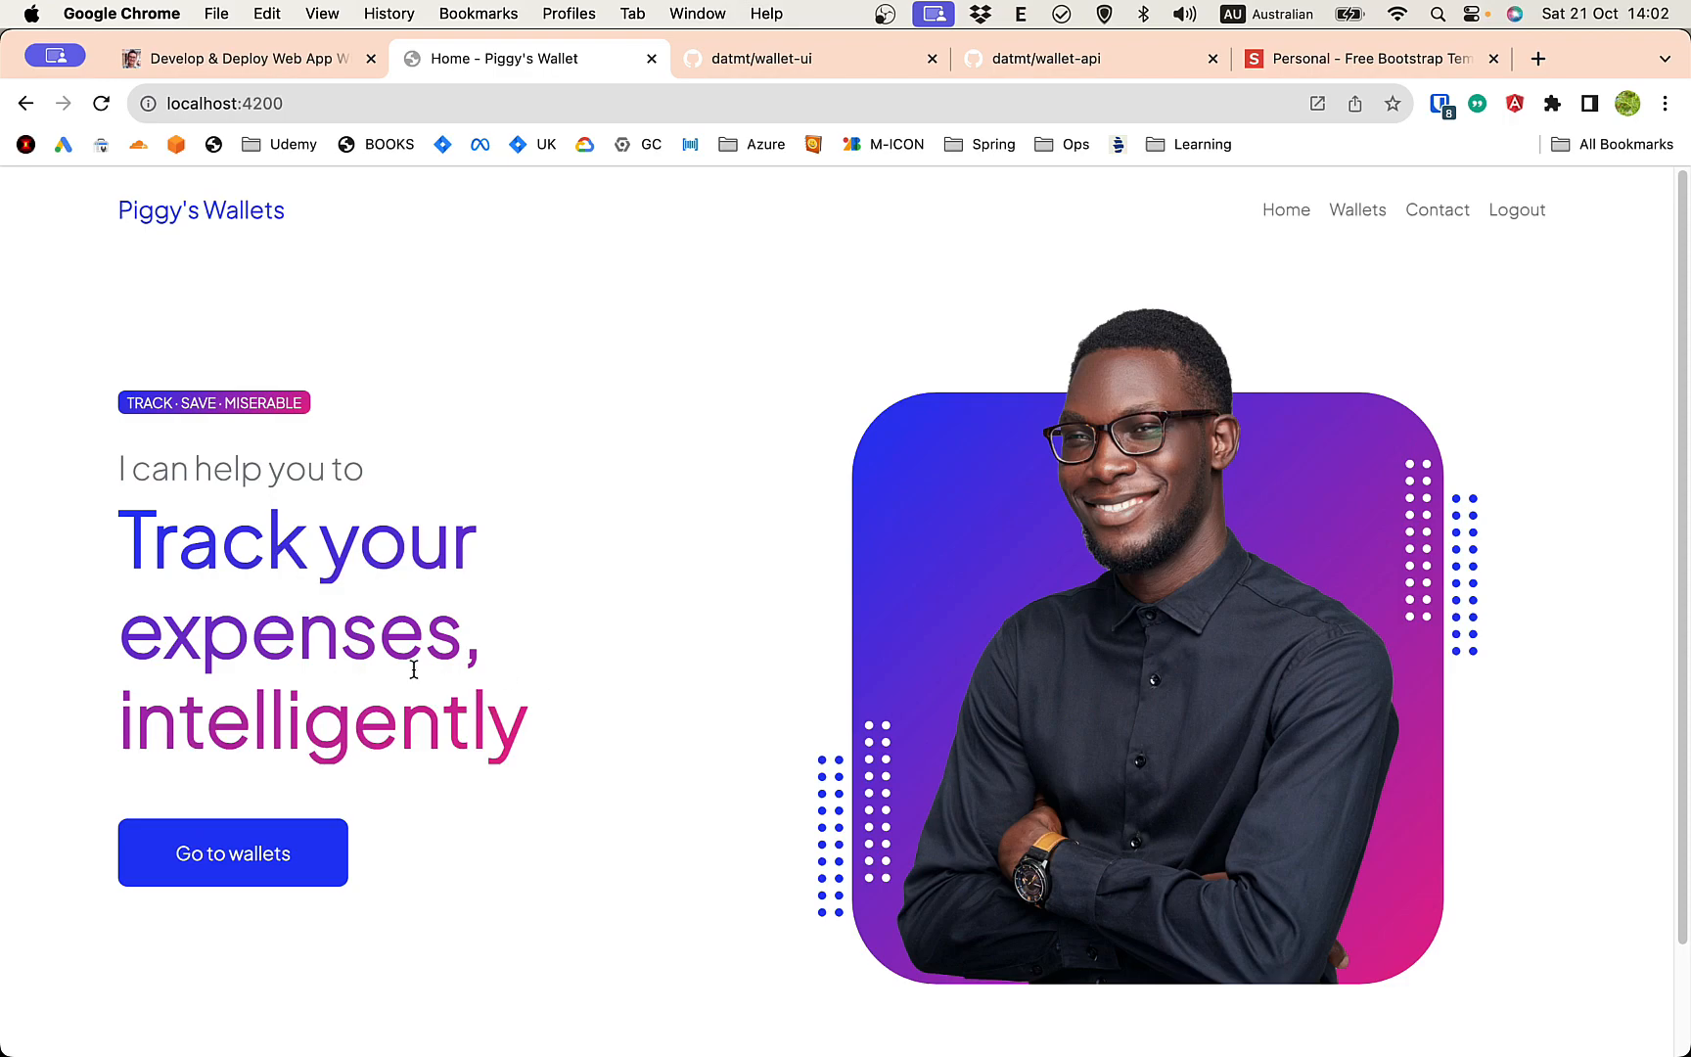
{"action": "mouse_move", "coordinate": [646, 329]}
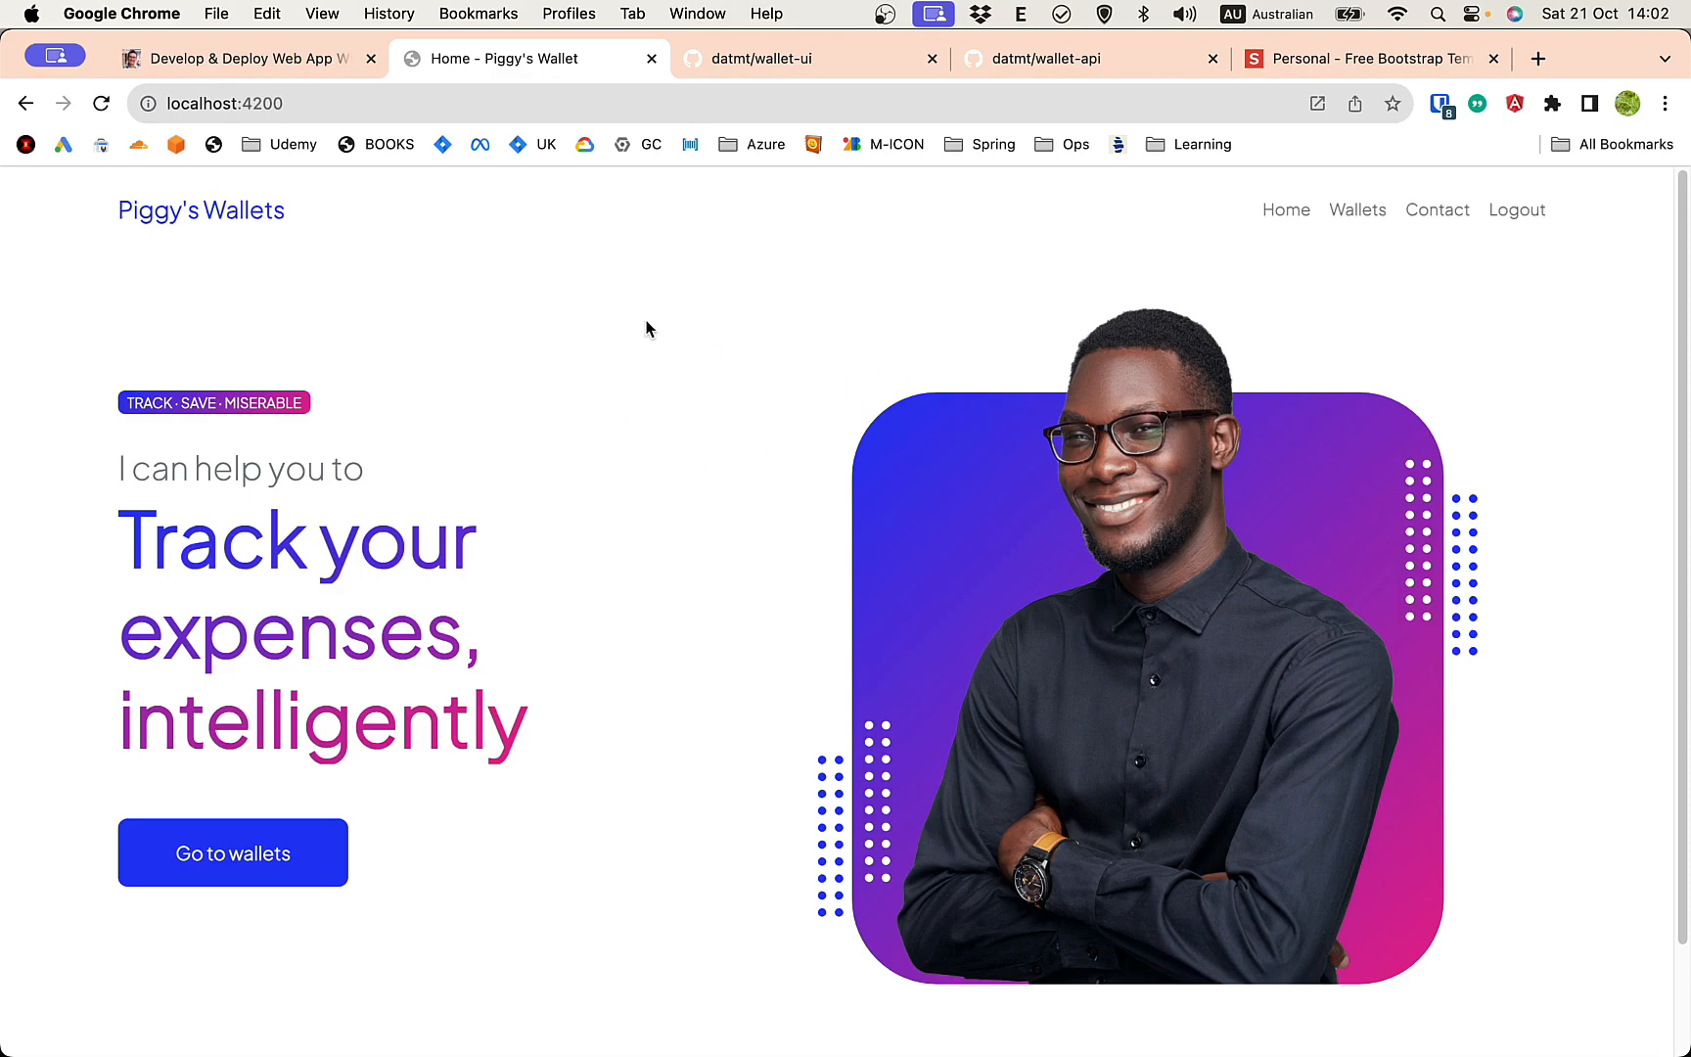
{"action": "mouse_move", "coordinate": [515, 376]}
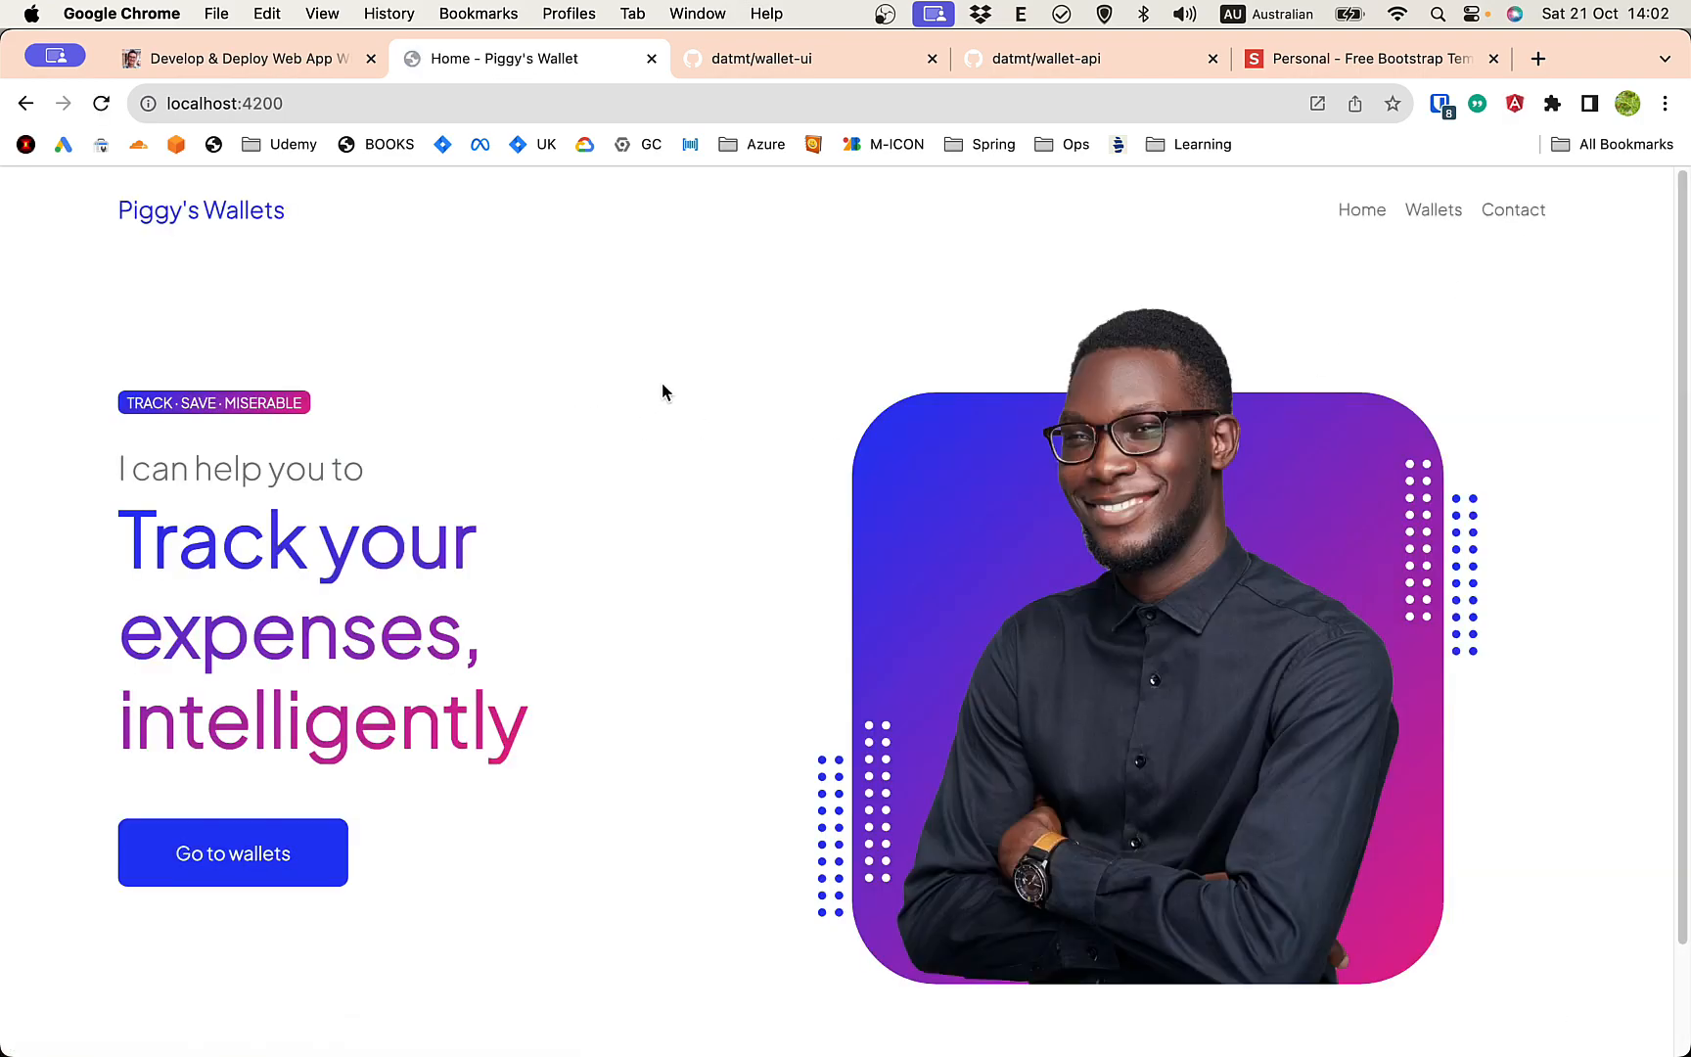
{"action": "mouse_move", "coordinate": [630, 403]}
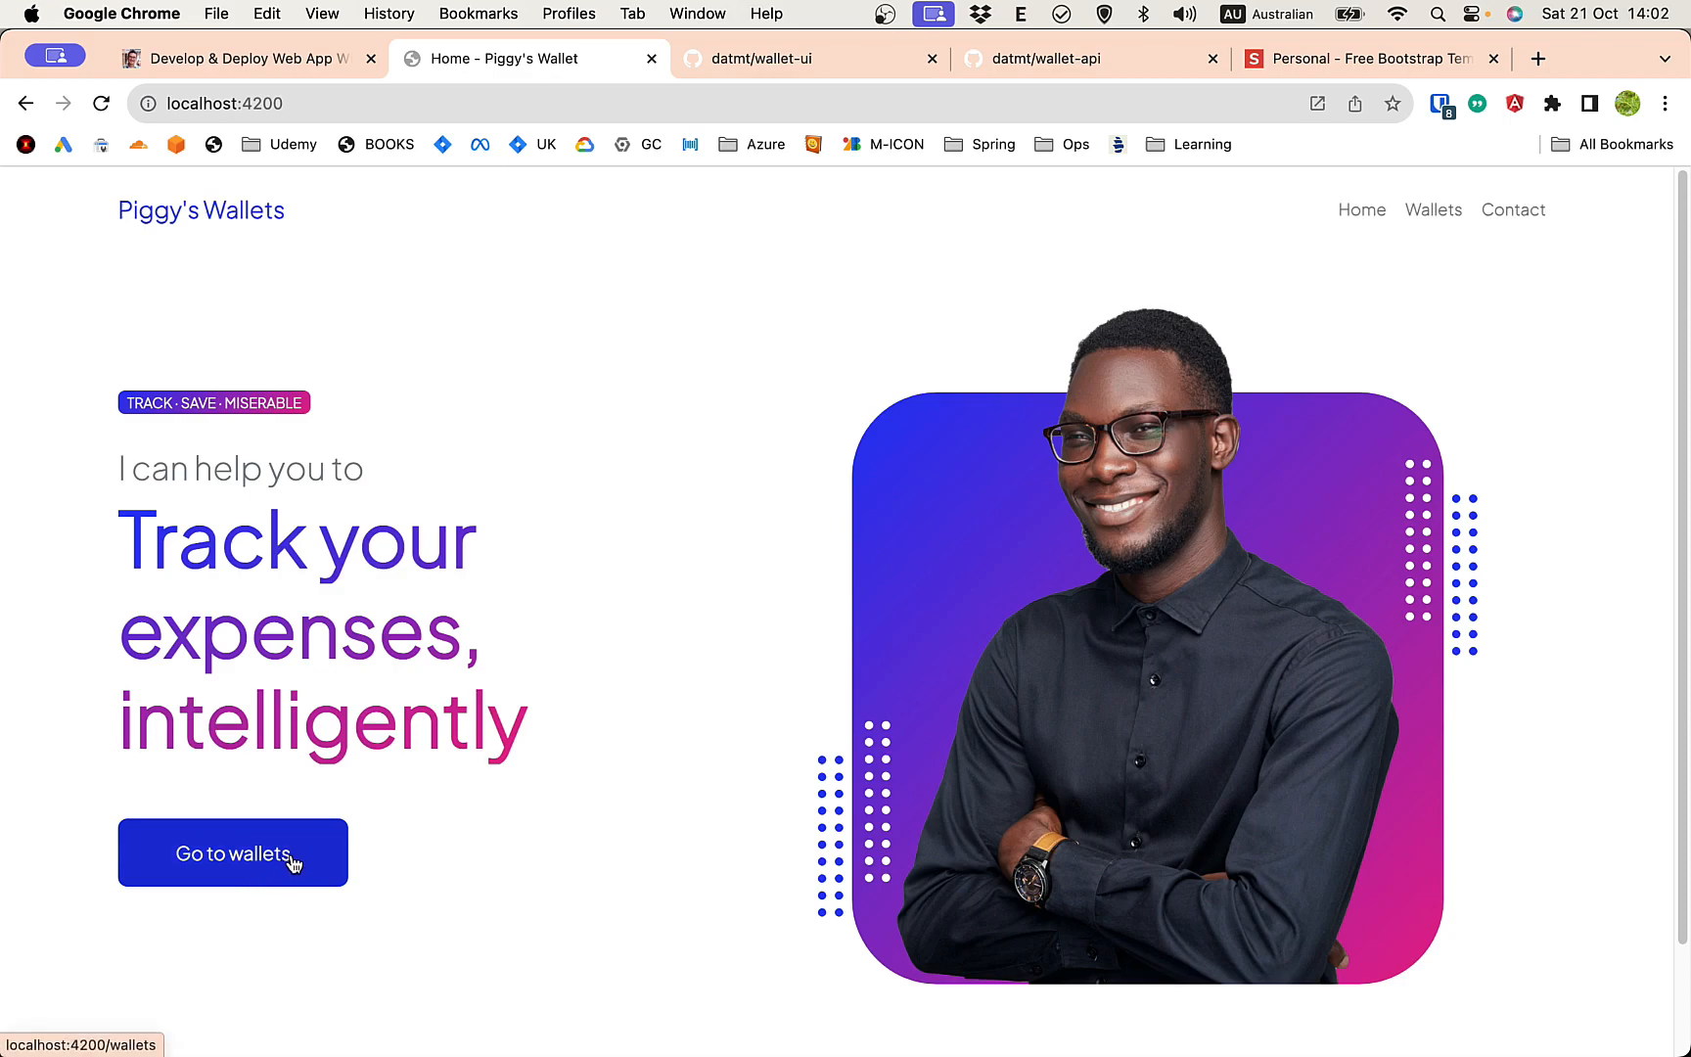
Sign in through the Auth0 login page and land on the wallets page
{"action": "left_click", "coordinate": [231, 851]}
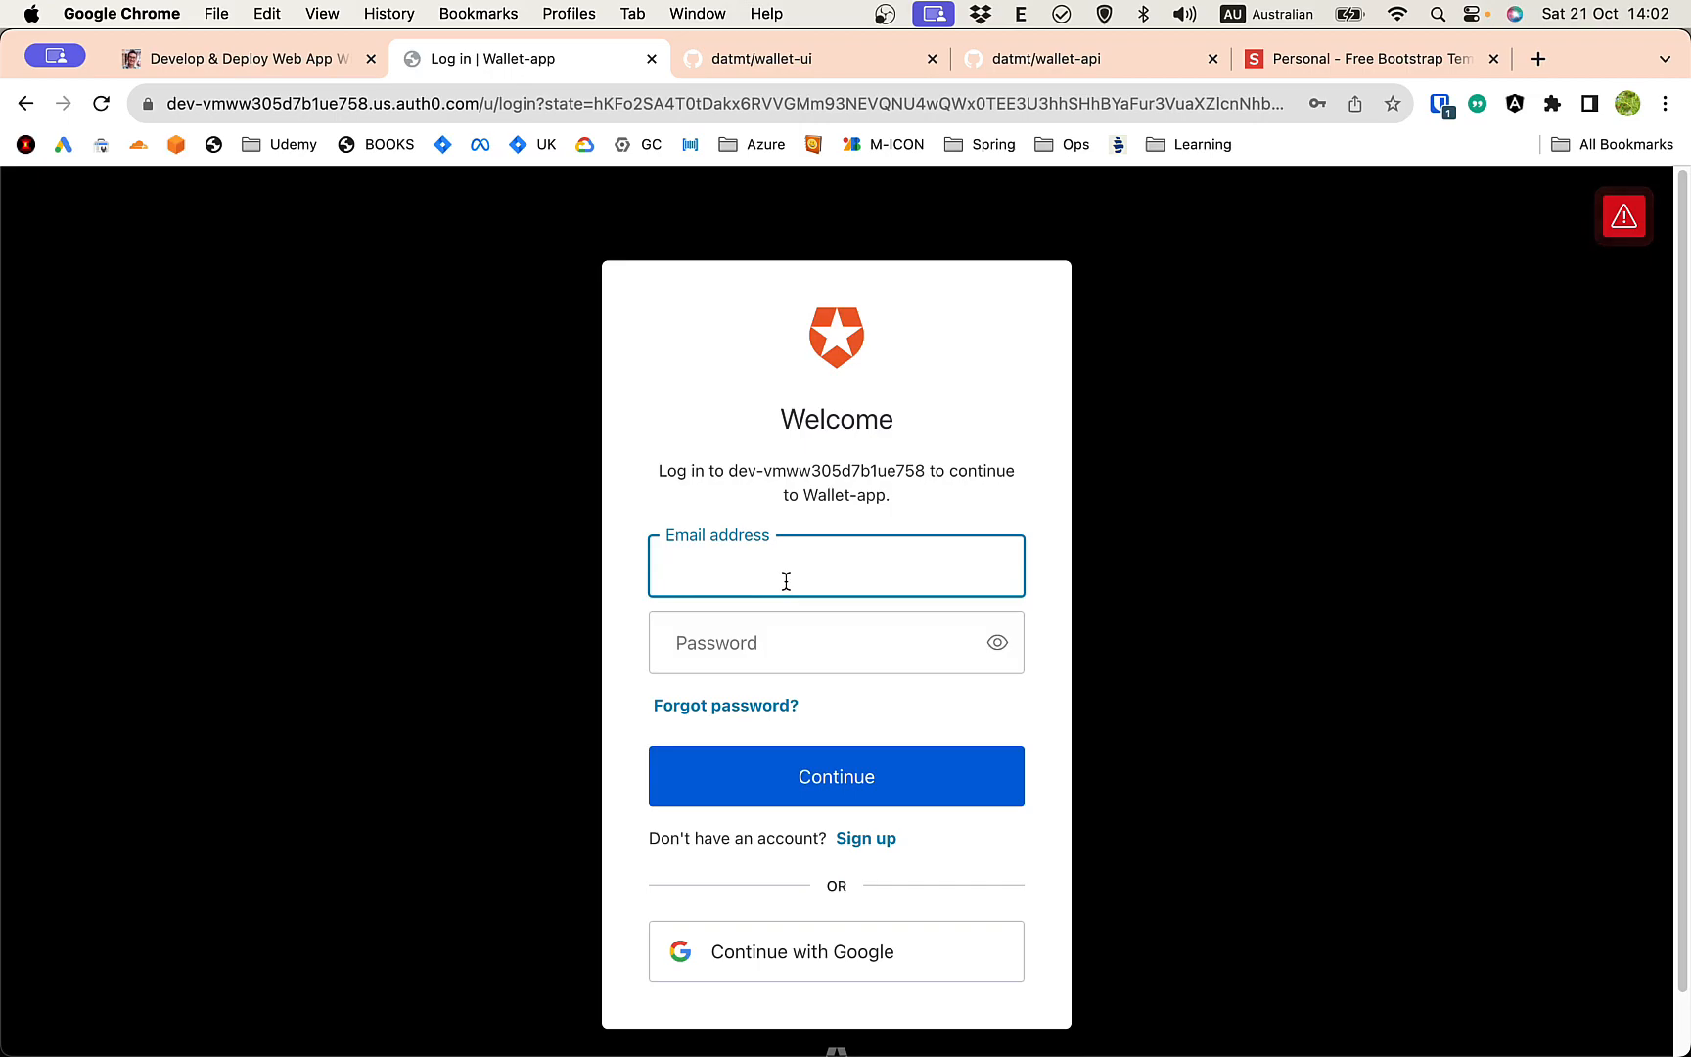
{"action": "type", "text": "n"}
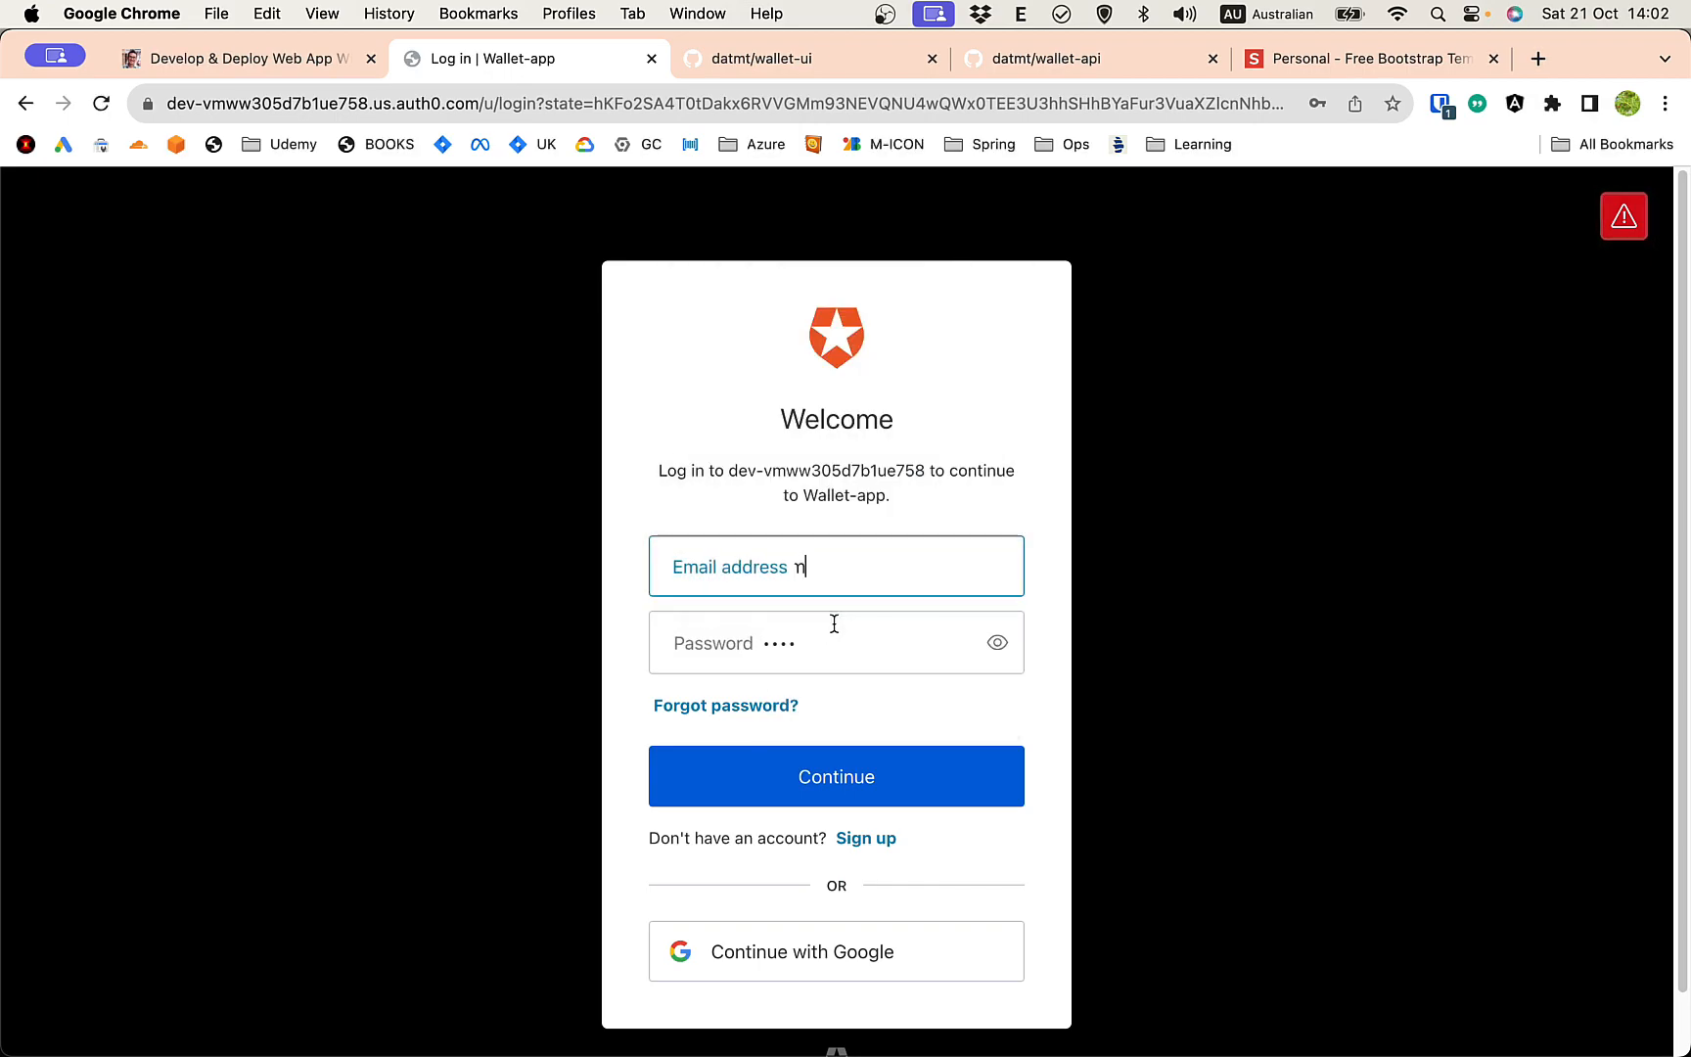
{"action": "left_click", "coordinate": [835, 778]}
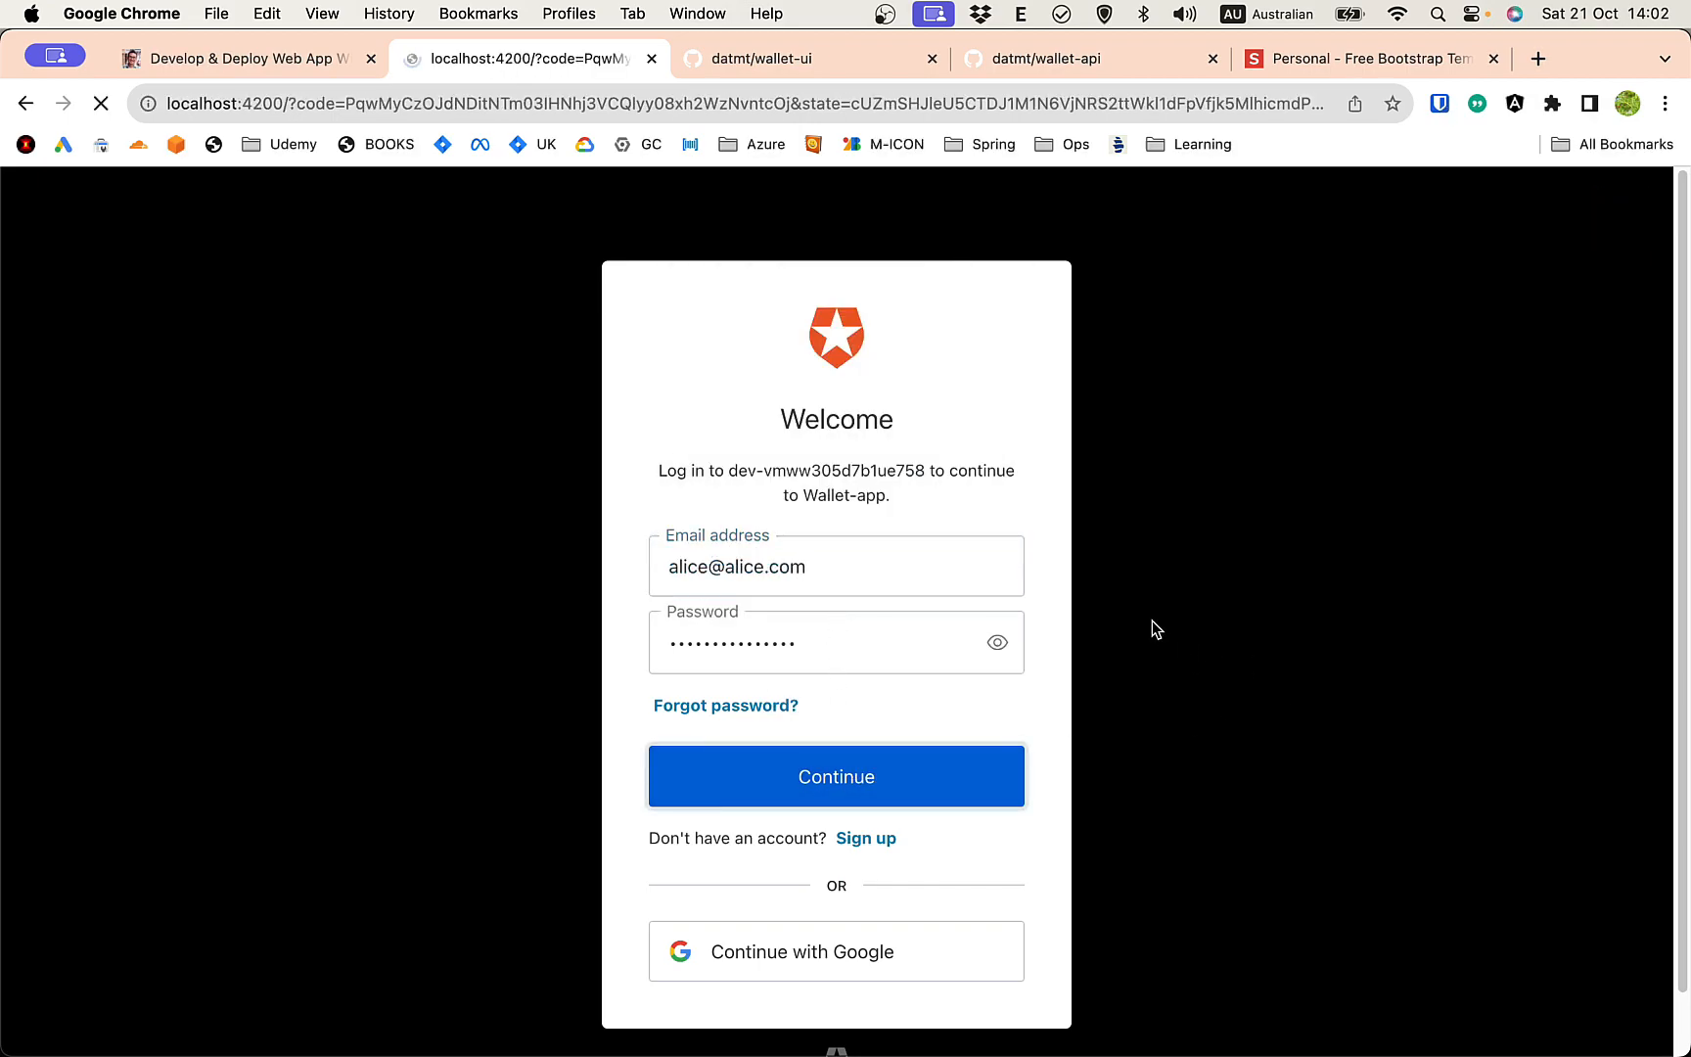
{"action": "left_click", "coordinate": [835, 777]}
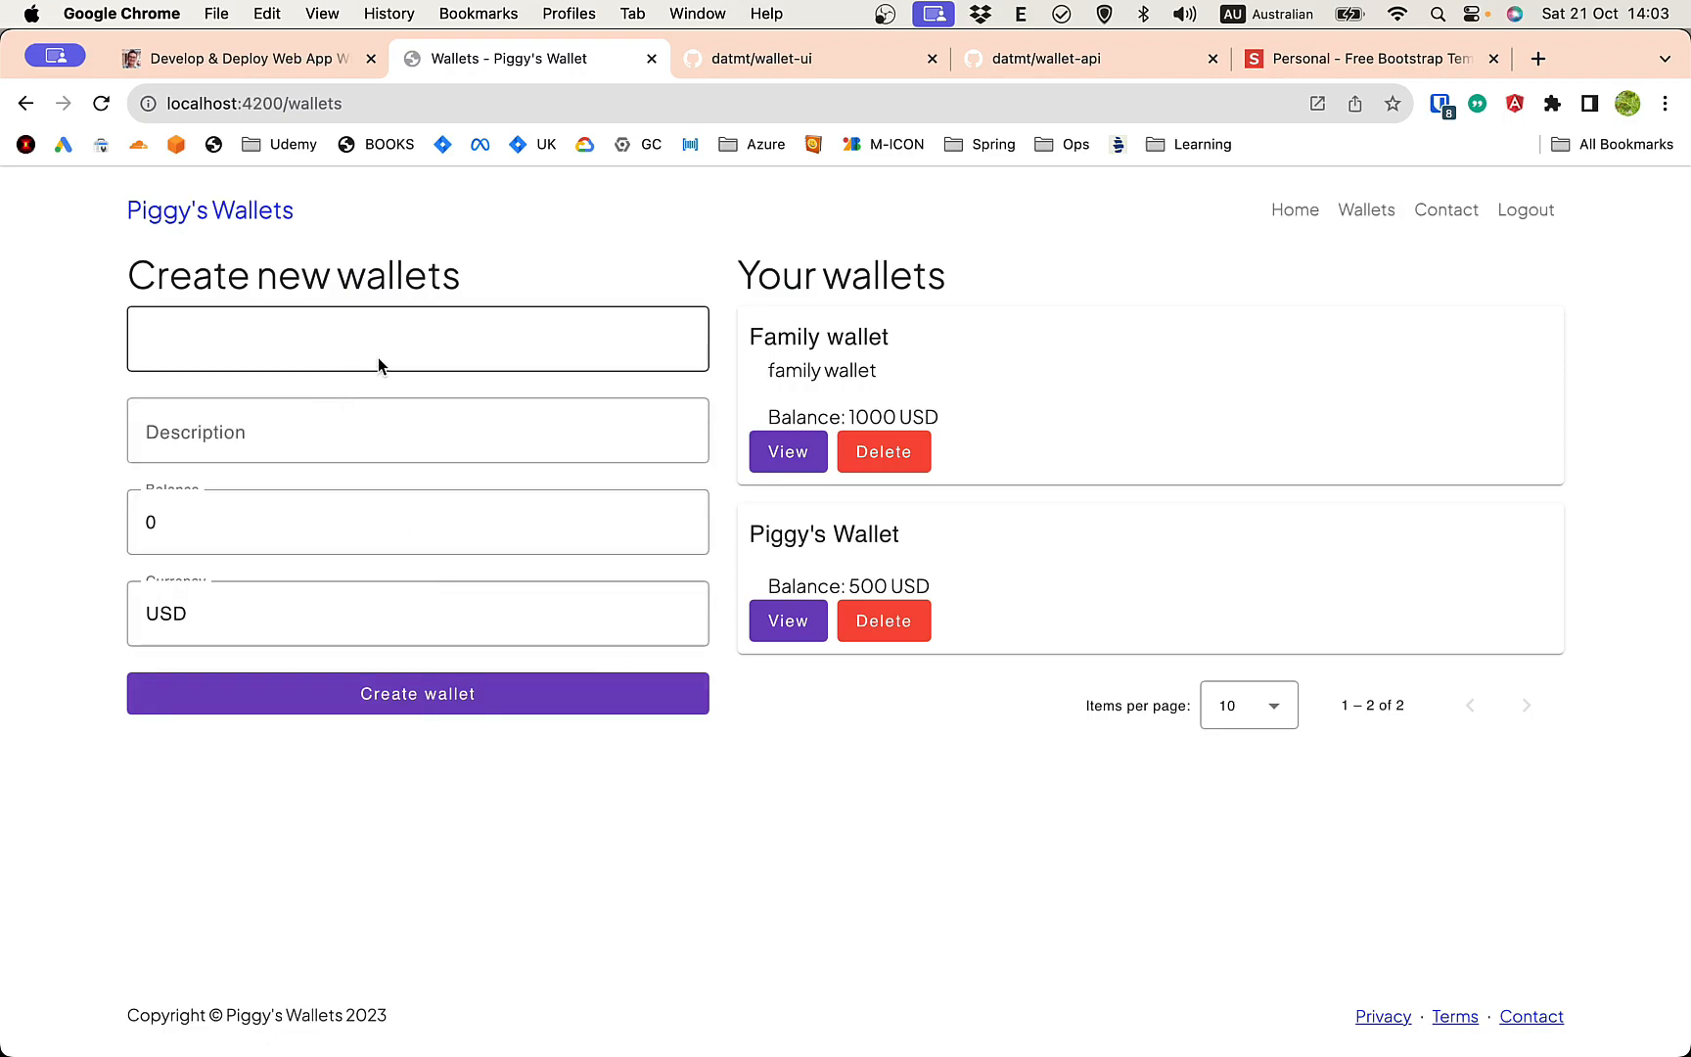
{"action": "mouse_move", "coordinate": [406, 325]}
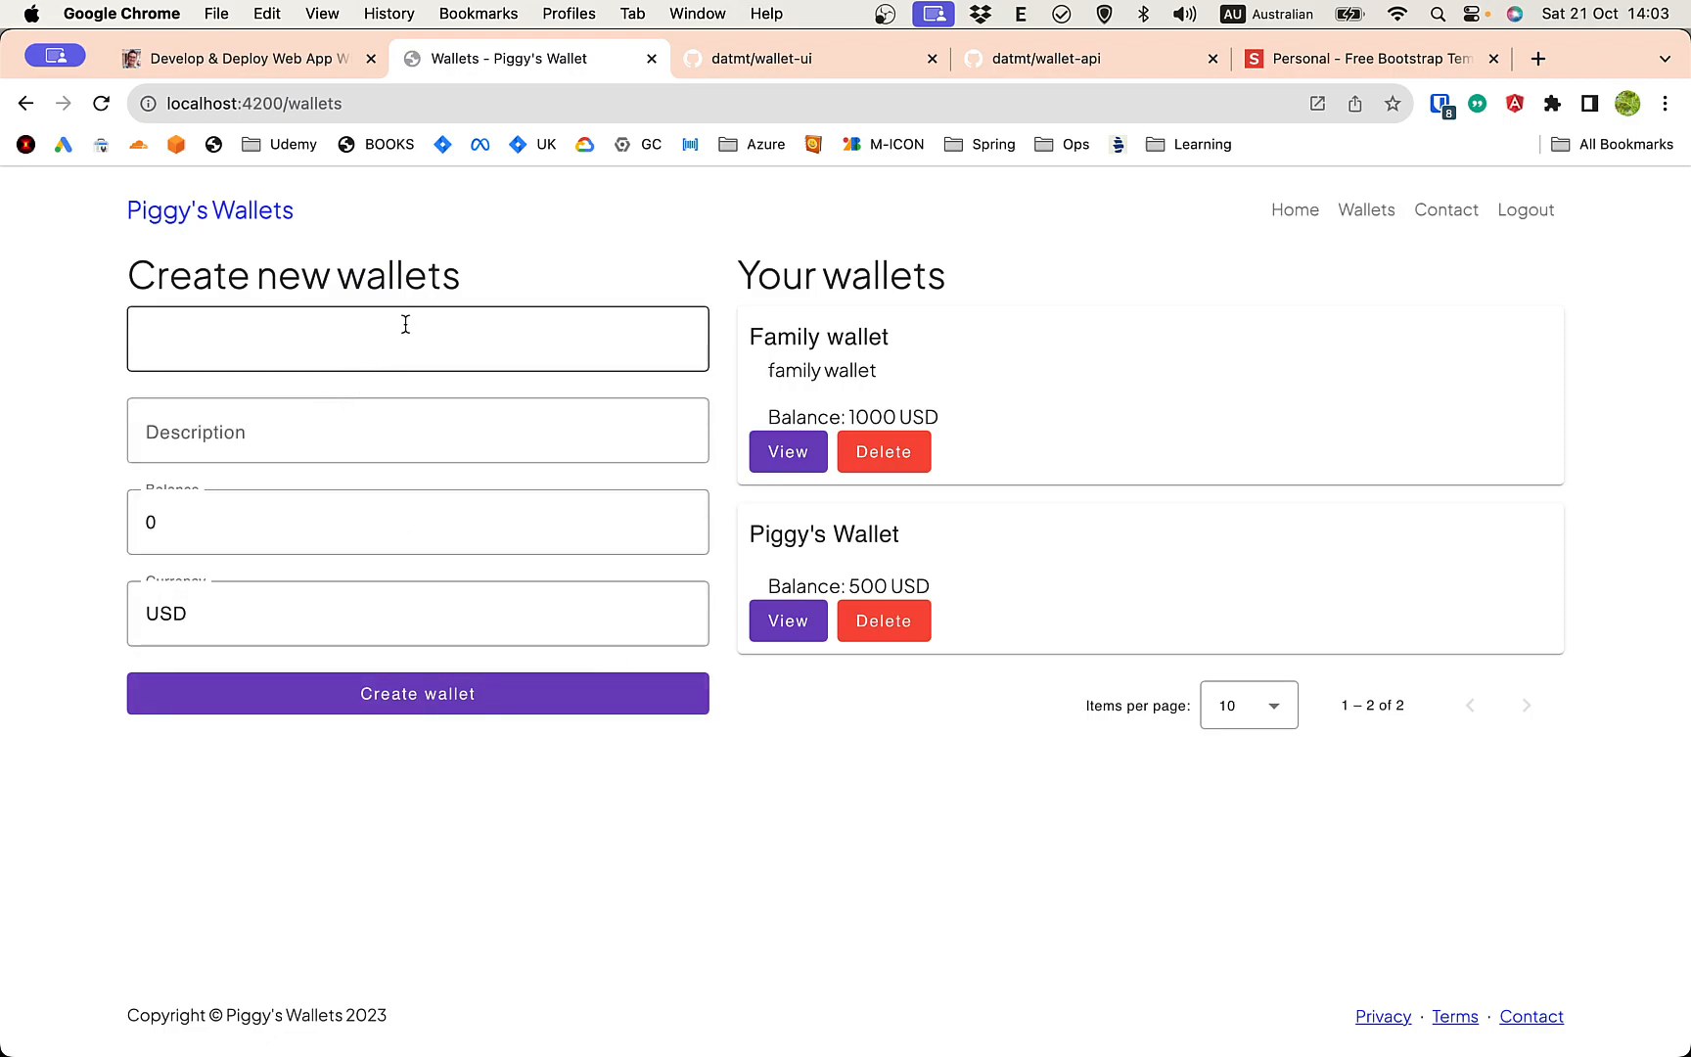
Create a wallet named Private wallet, described 'private wallet', with balance 200
{"action": "left_click", "coordinate": [417, 336]}
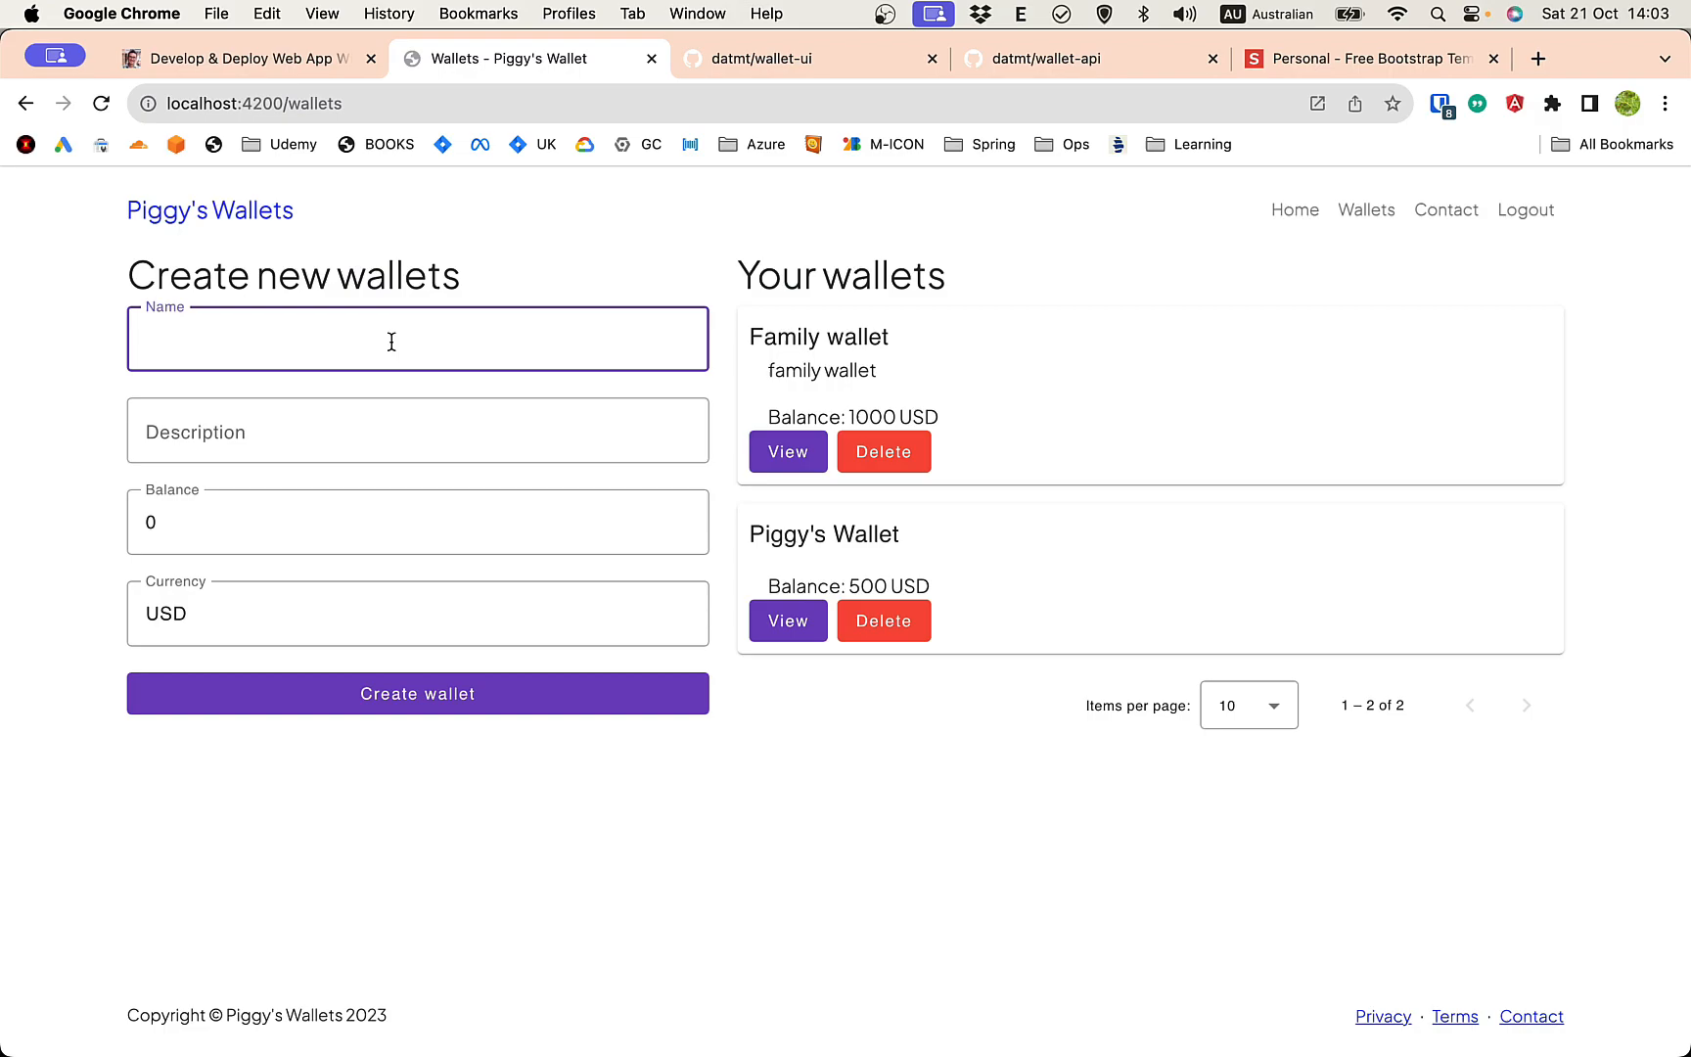
{"action": "type", "text": "Private wal"}
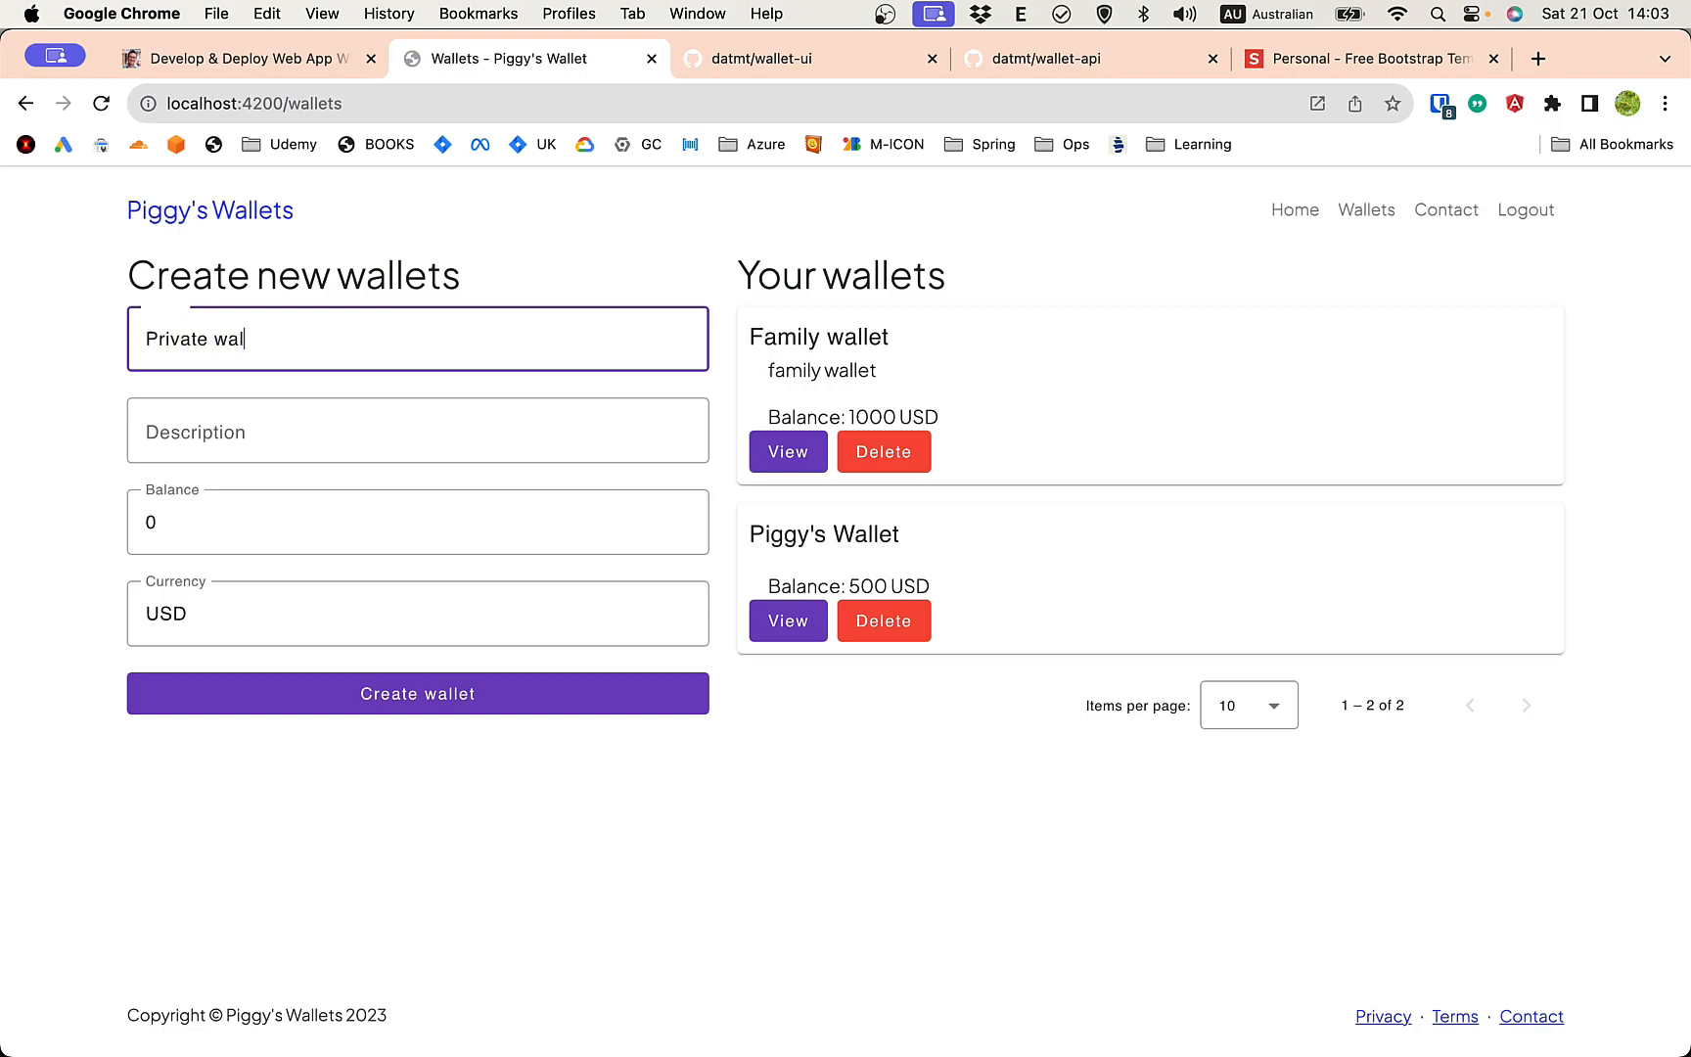
{"action": "left_click", "coordinate": [417, 431]}
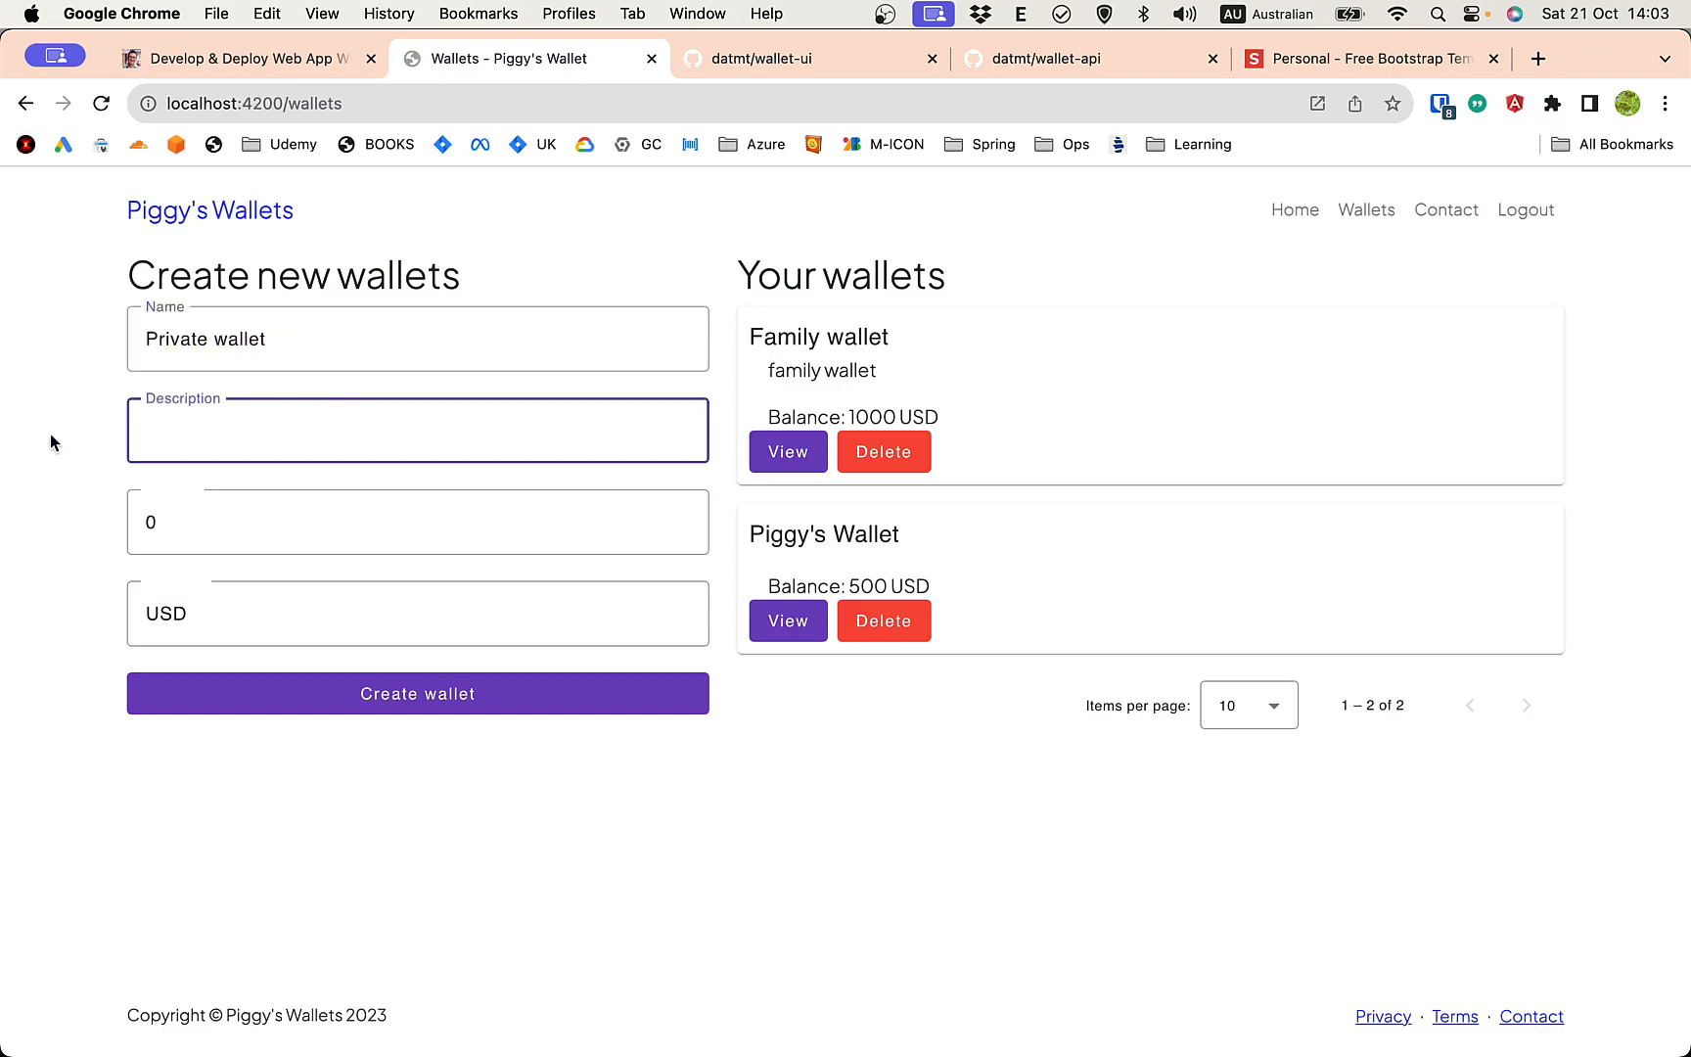
{"action": "type", "text": "private"}
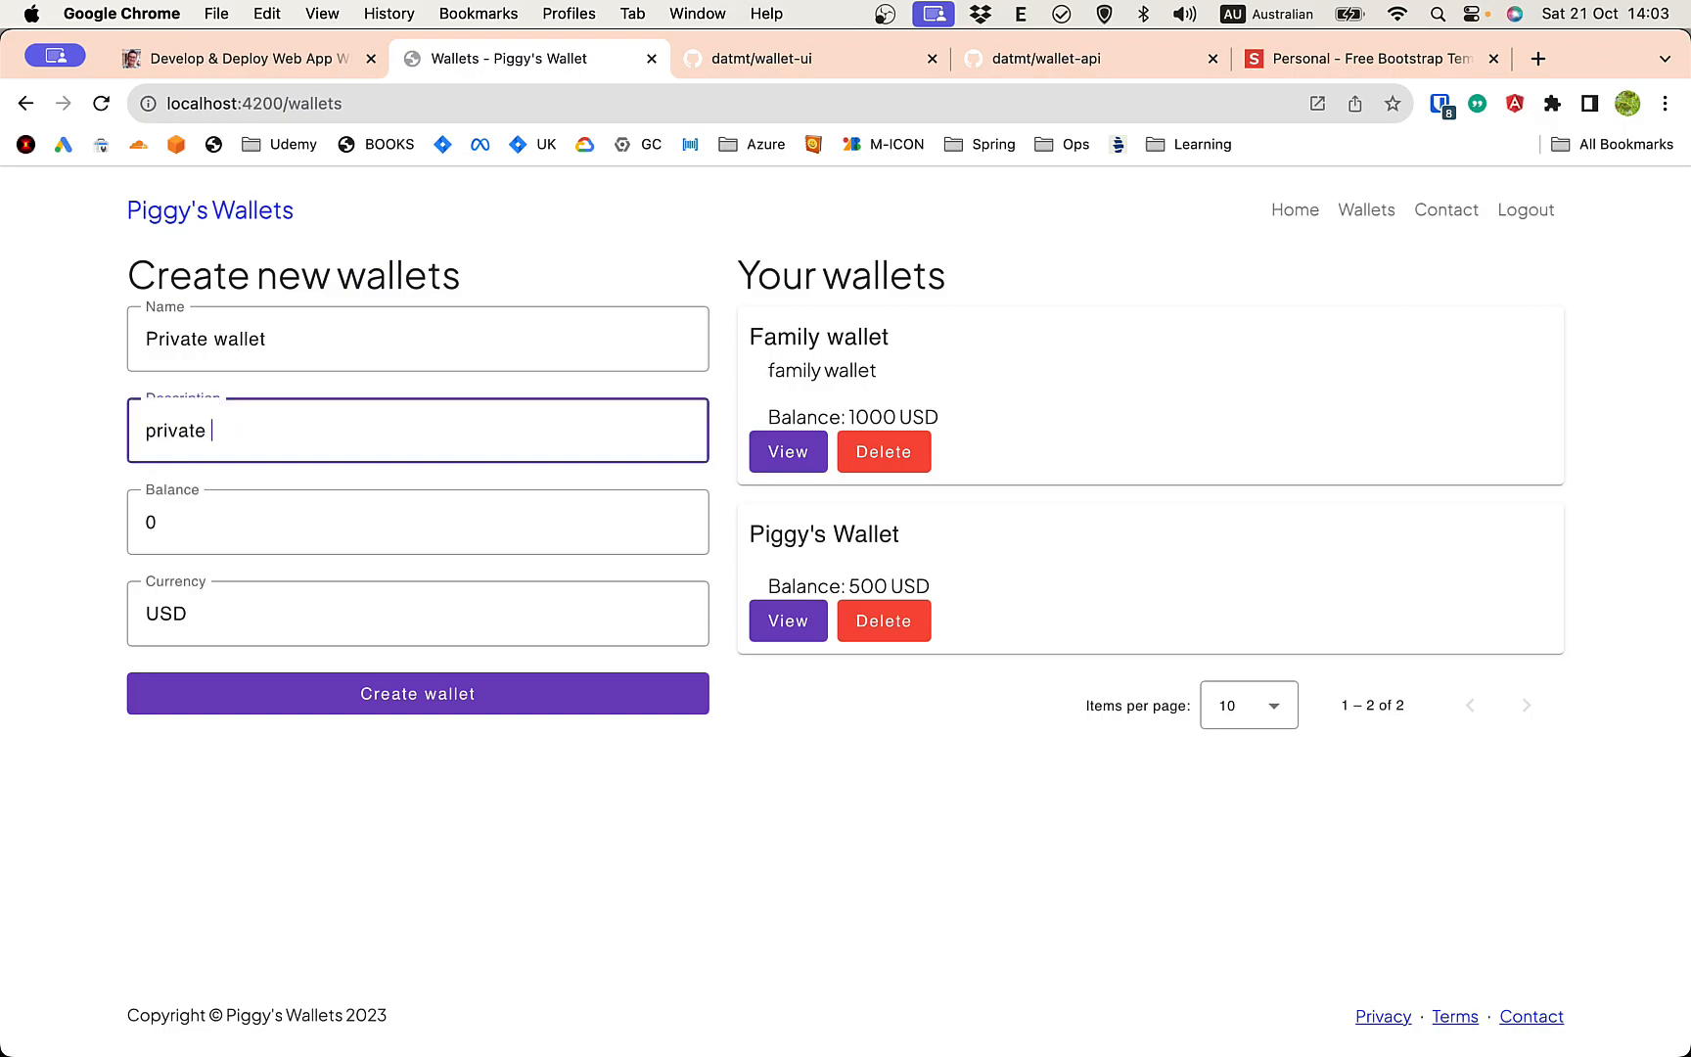
{"action": "type", "text": "wallet"}
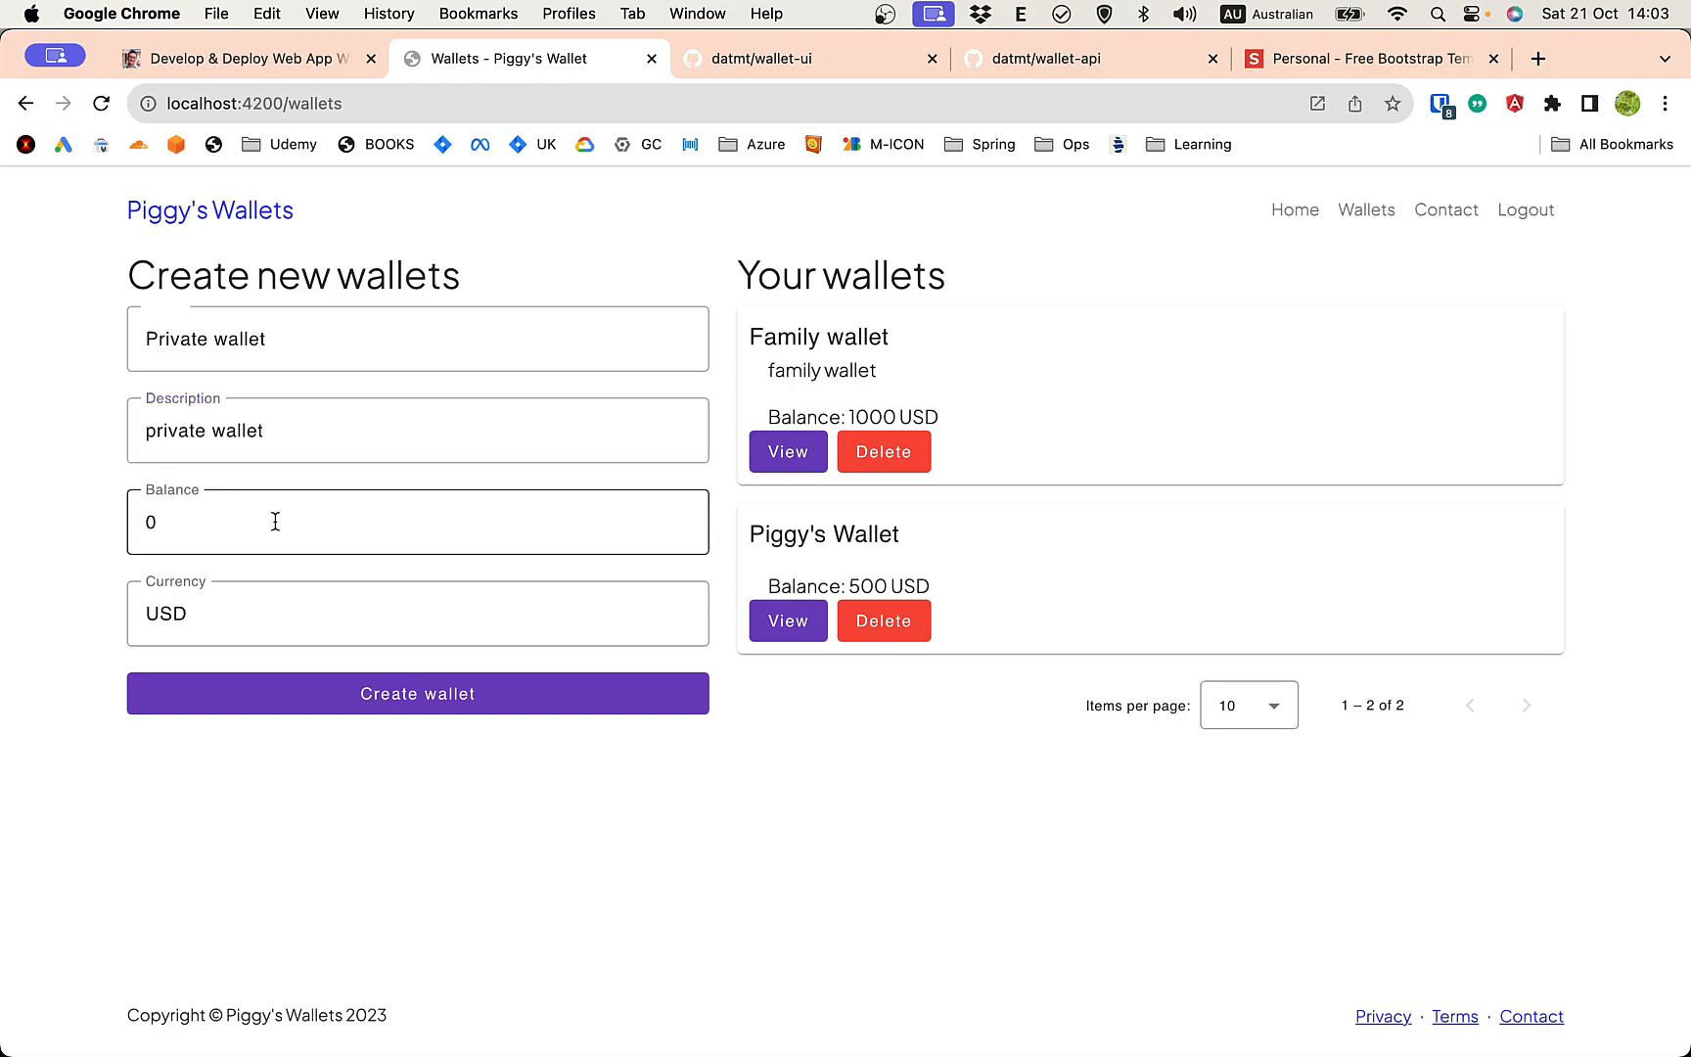
{"action": "mouse_move", "coordinate": [301, 513]}
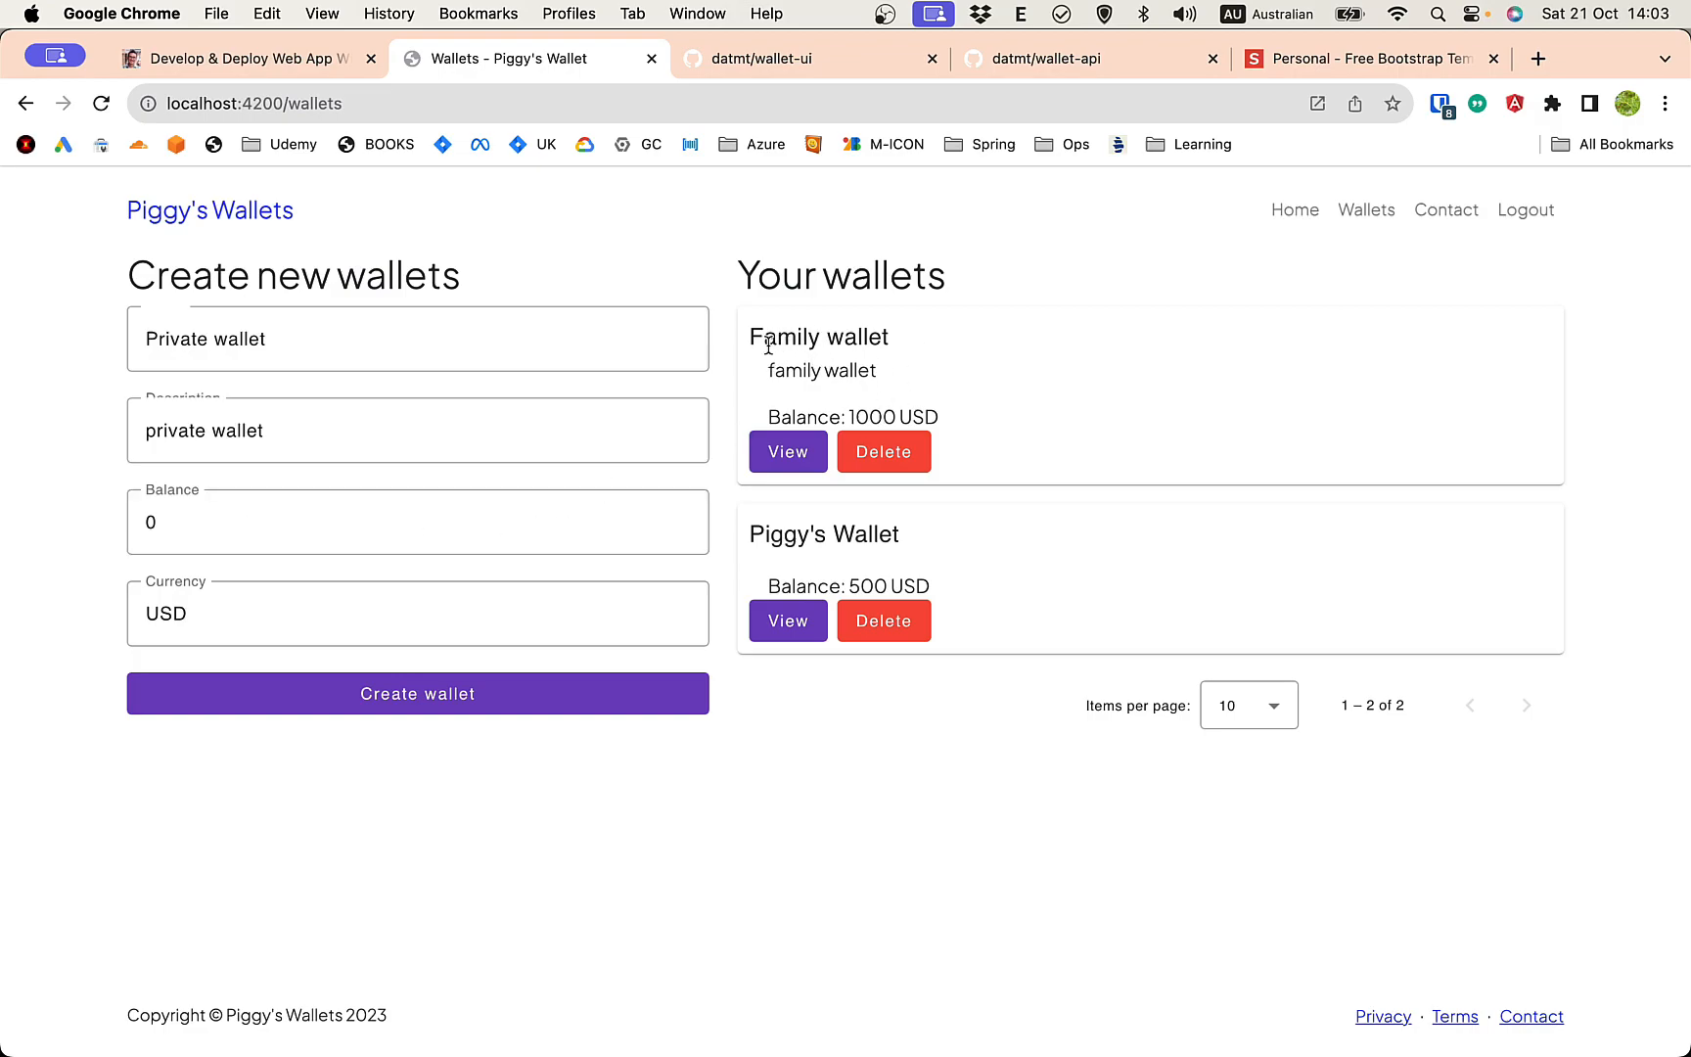
{"action": "mouse_move", "coordinate": [421, 849]}
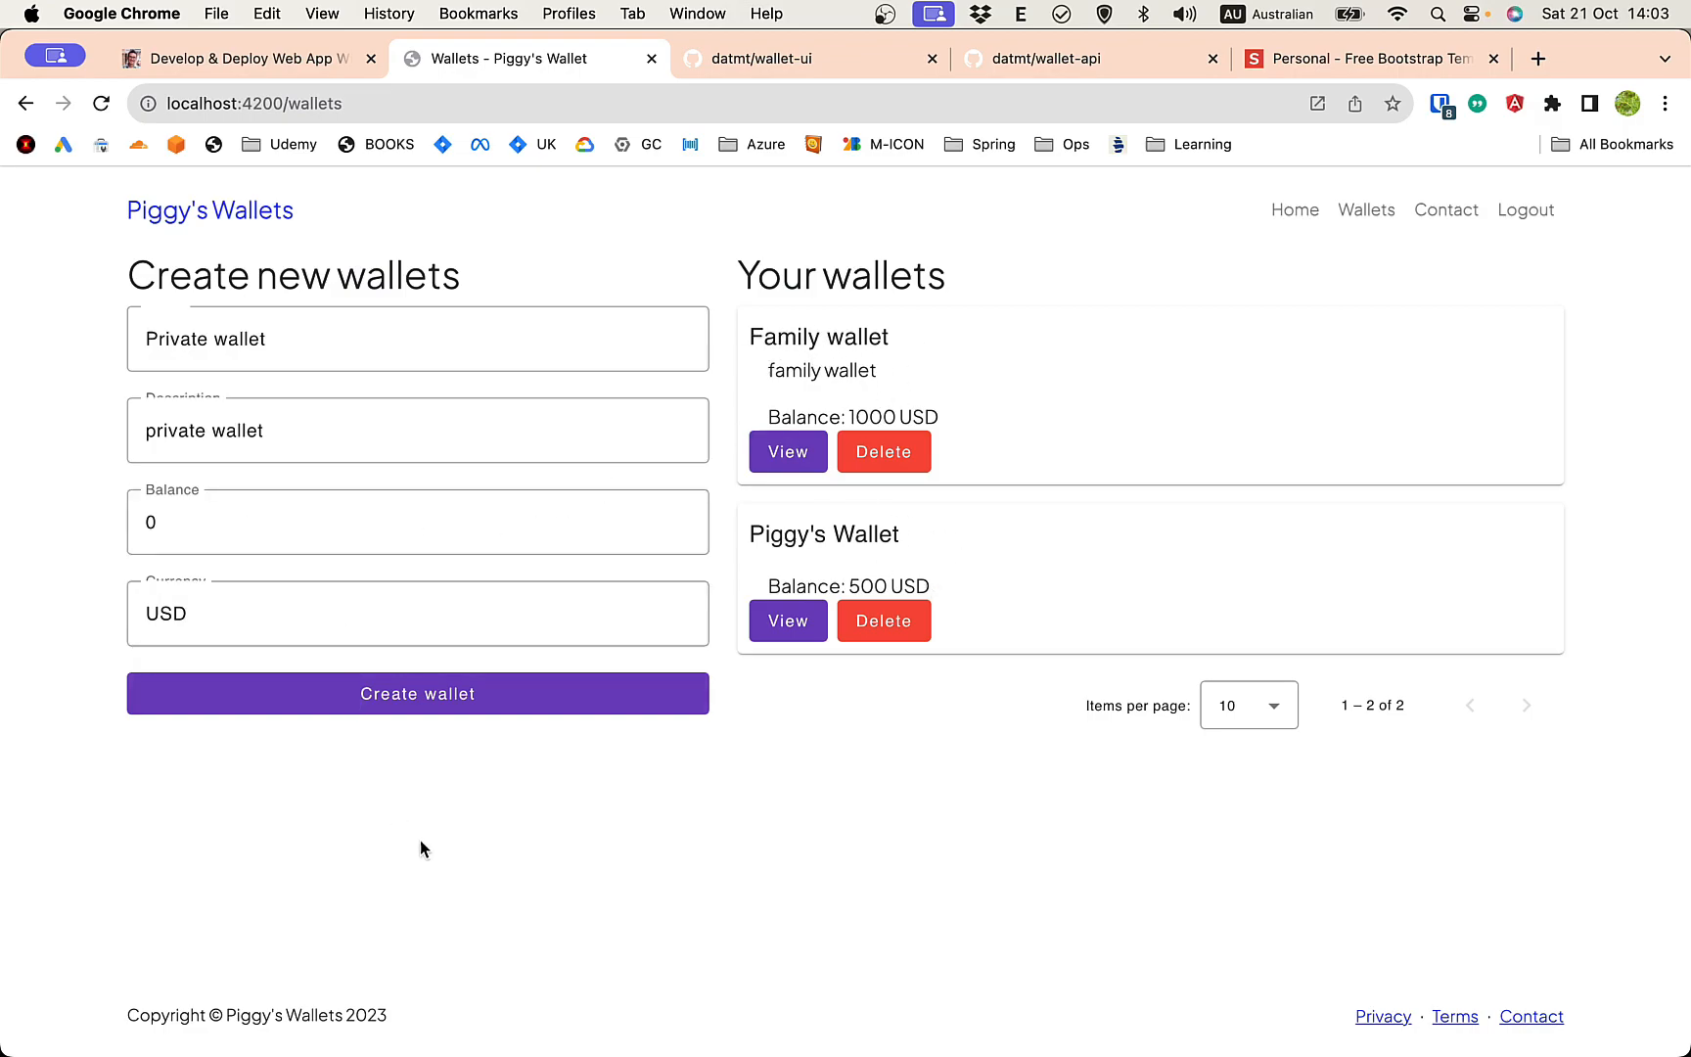
{"action": "left_click", "coordinate": [417, 523]}
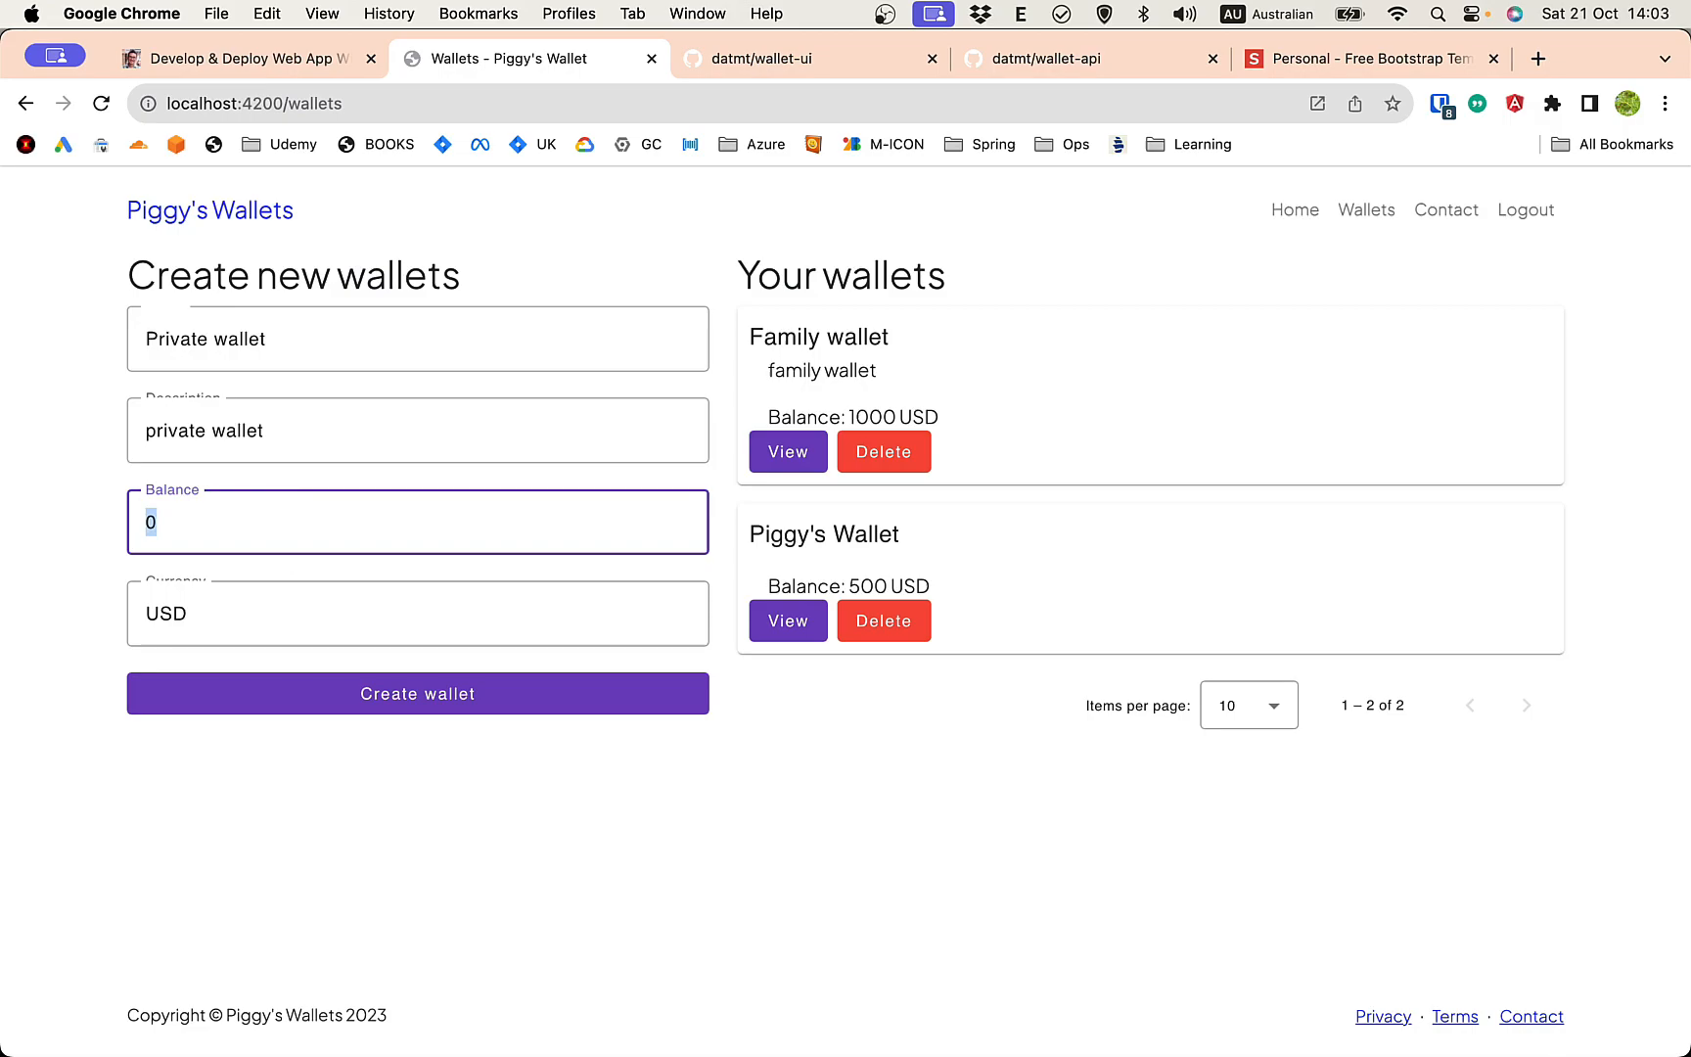
{"action": "type", "text": "200"}
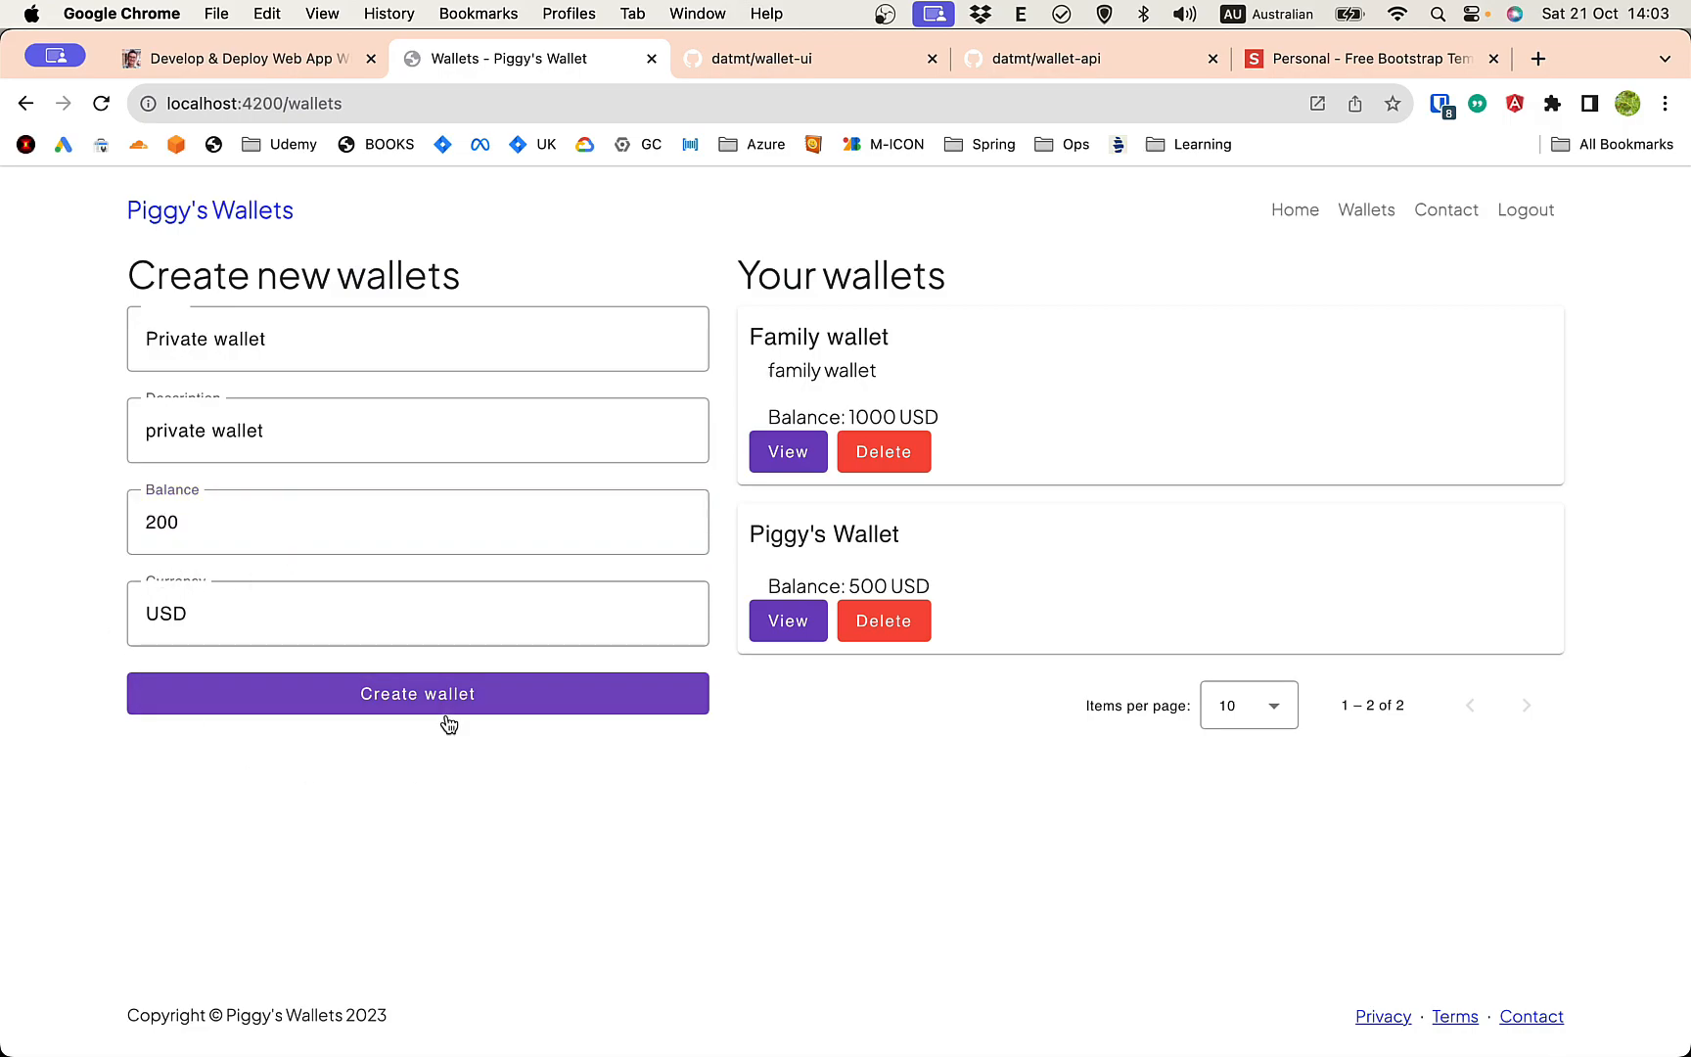
{"action": "left_click", "coordinate": [417, 693]}
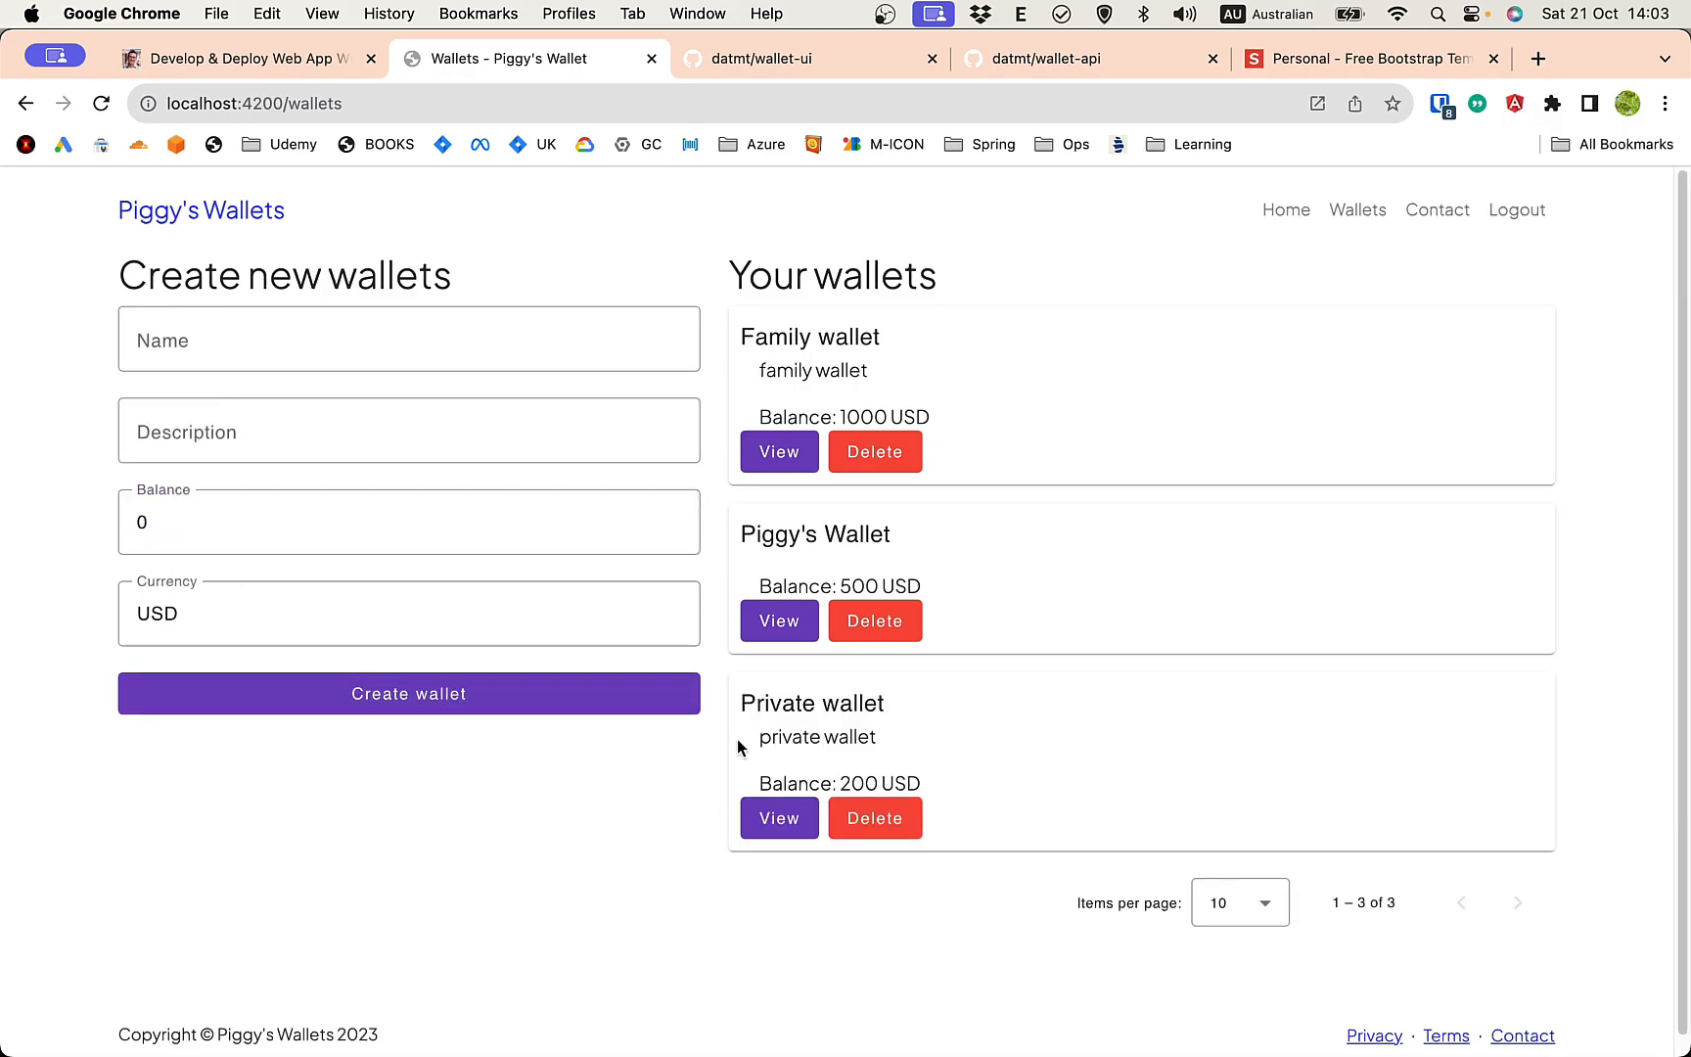
{"action": "mouse_move", "coordinate": [769, 863]}
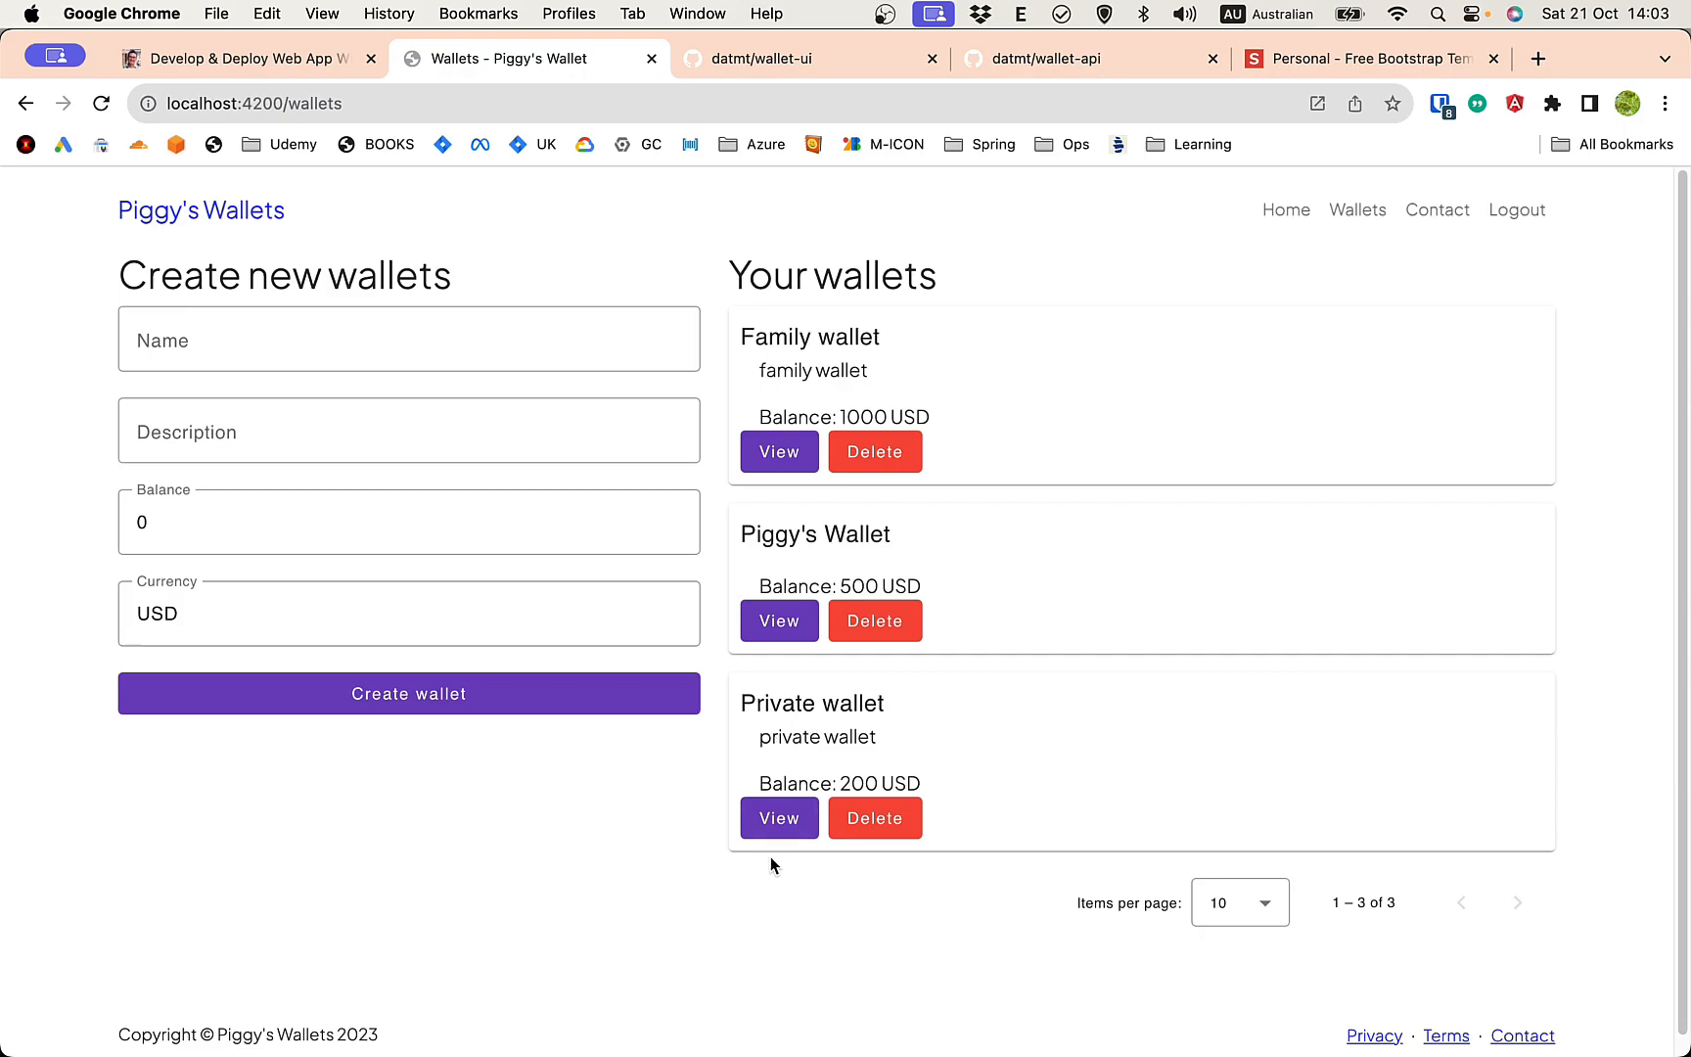
In Private wallet, start a transaction titled Buy video games with amount 40
{"action": "left_click", "coordinate": [777, 819]}
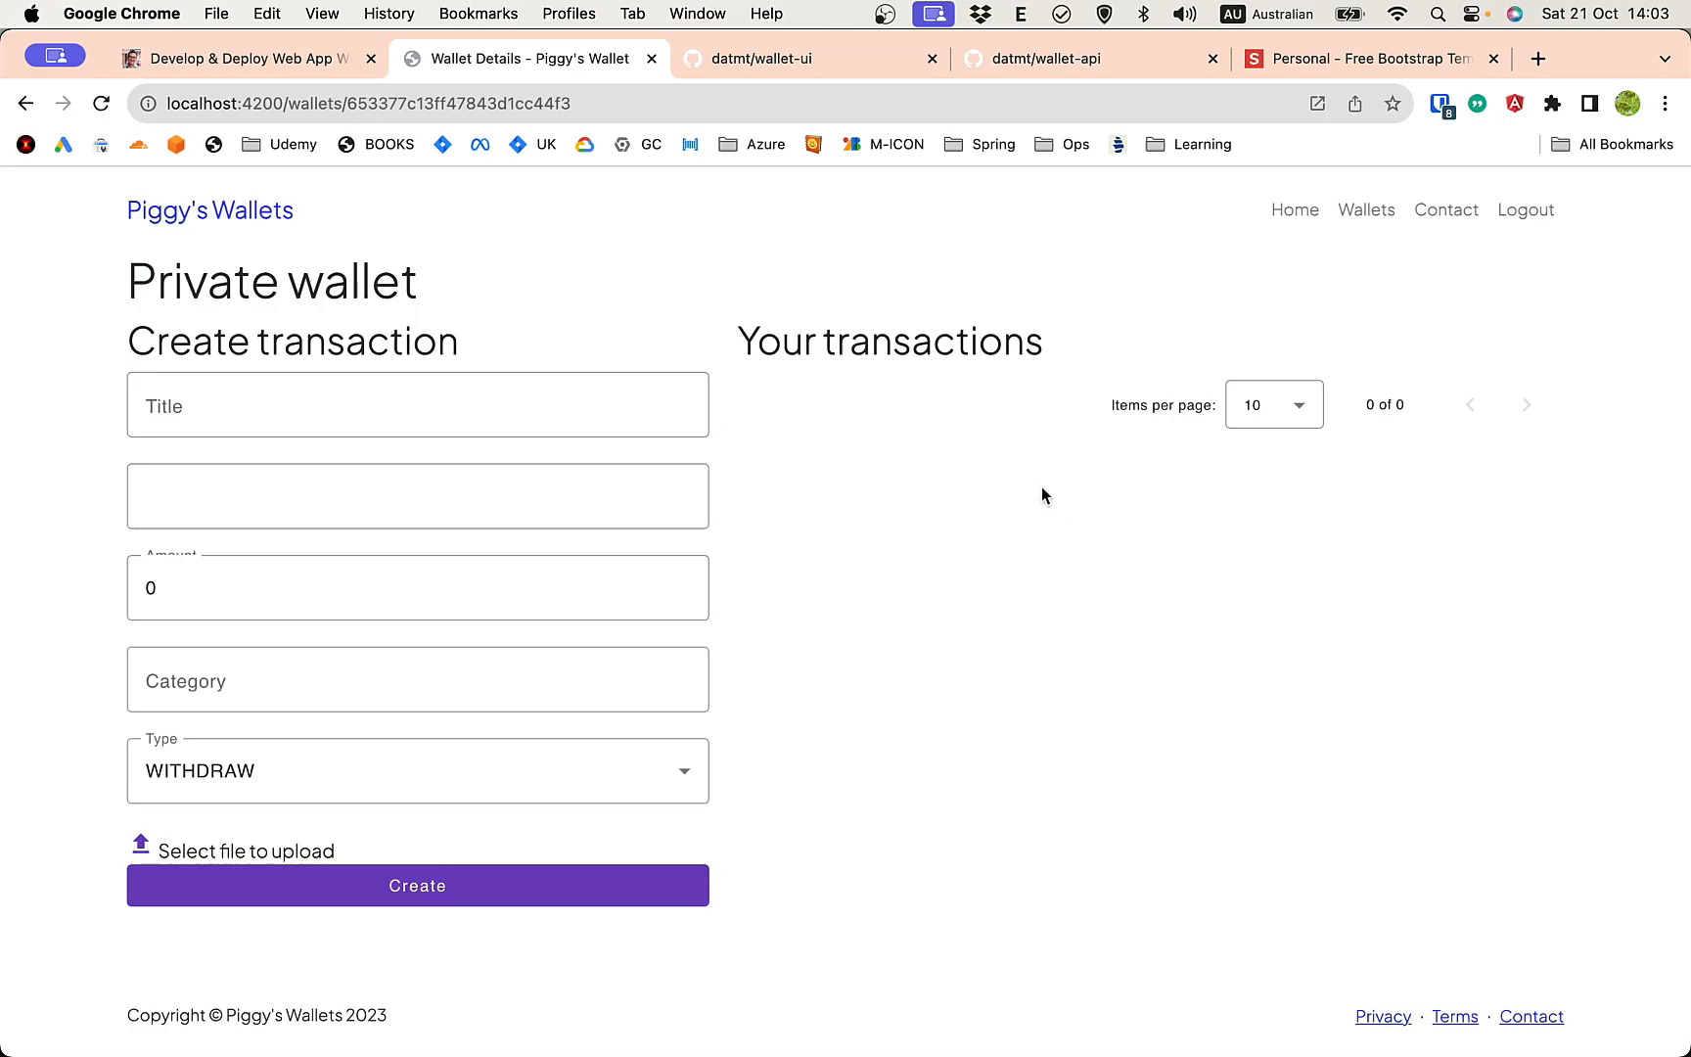
{"action": "left_click", "coordinate": [417, 405]}
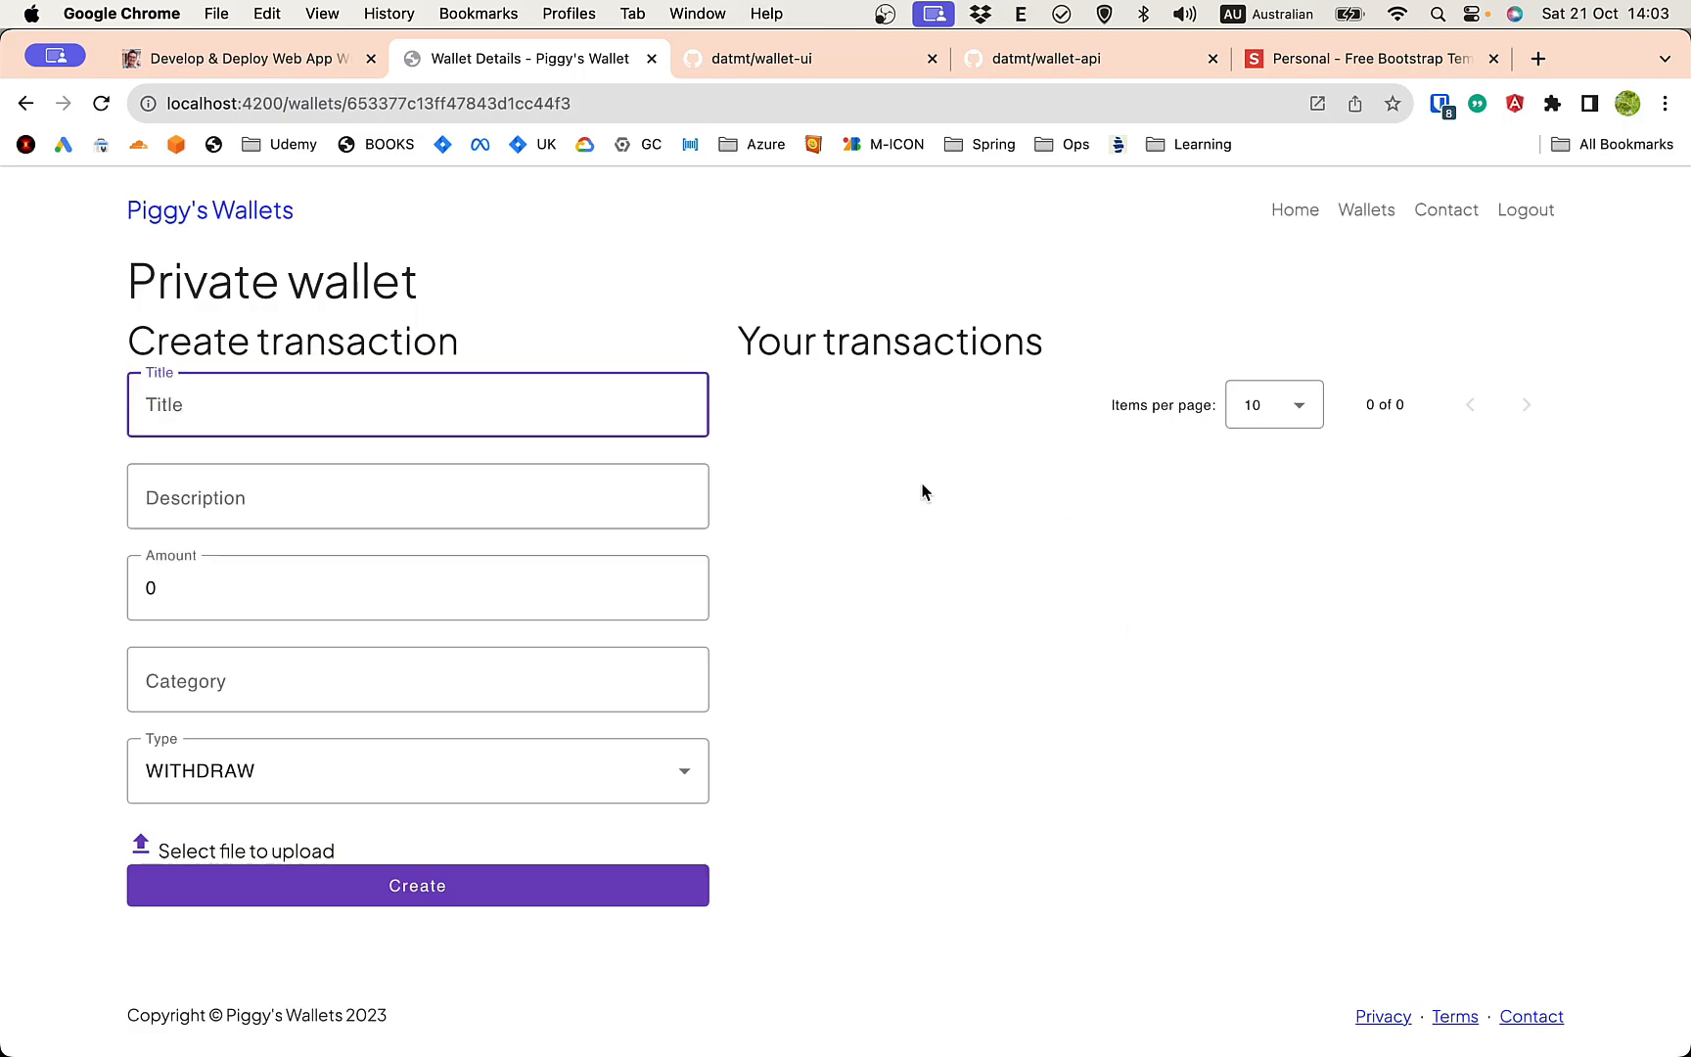
{"action": "type", "text": "Buy"}
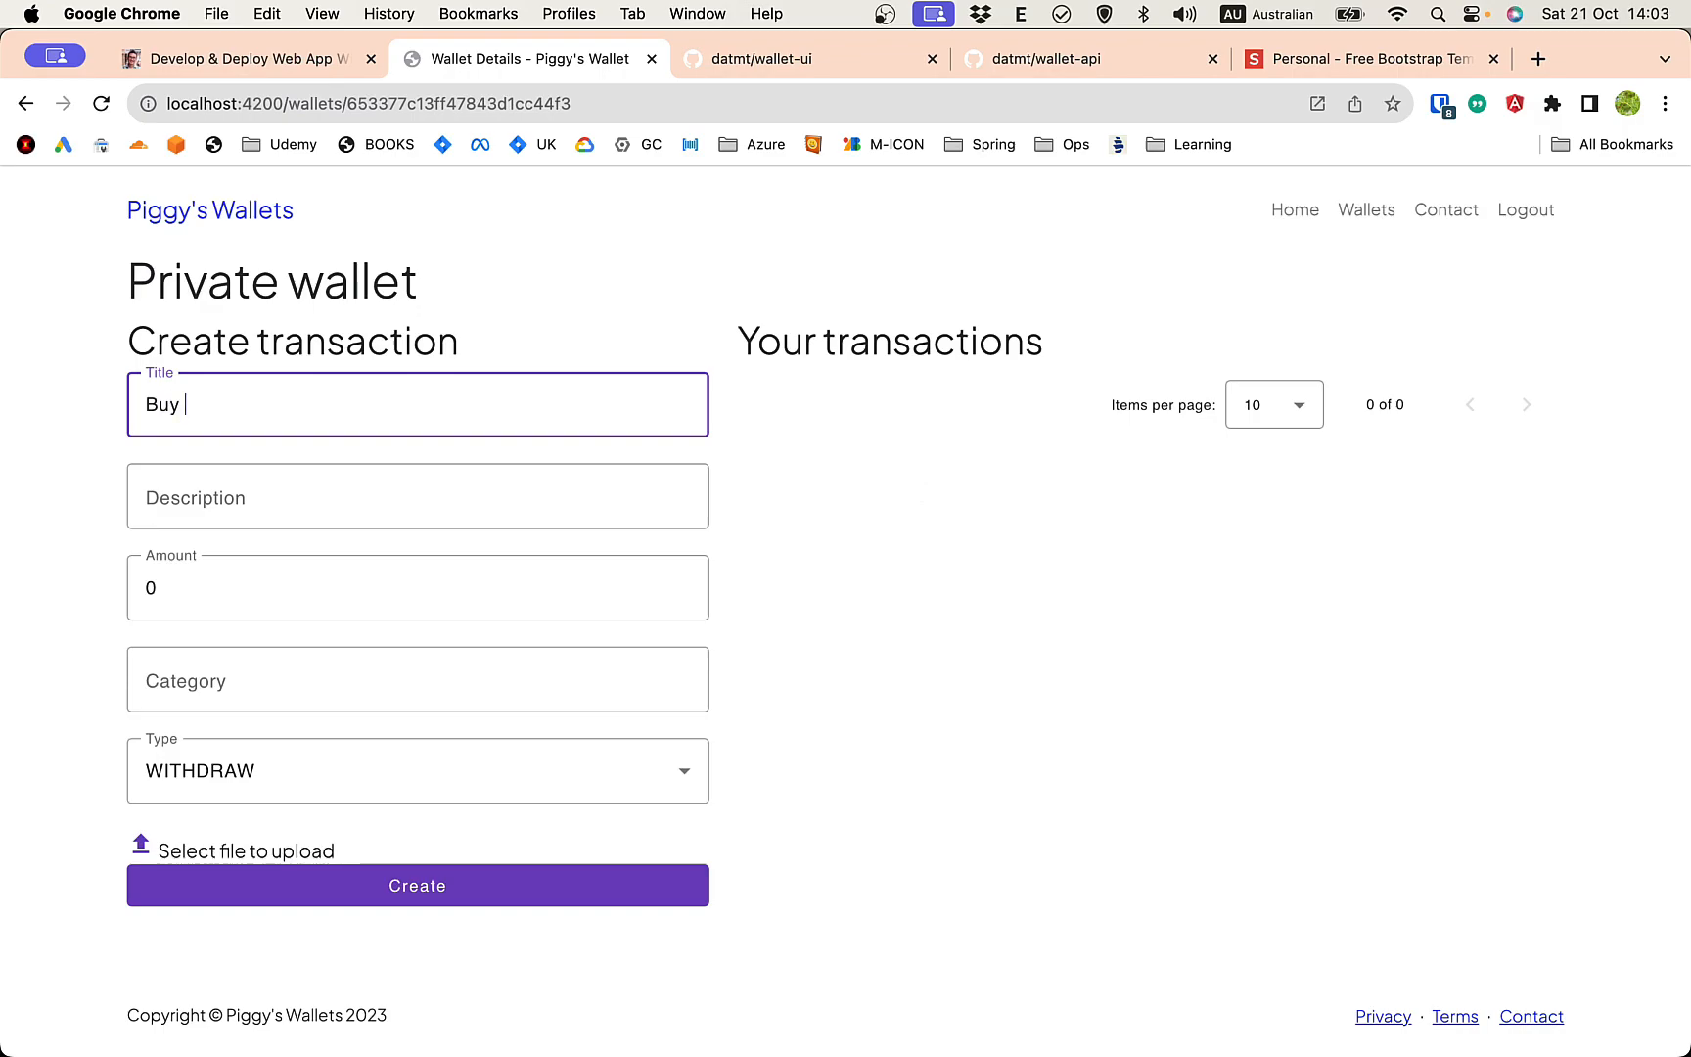
{"action": "type", "text": "video games"}
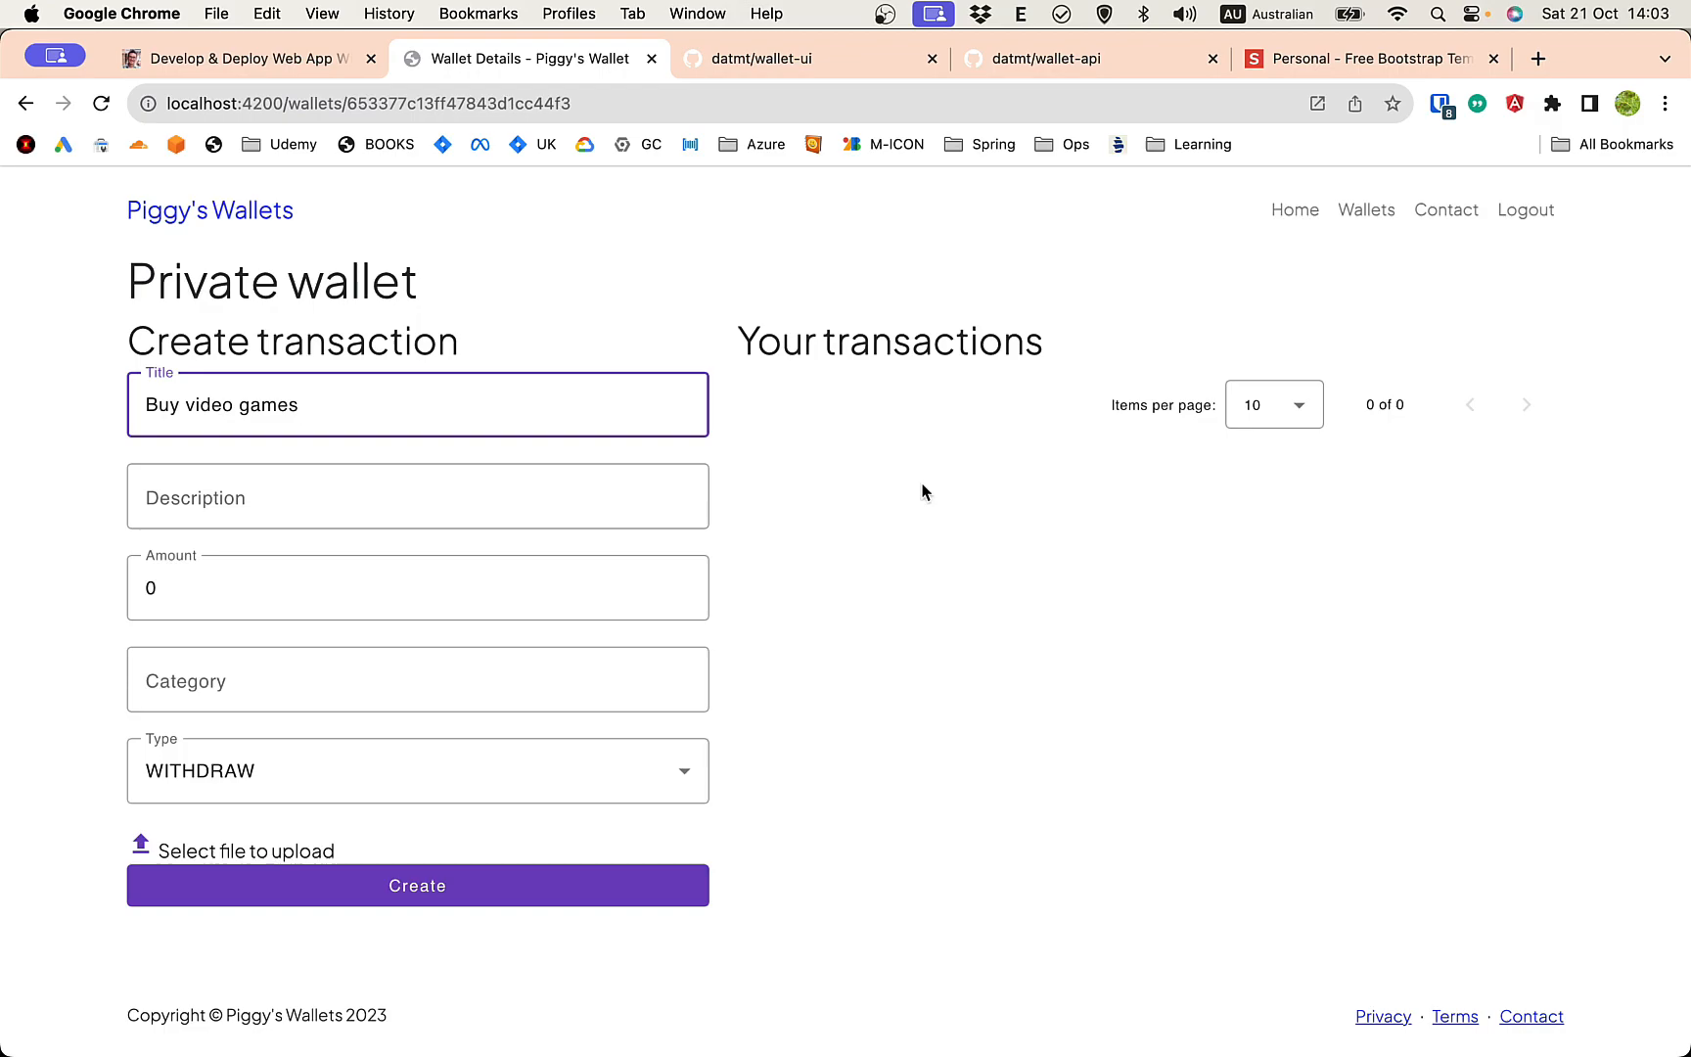
{"action": "left_click", "coordinate": [417, 496]}
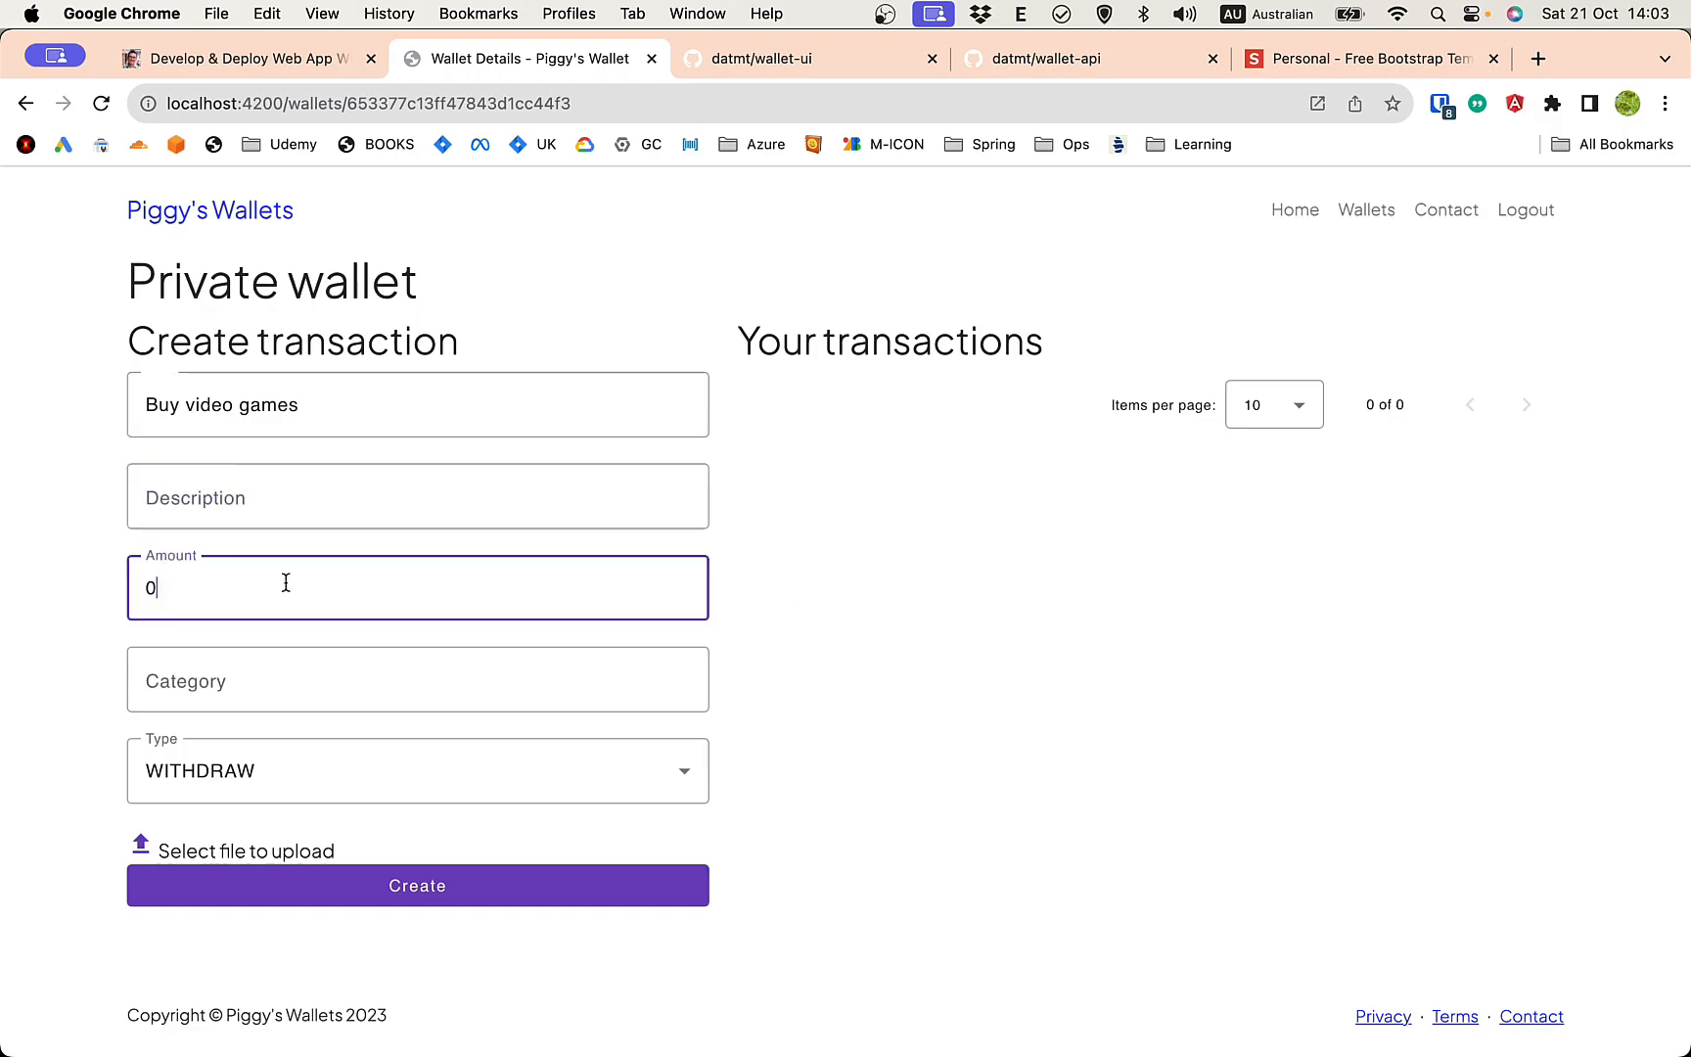
{"action": "type", "text": "40"}
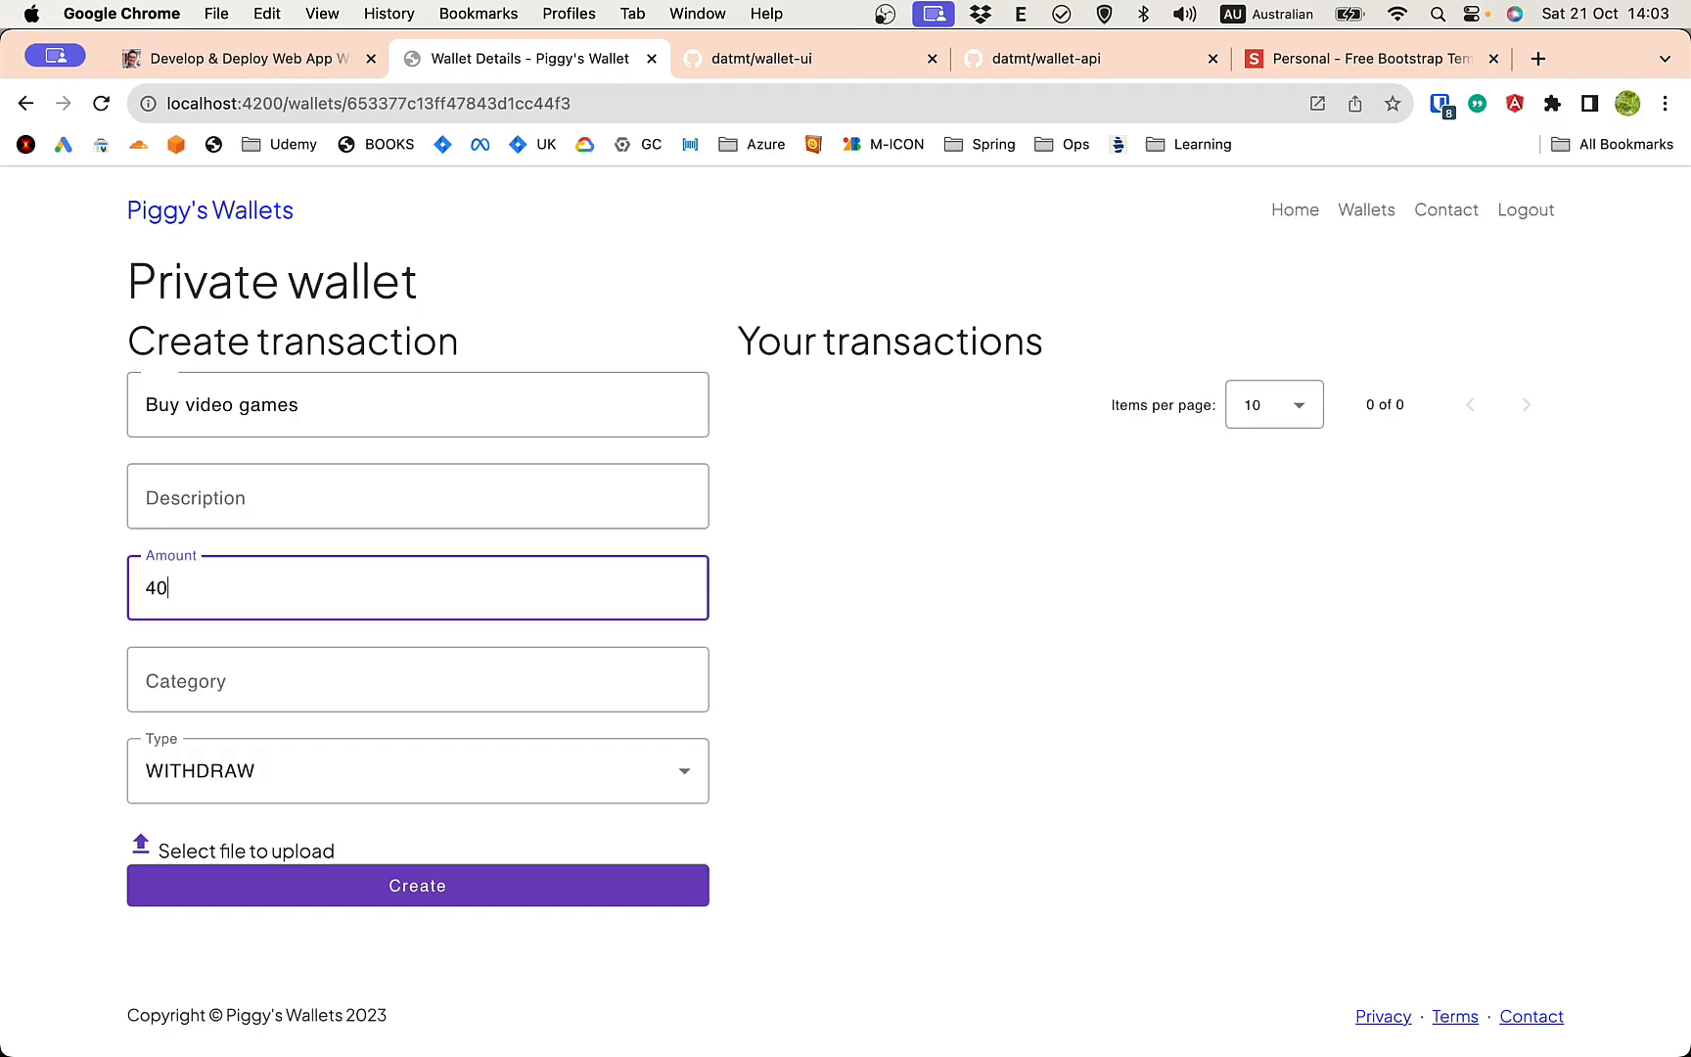
Set the category to Games and save the Buy video games withdrawal
{"action": "left_click", "coordinate": [417, 679]}
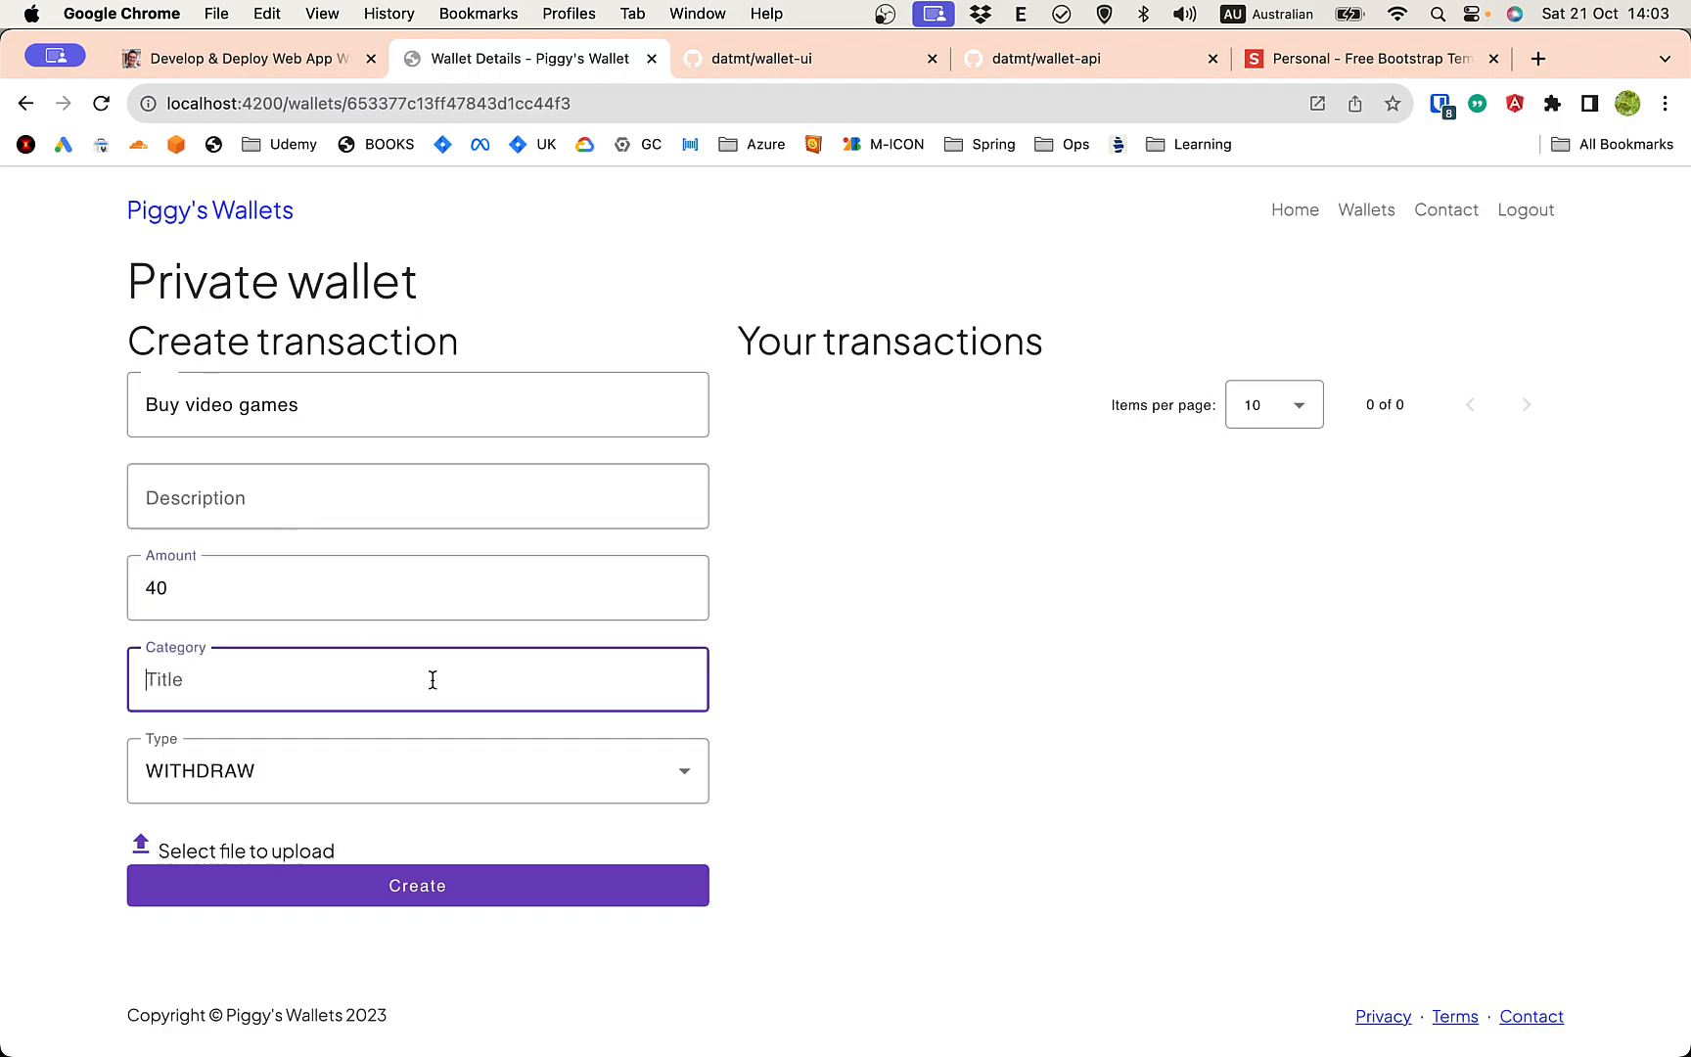
{"action": "type", "text": "Games"}
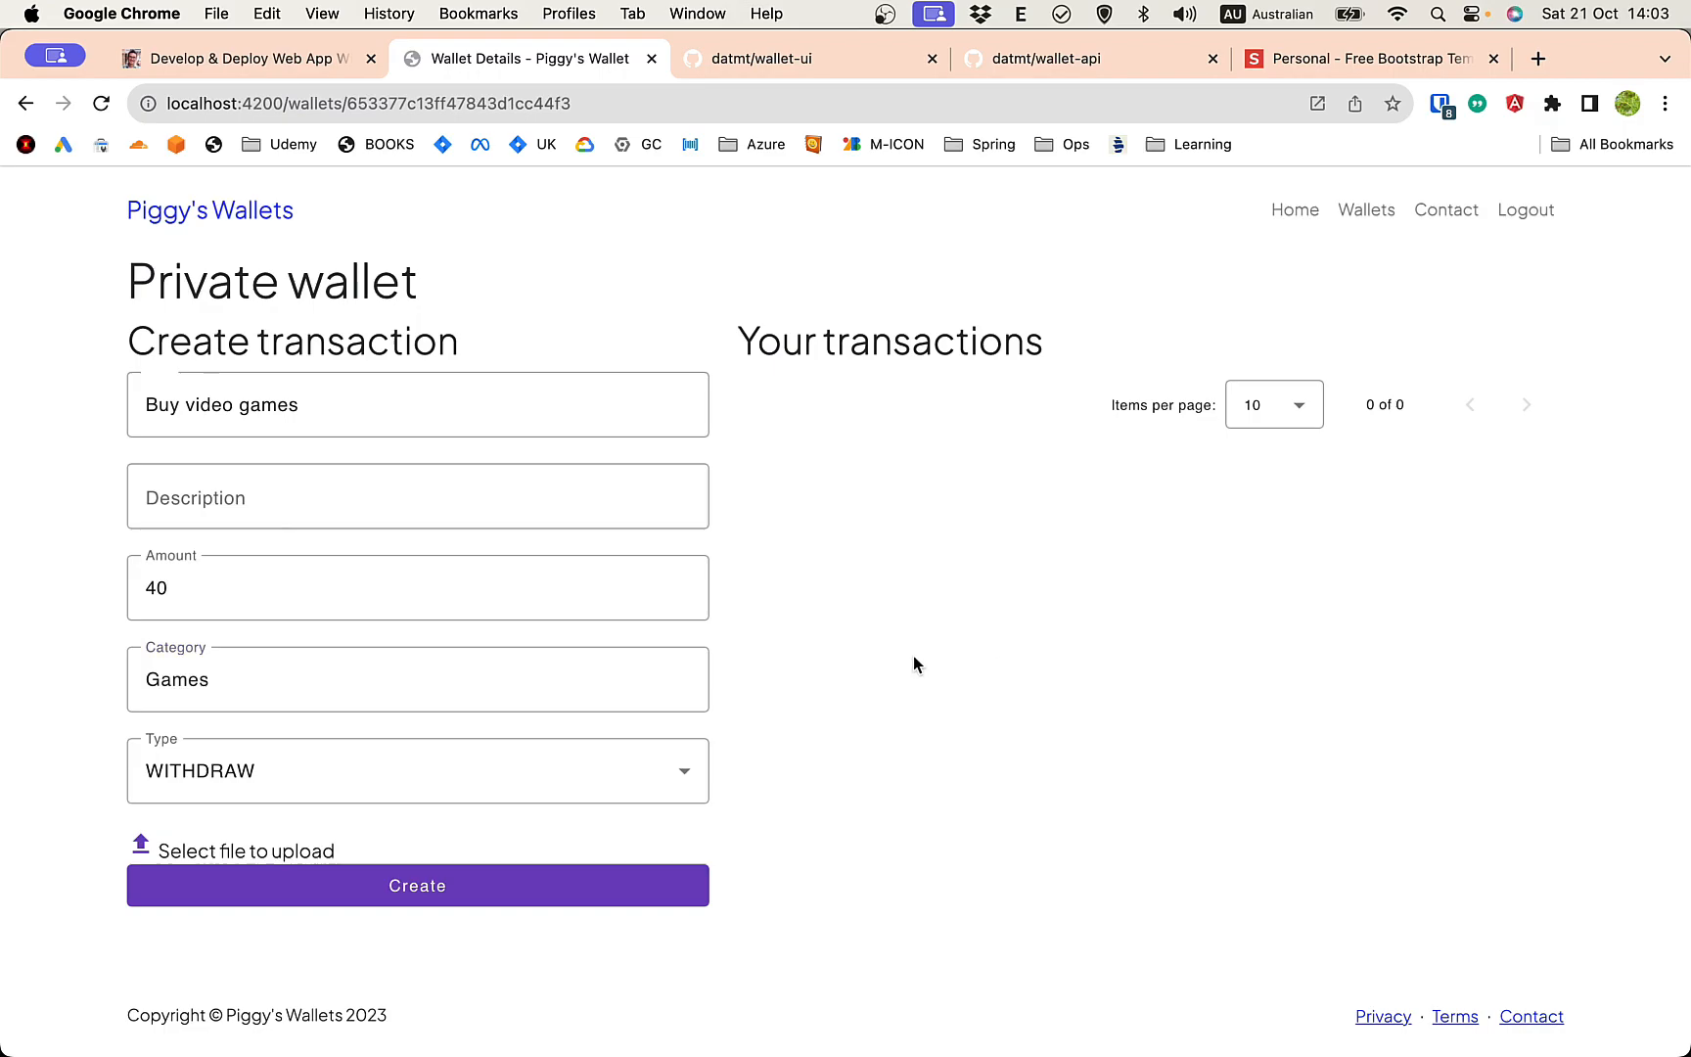
{"action": "left_click", "coordinate": [417, 679]}
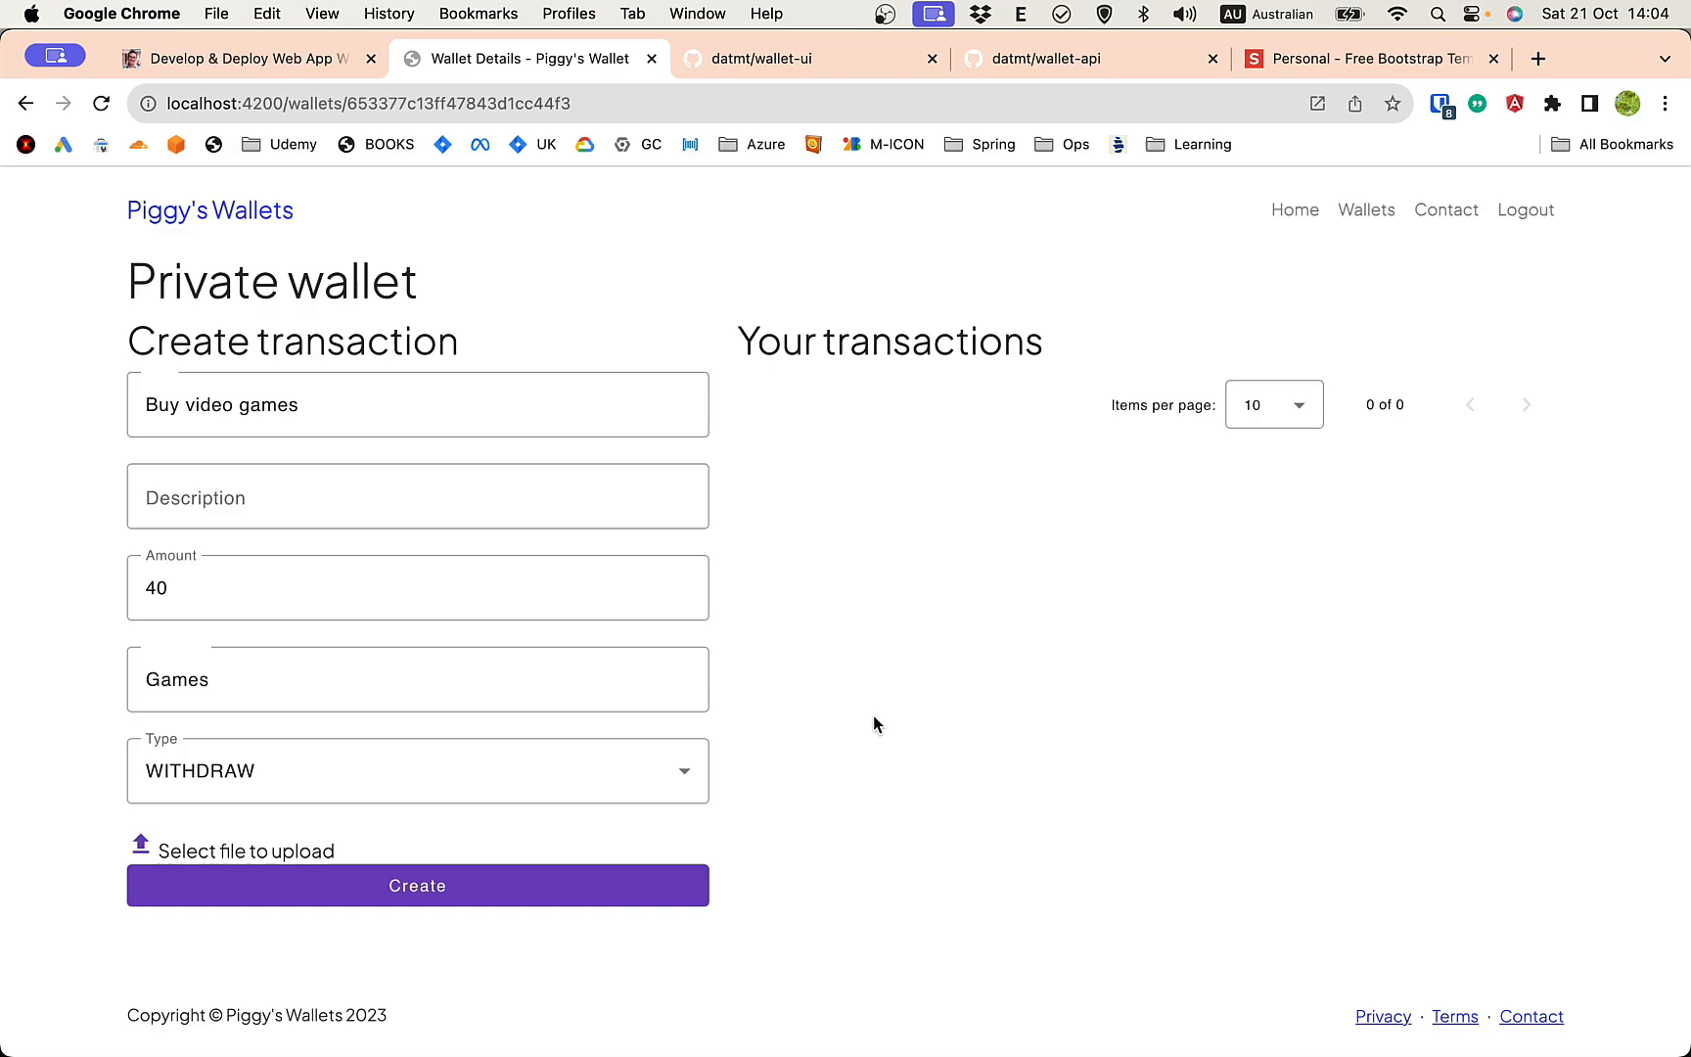
{"action": "left_click", "coordinate": [417, 885]}
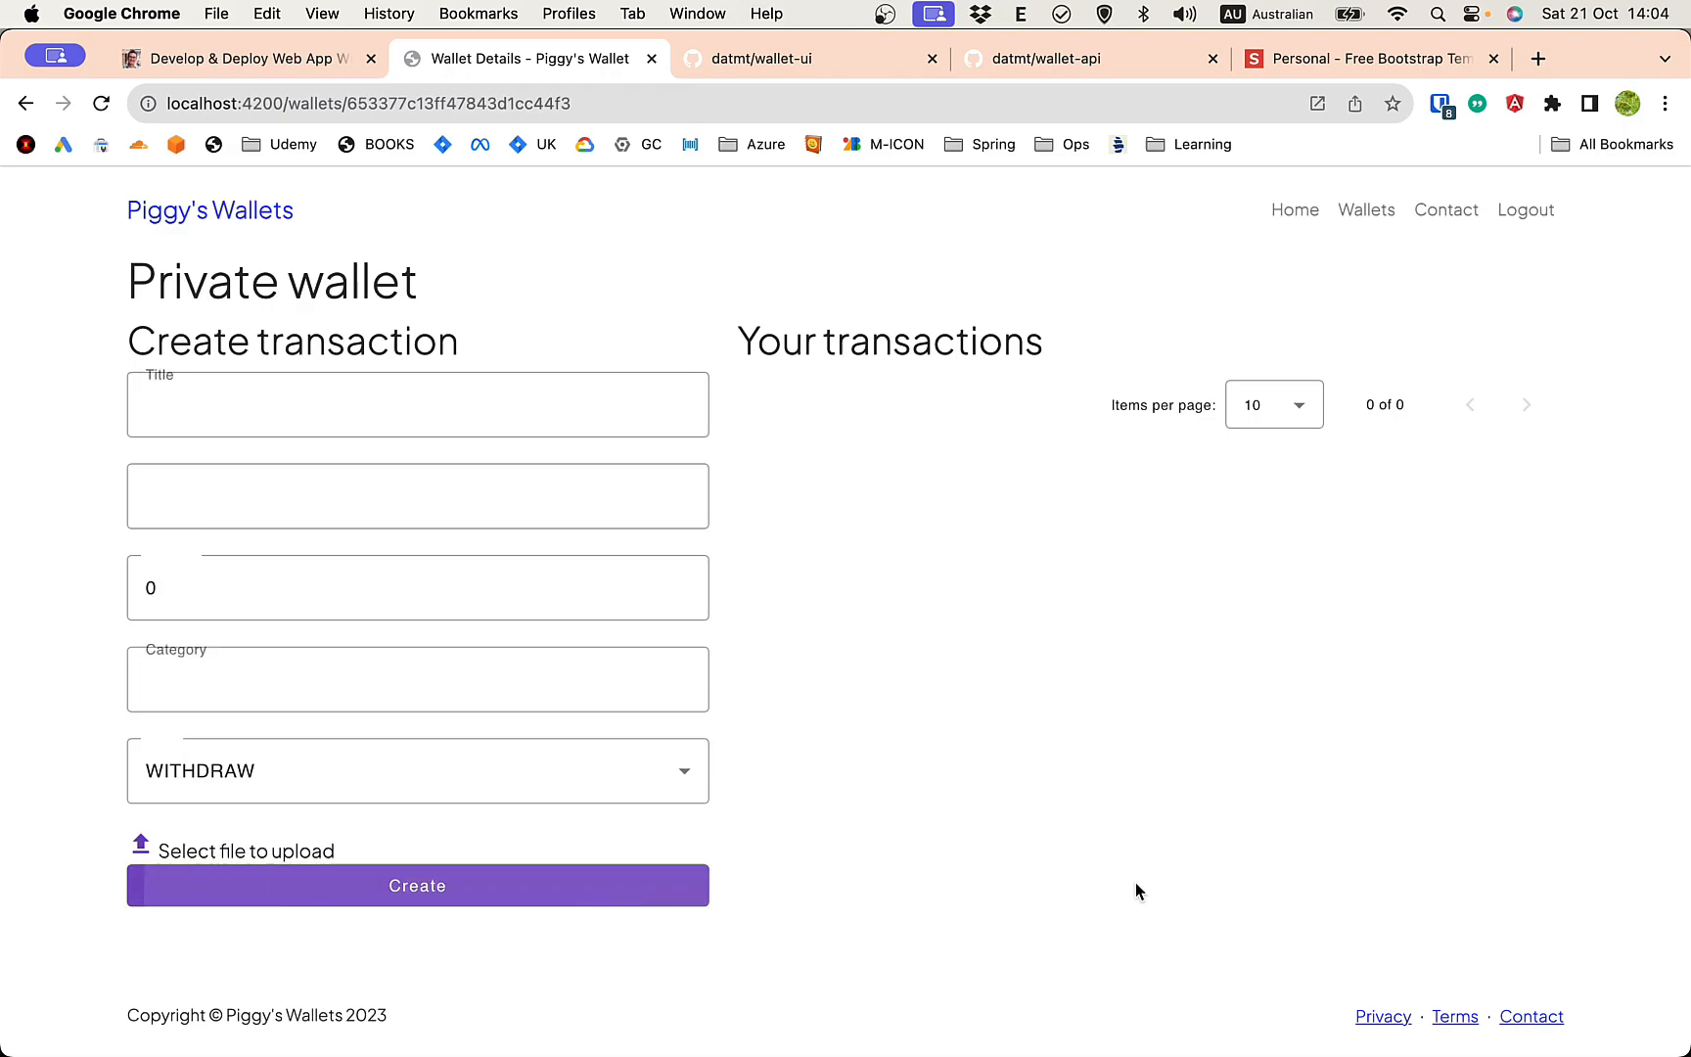
{"action": "left_click", "coordinate": [417, 884]}
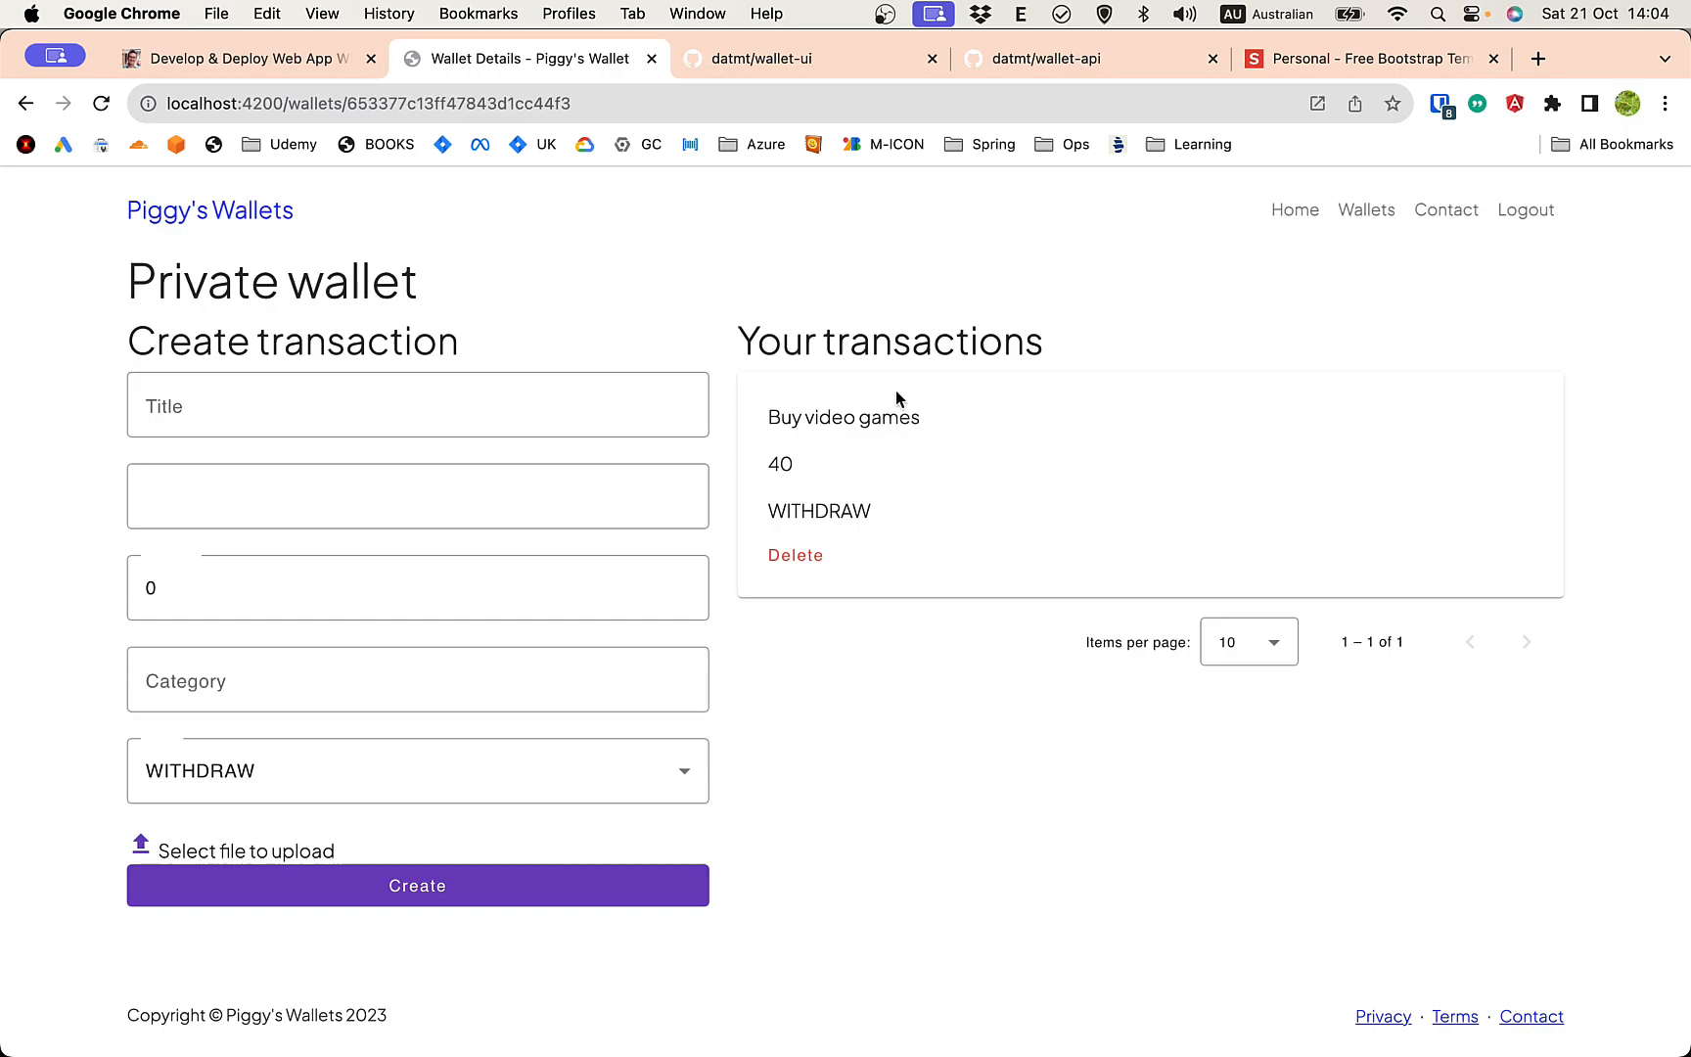
{"action": "mouse_move", "coordinate": [945, 822]}
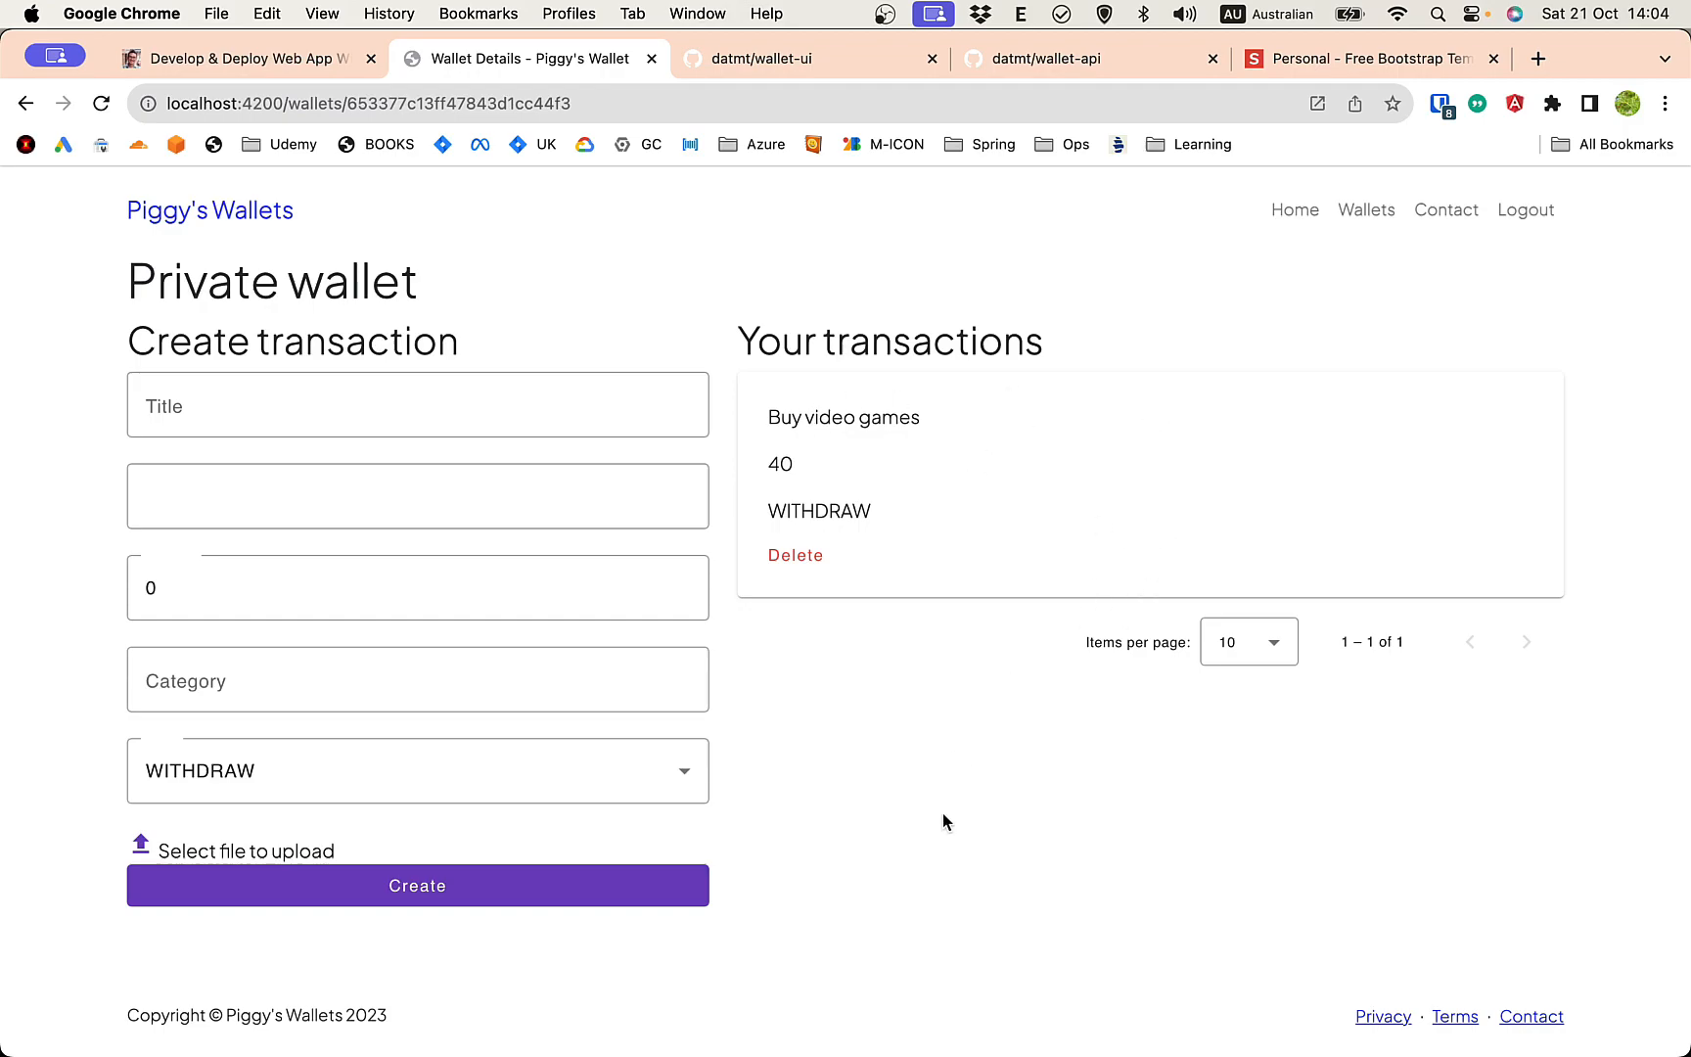
{"action": "left_click", "coordinate": [417, 405]}
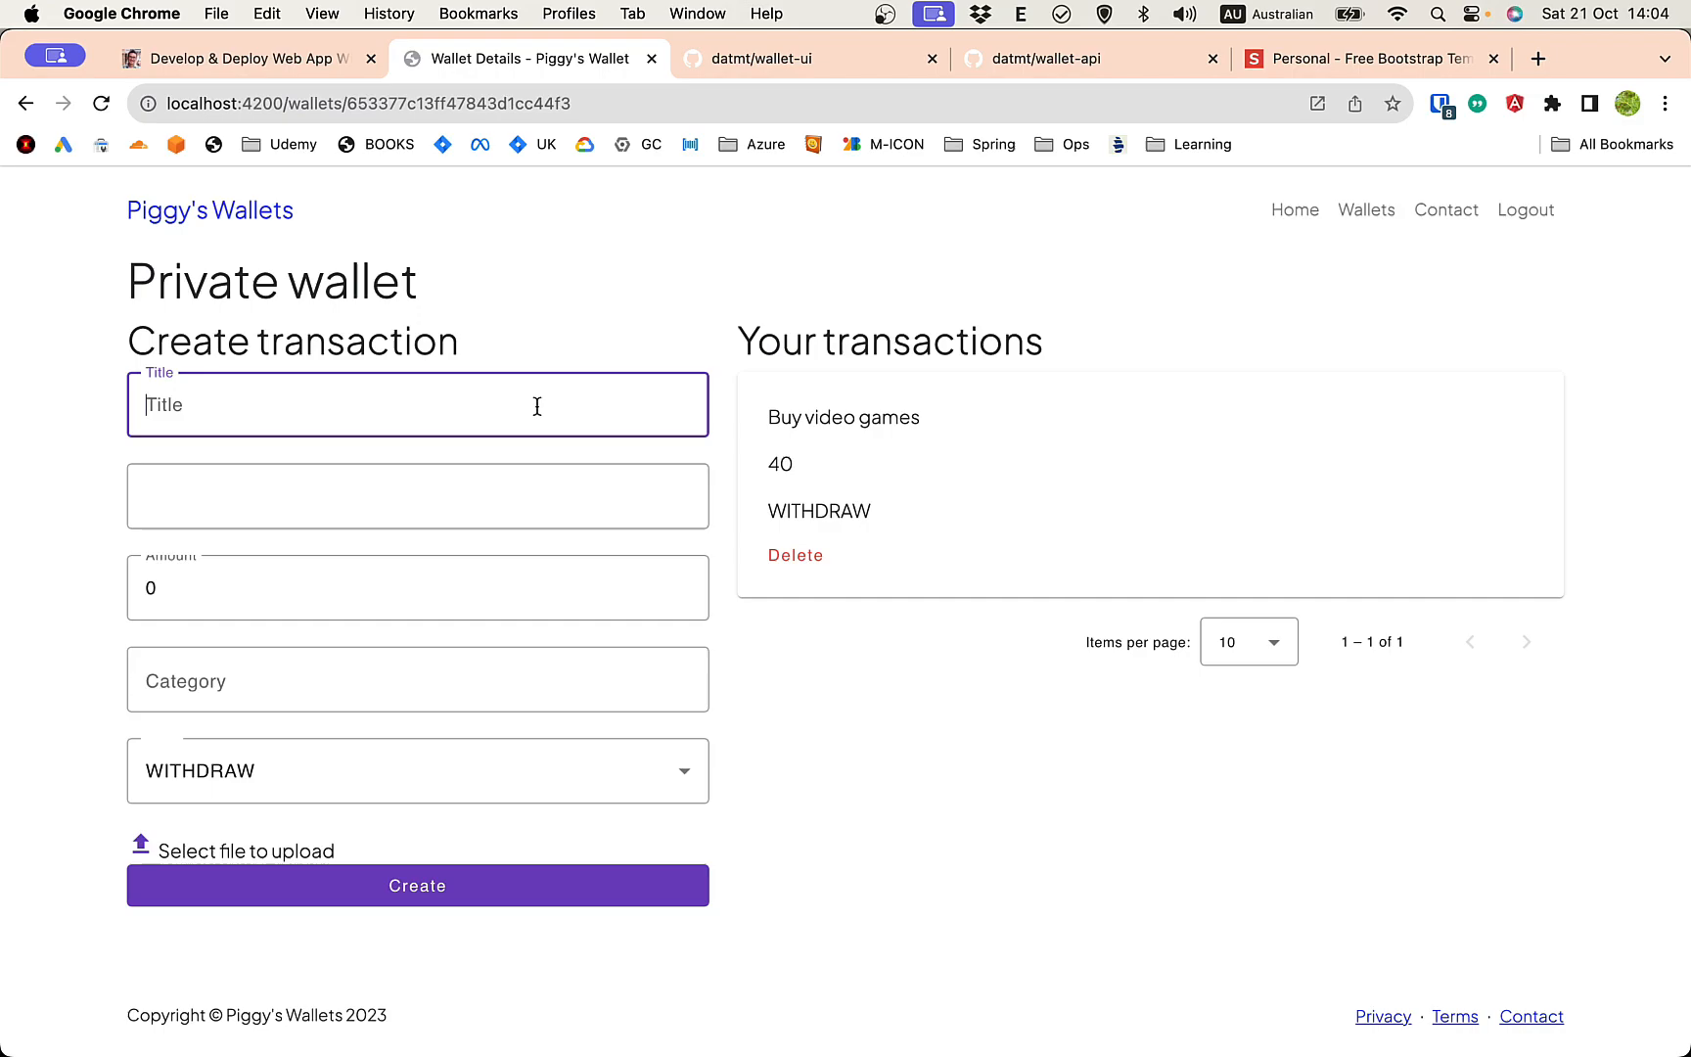
Fill a transaction titled Buy books, description buy books, amount 23, category Books
{"action": "type", "text": "B"}
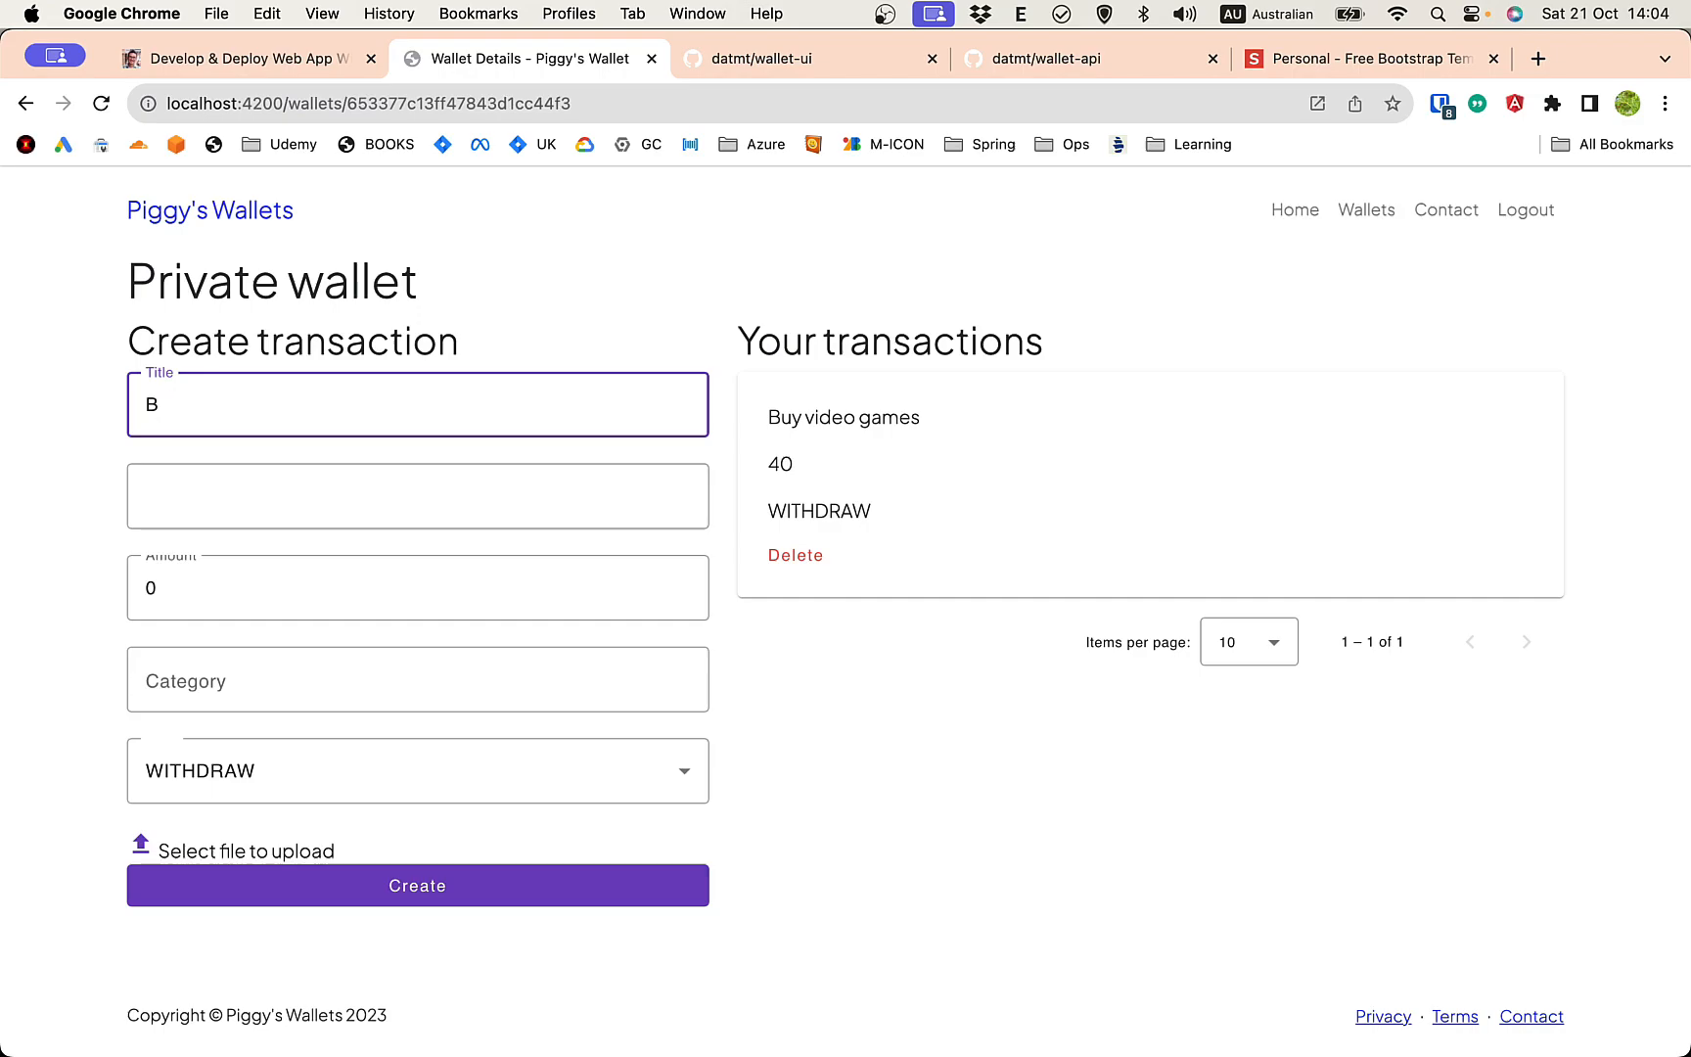
{"action": "type", "text": "uy books"}
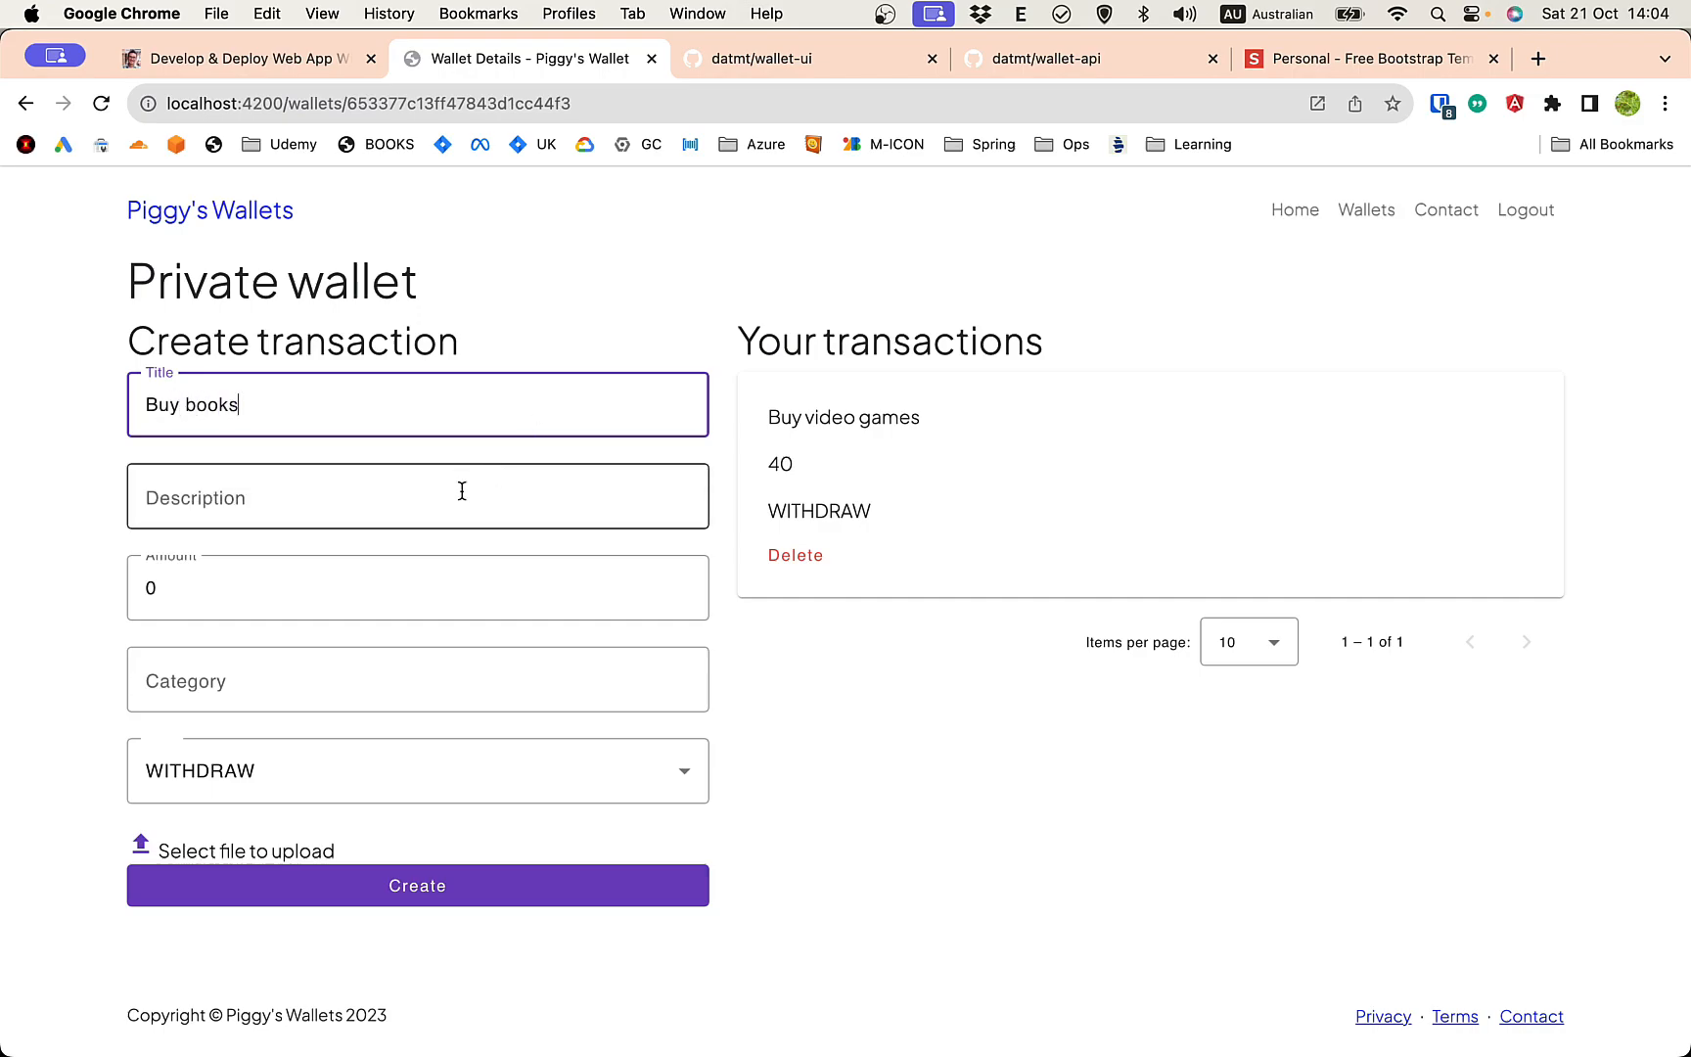
{"action": "type", "text": "buy b"}
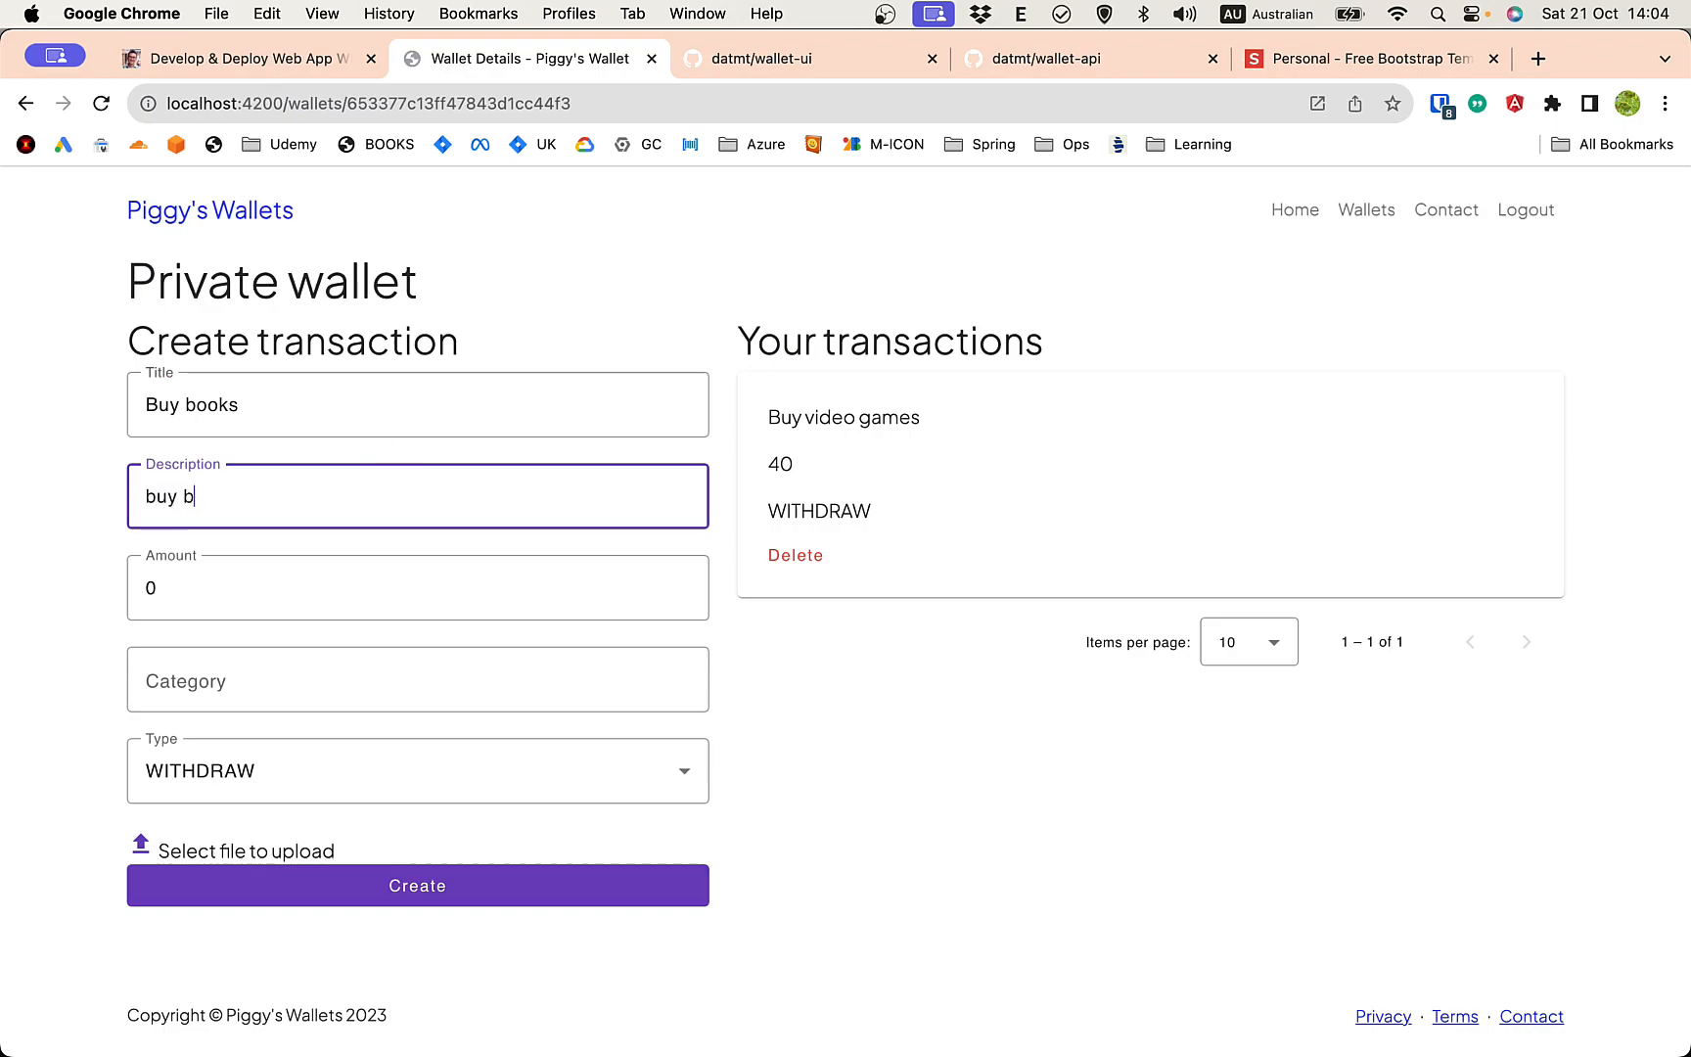
{"action": "left_click", "coordinate": [417, 587]}
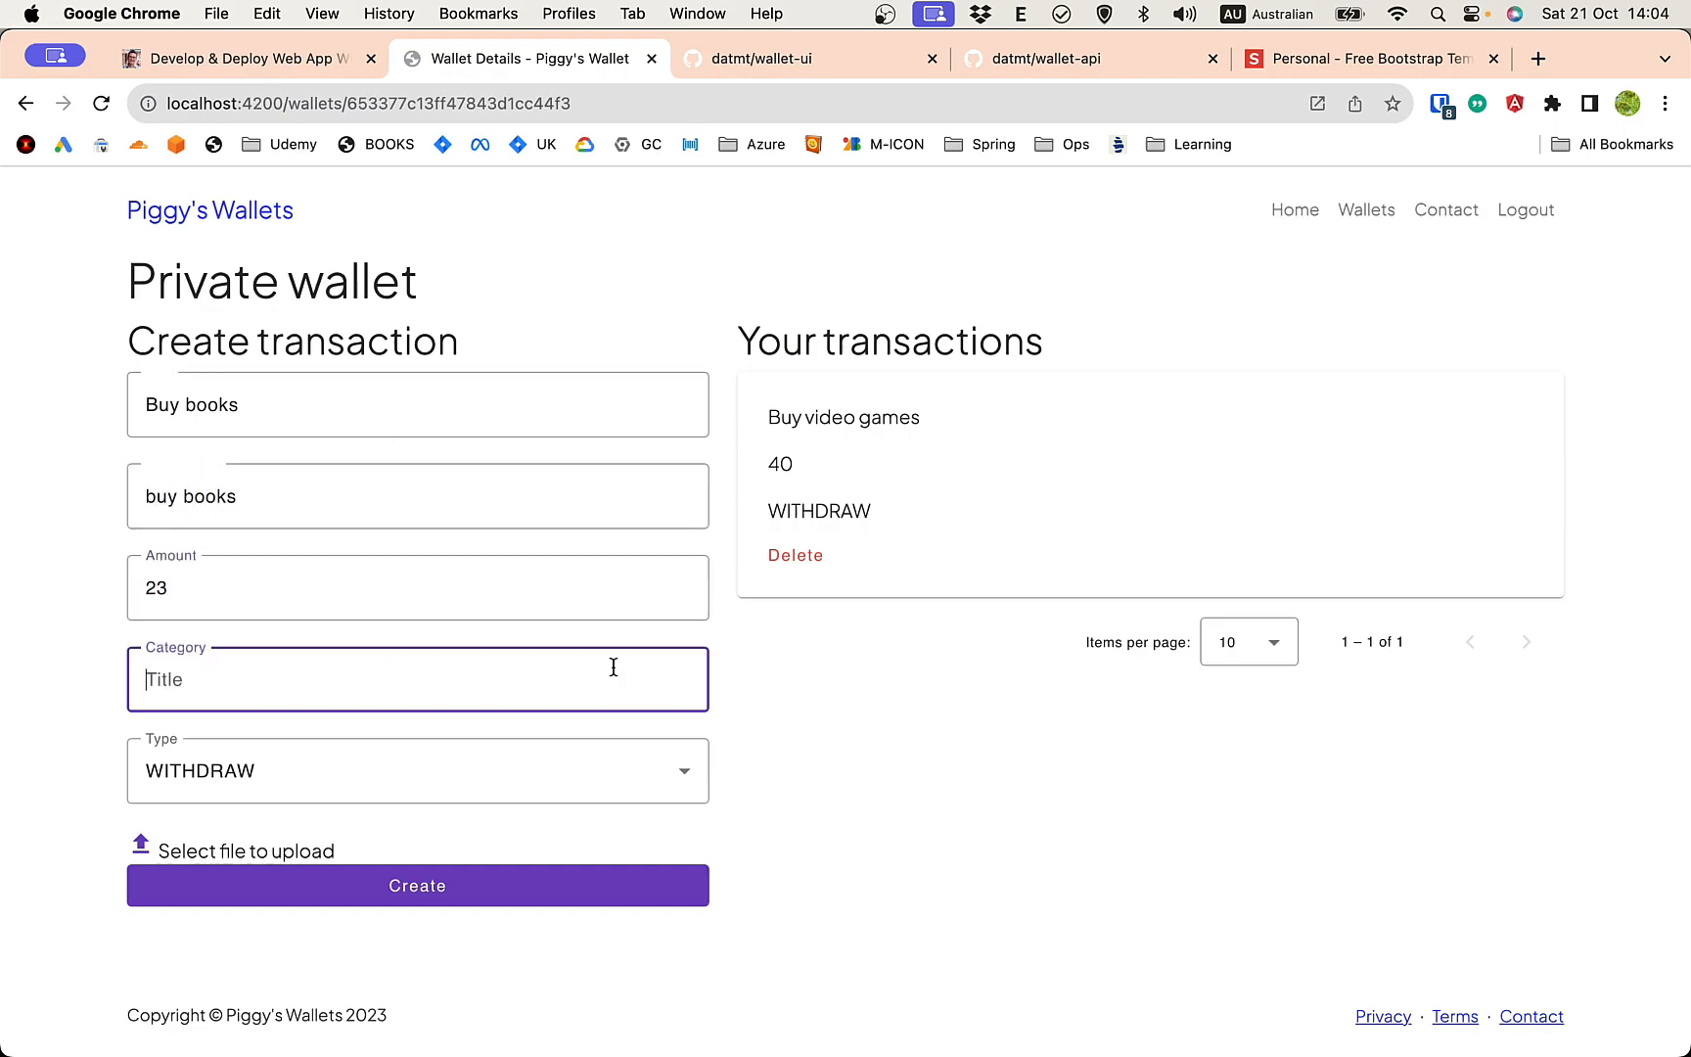
{"action": "type", "text": "Books"}
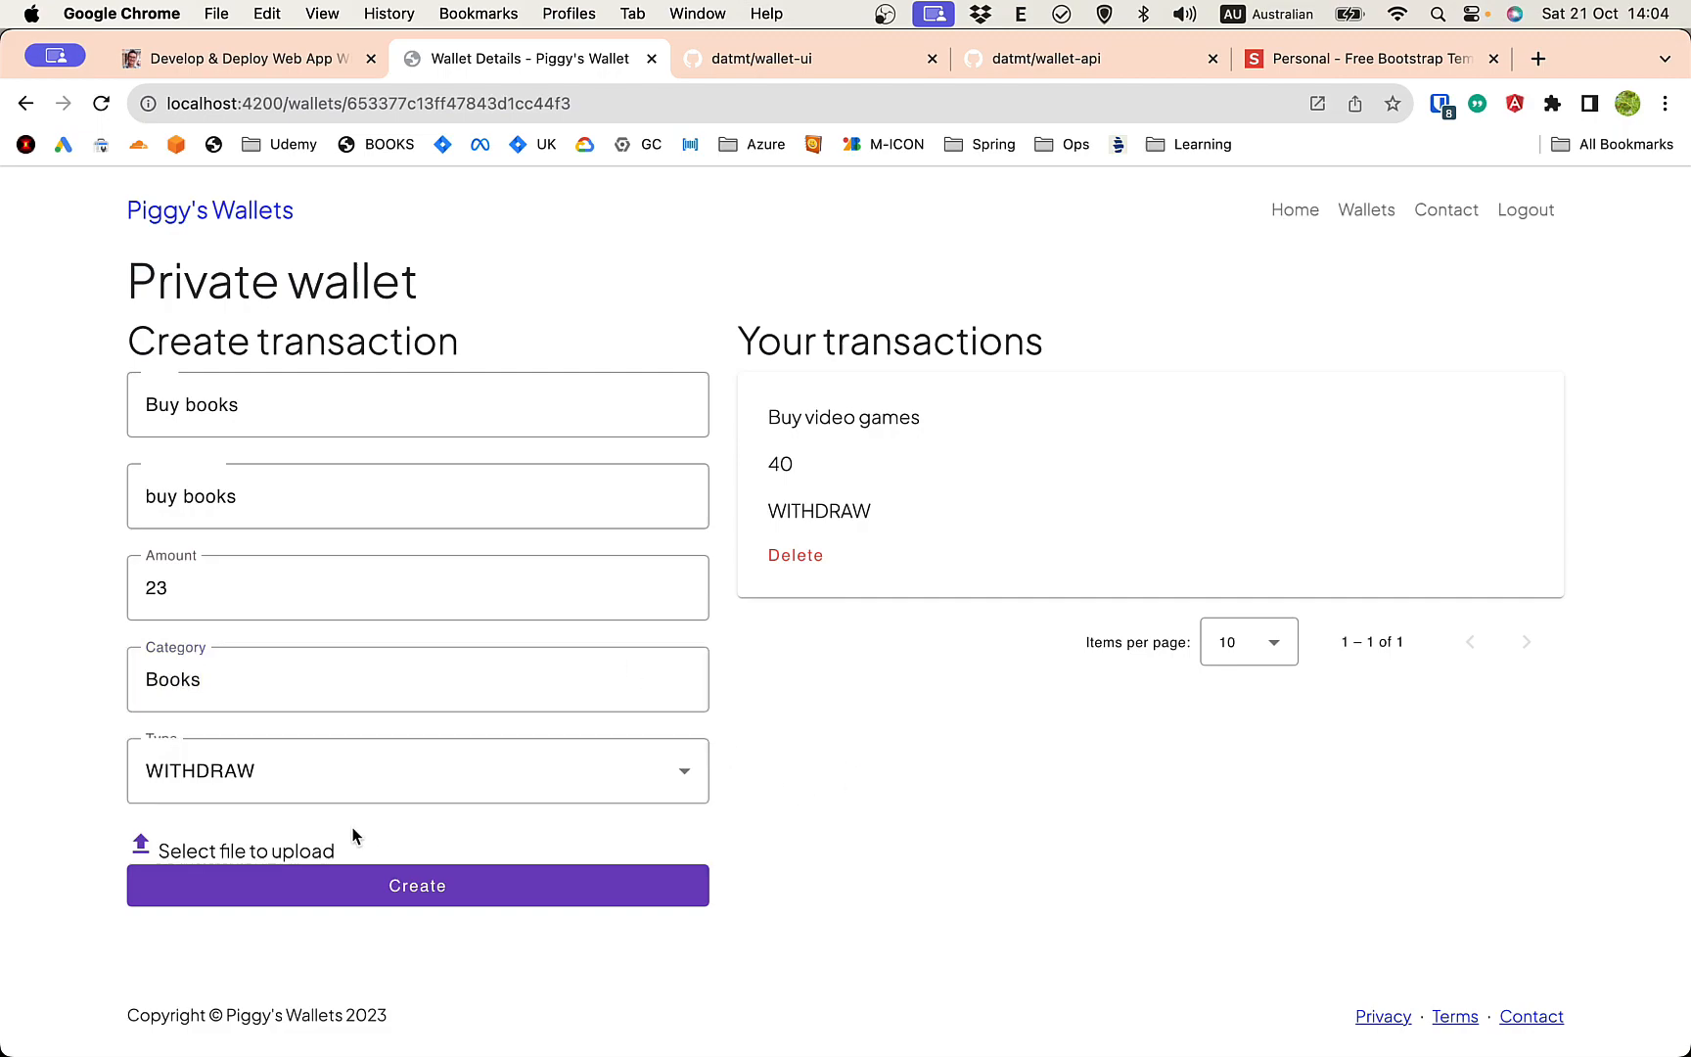
{"action": "left_click", "coordinate": [245, 852]}
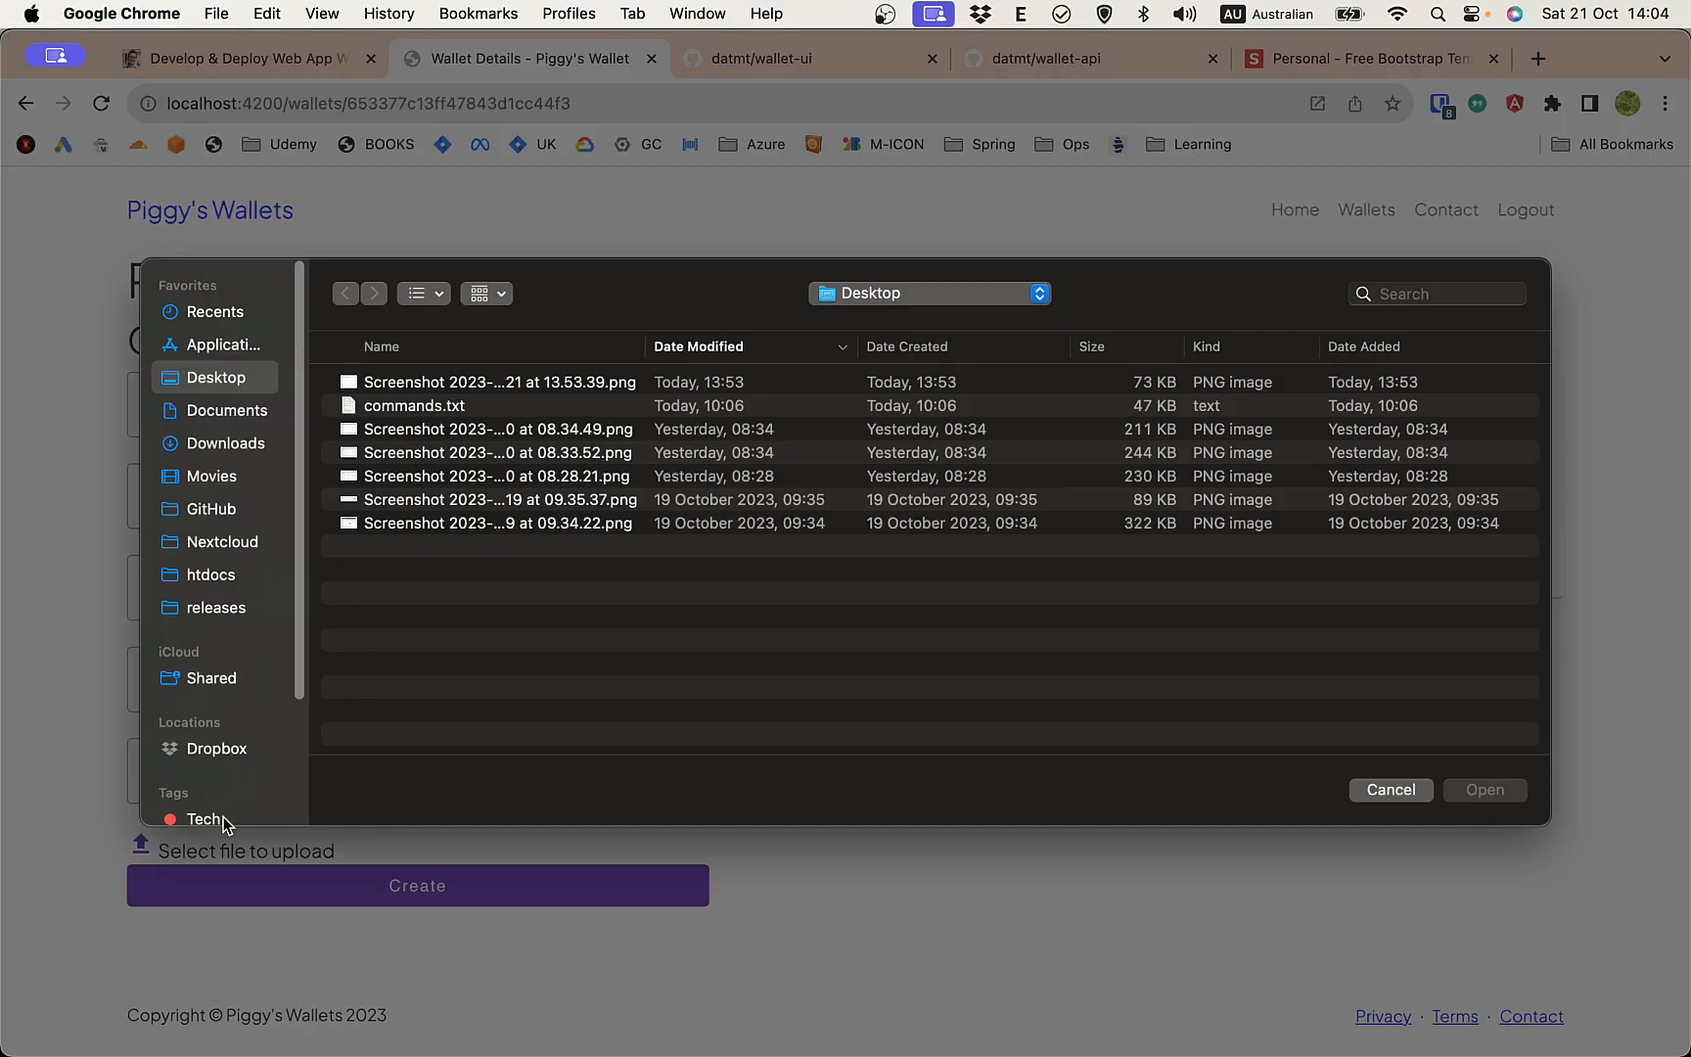
Attach Screenshot 2023-10-21 at 13.53.39.png from the Desktop to the transaction
{"action": "left_click", "coordinate": [495, 384]}
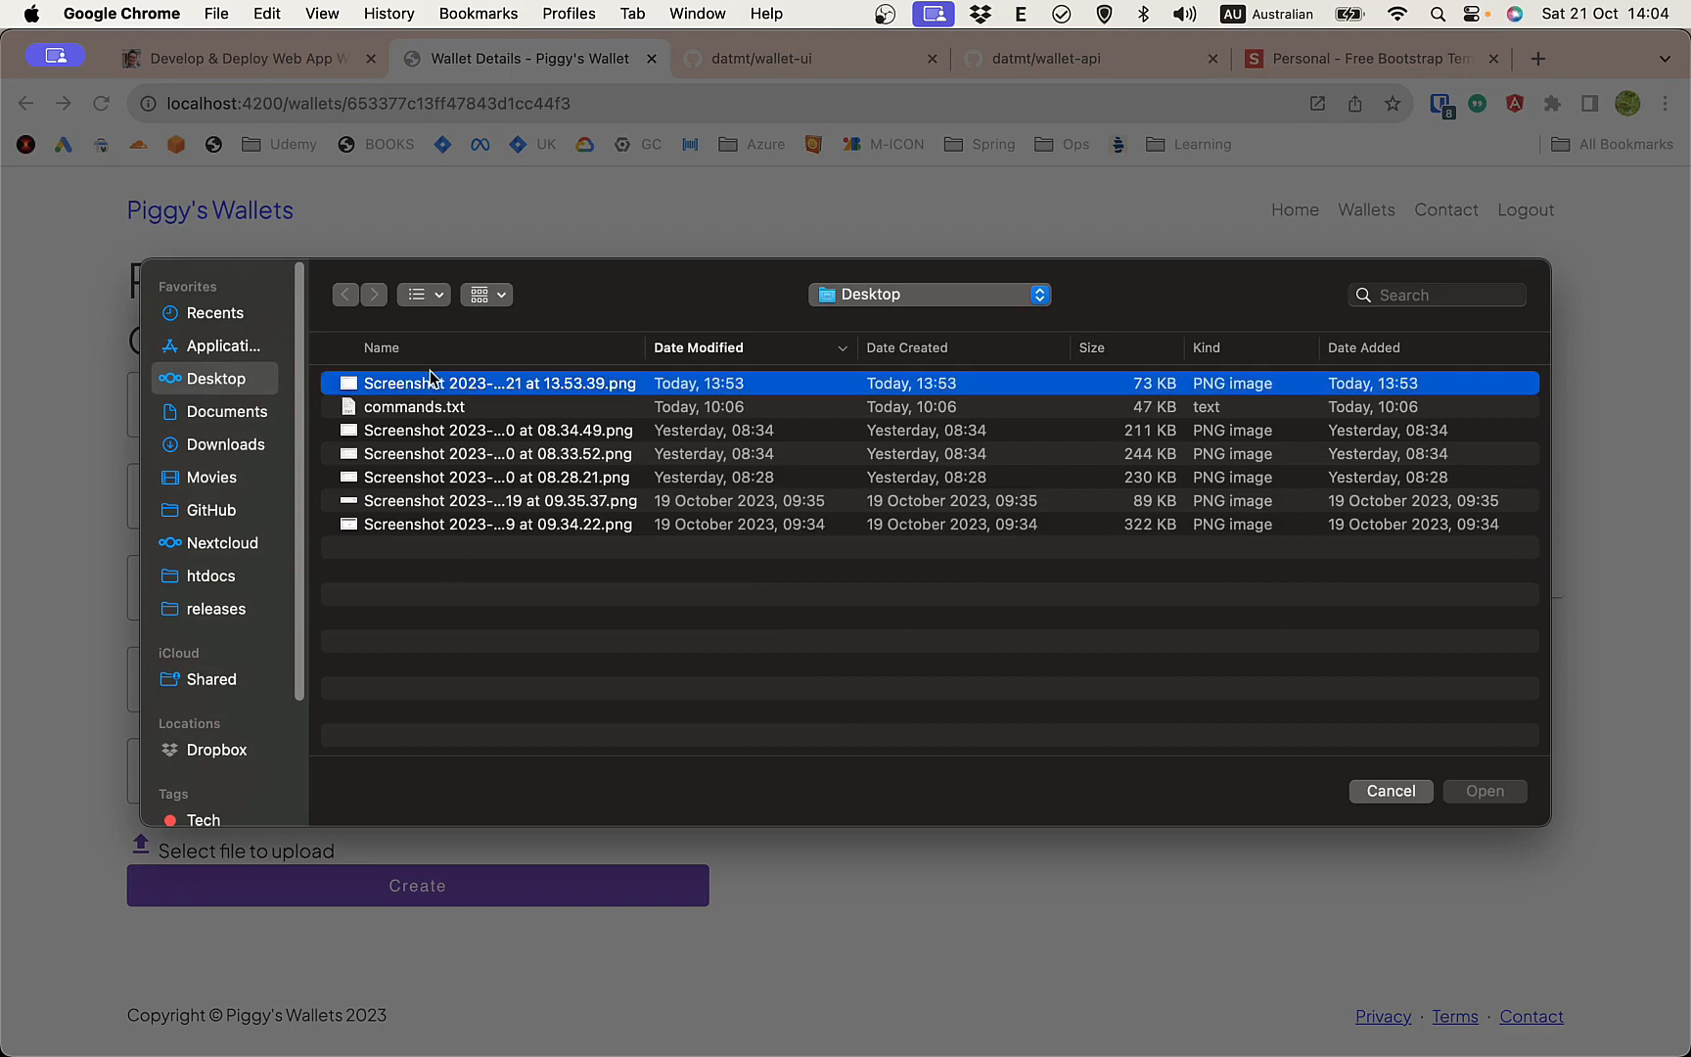
{"action": "left_click", "coordinate": [1484, 791]}
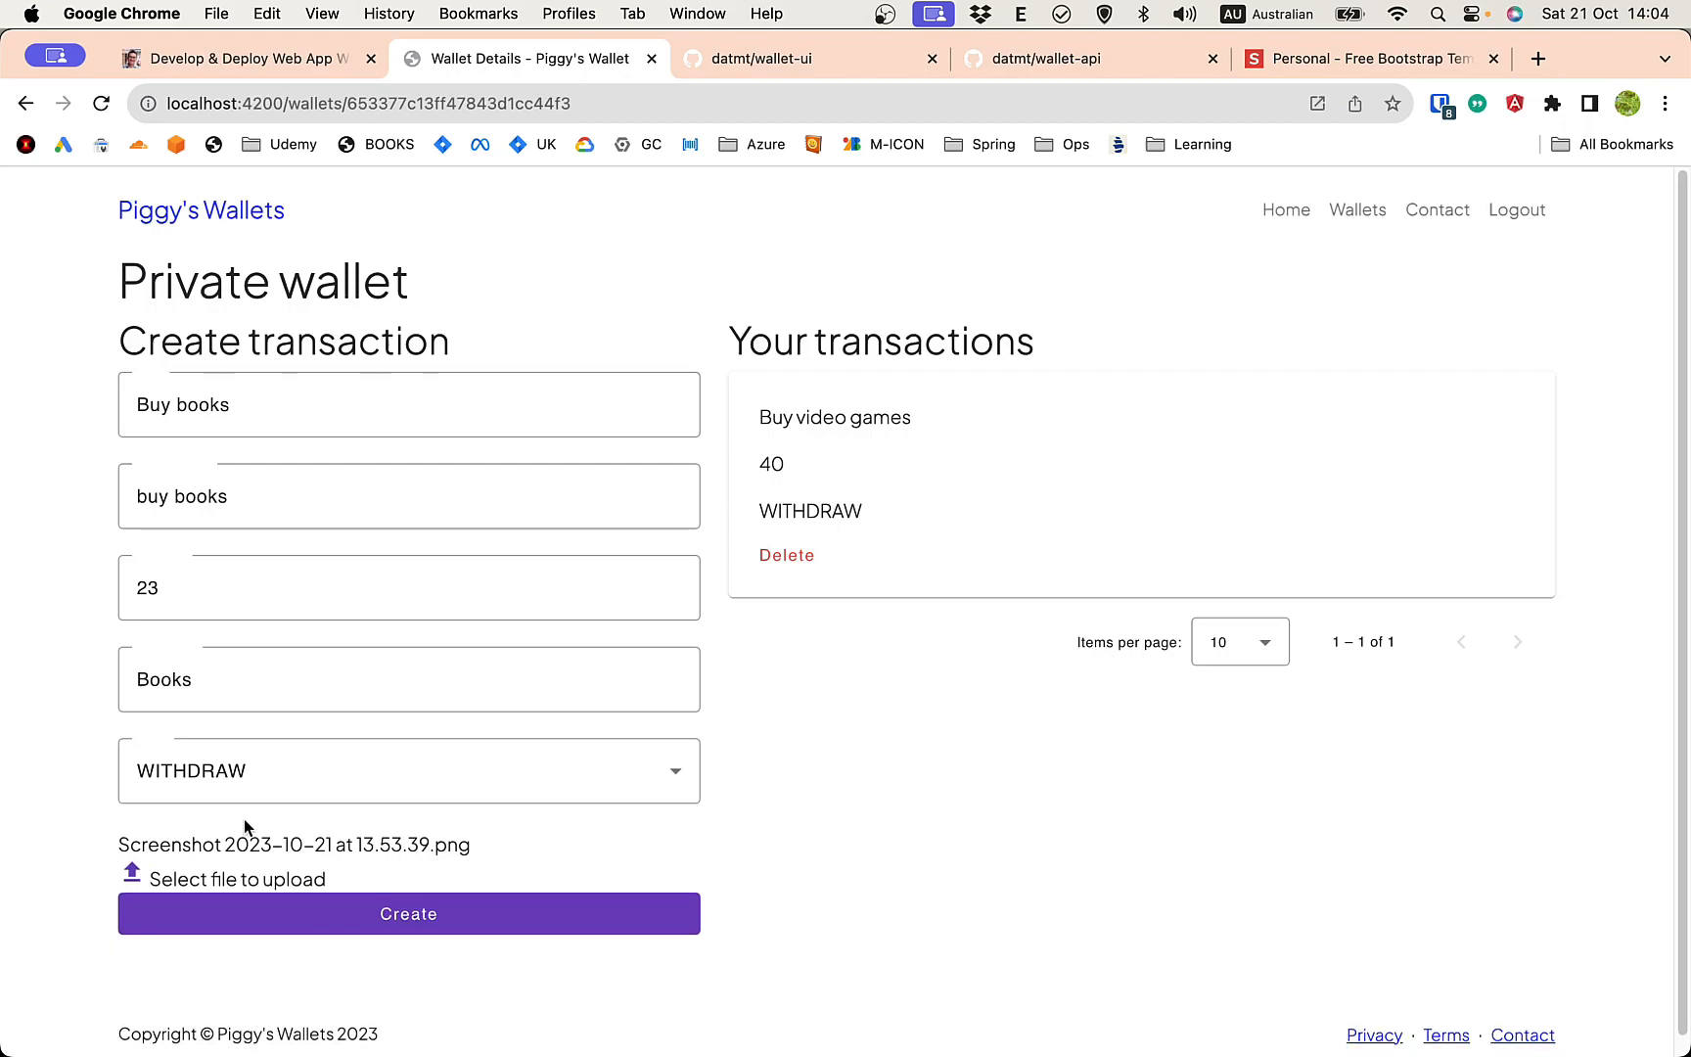
{"action": "mouse_move", "coordinate": [893, 855]}
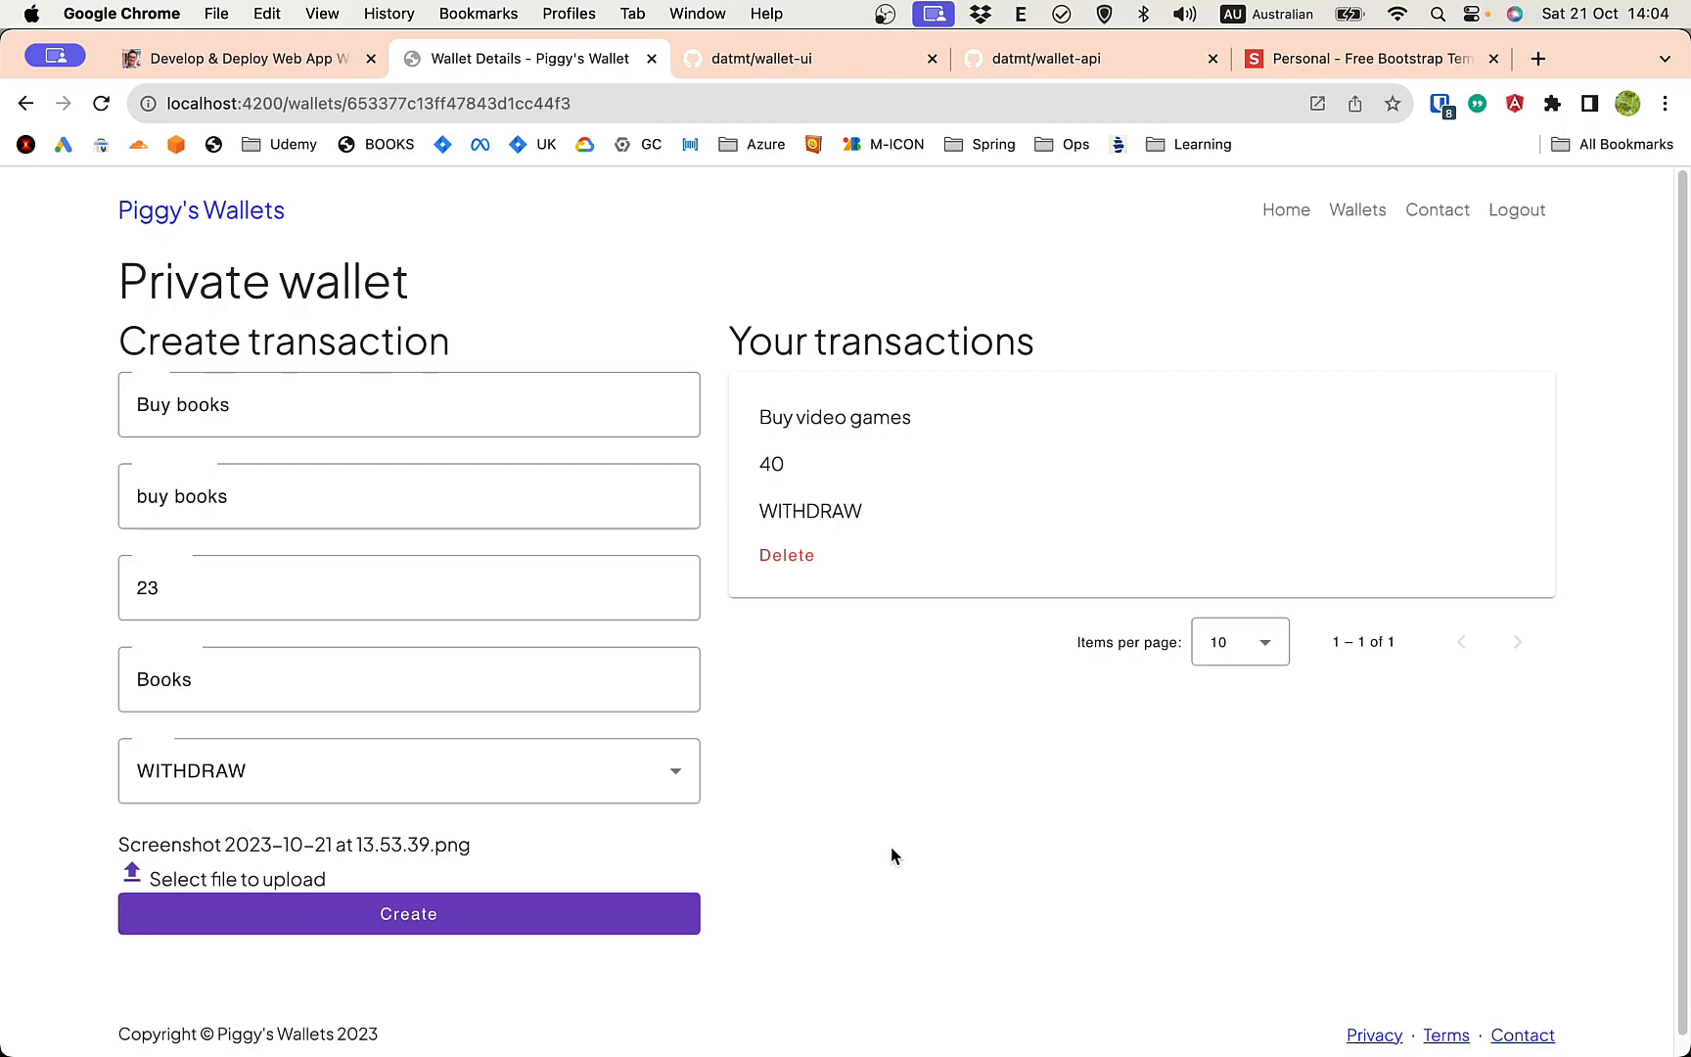
{"action": "left_click", "coordinate": [407, 914]}
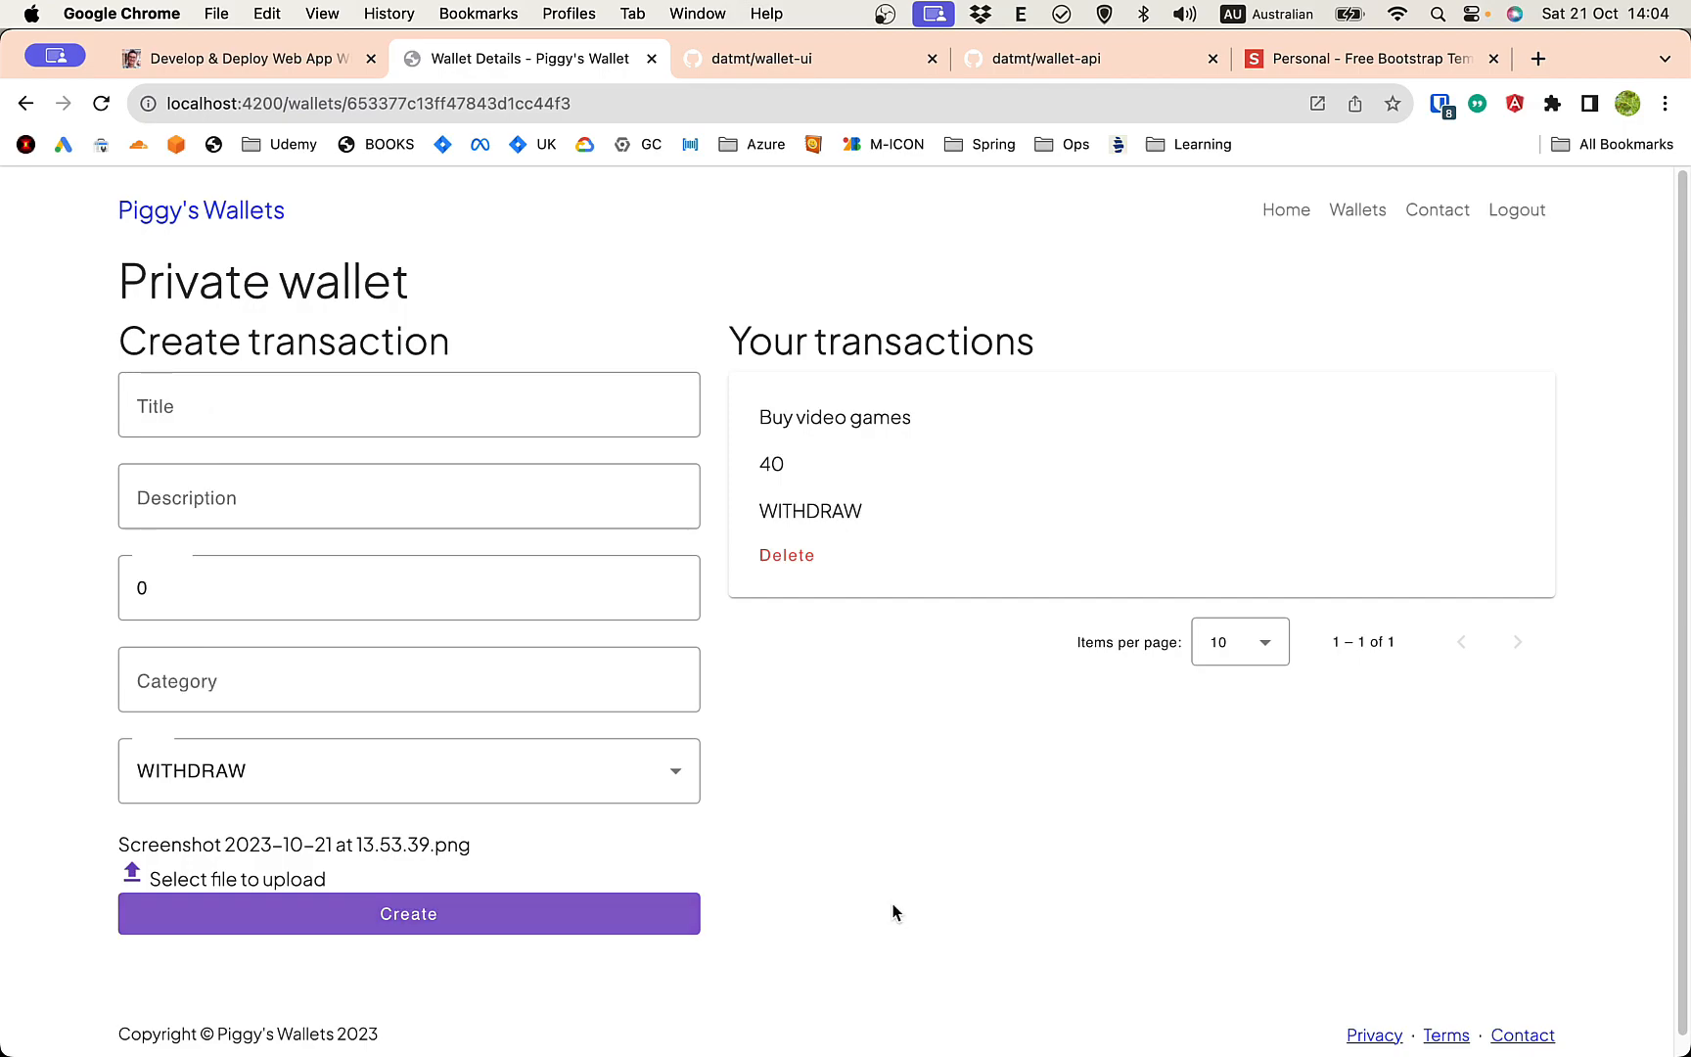
{"action": "left_click", "coordinate": [407, 914]}
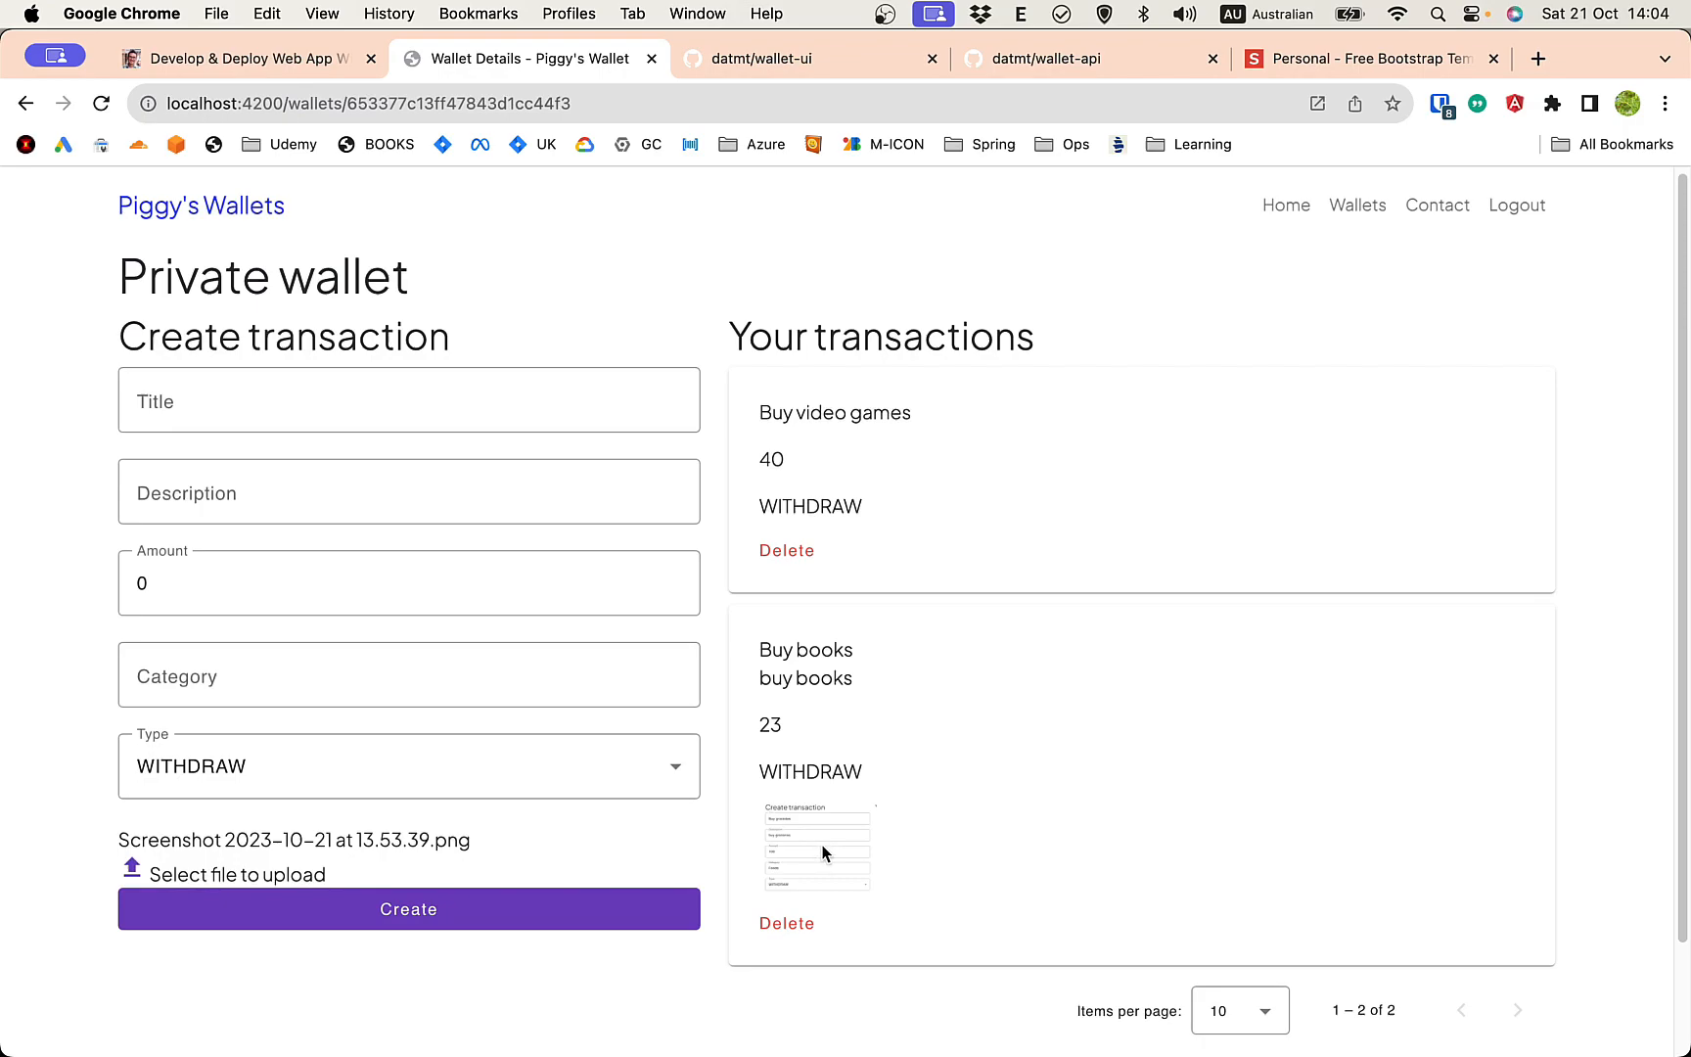
{"action": "mouse_move", "coordinate": [848, 840]}
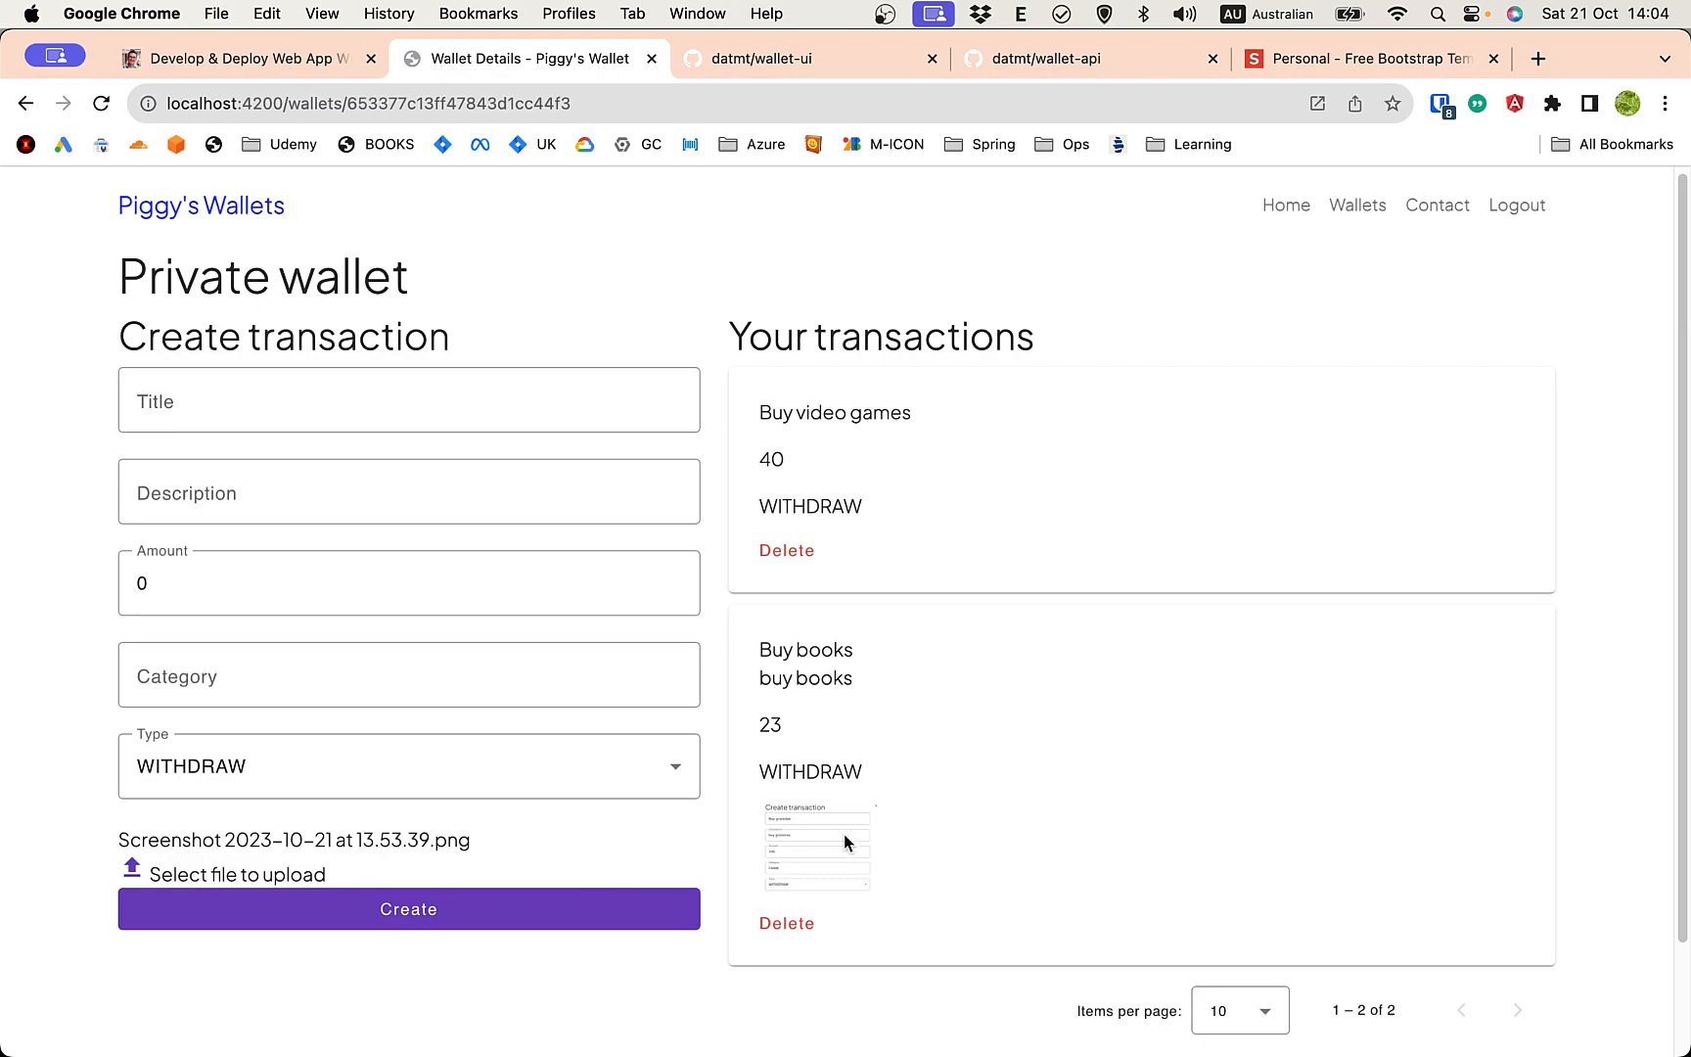
{"action": "mouse_move", "coordinate": [863, 853]}
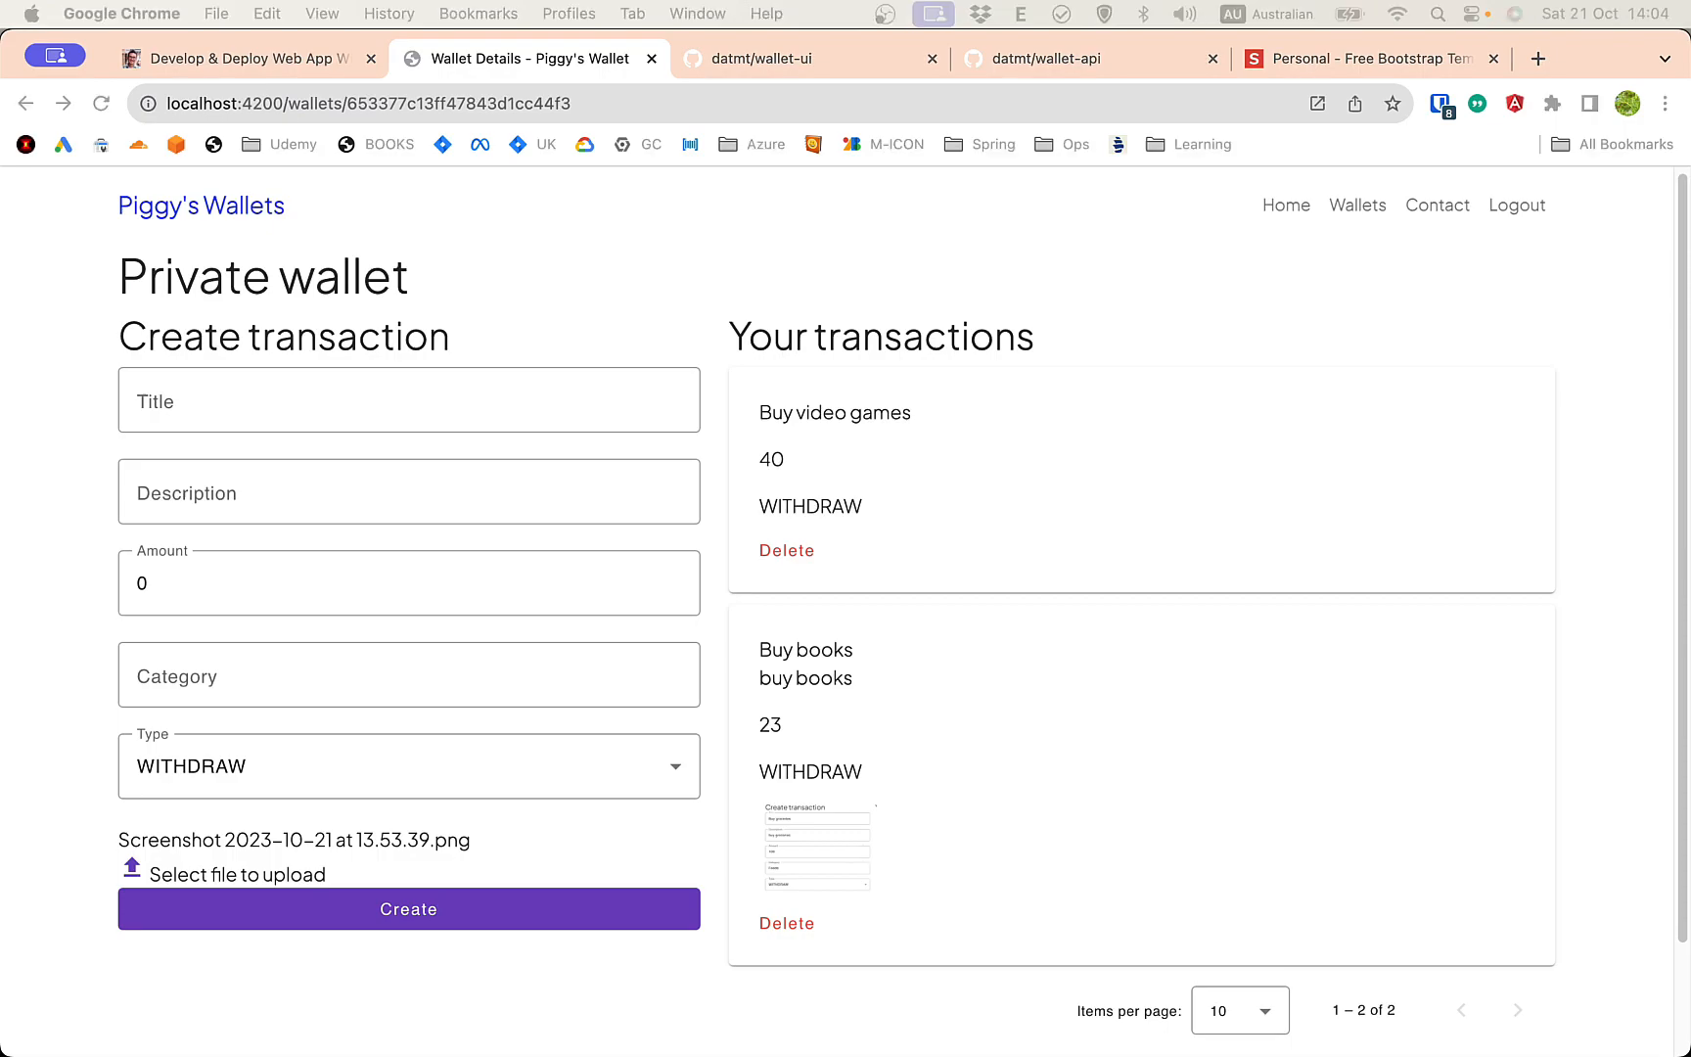
{"action": "mouse_move", "coordinate": [794, 313]}
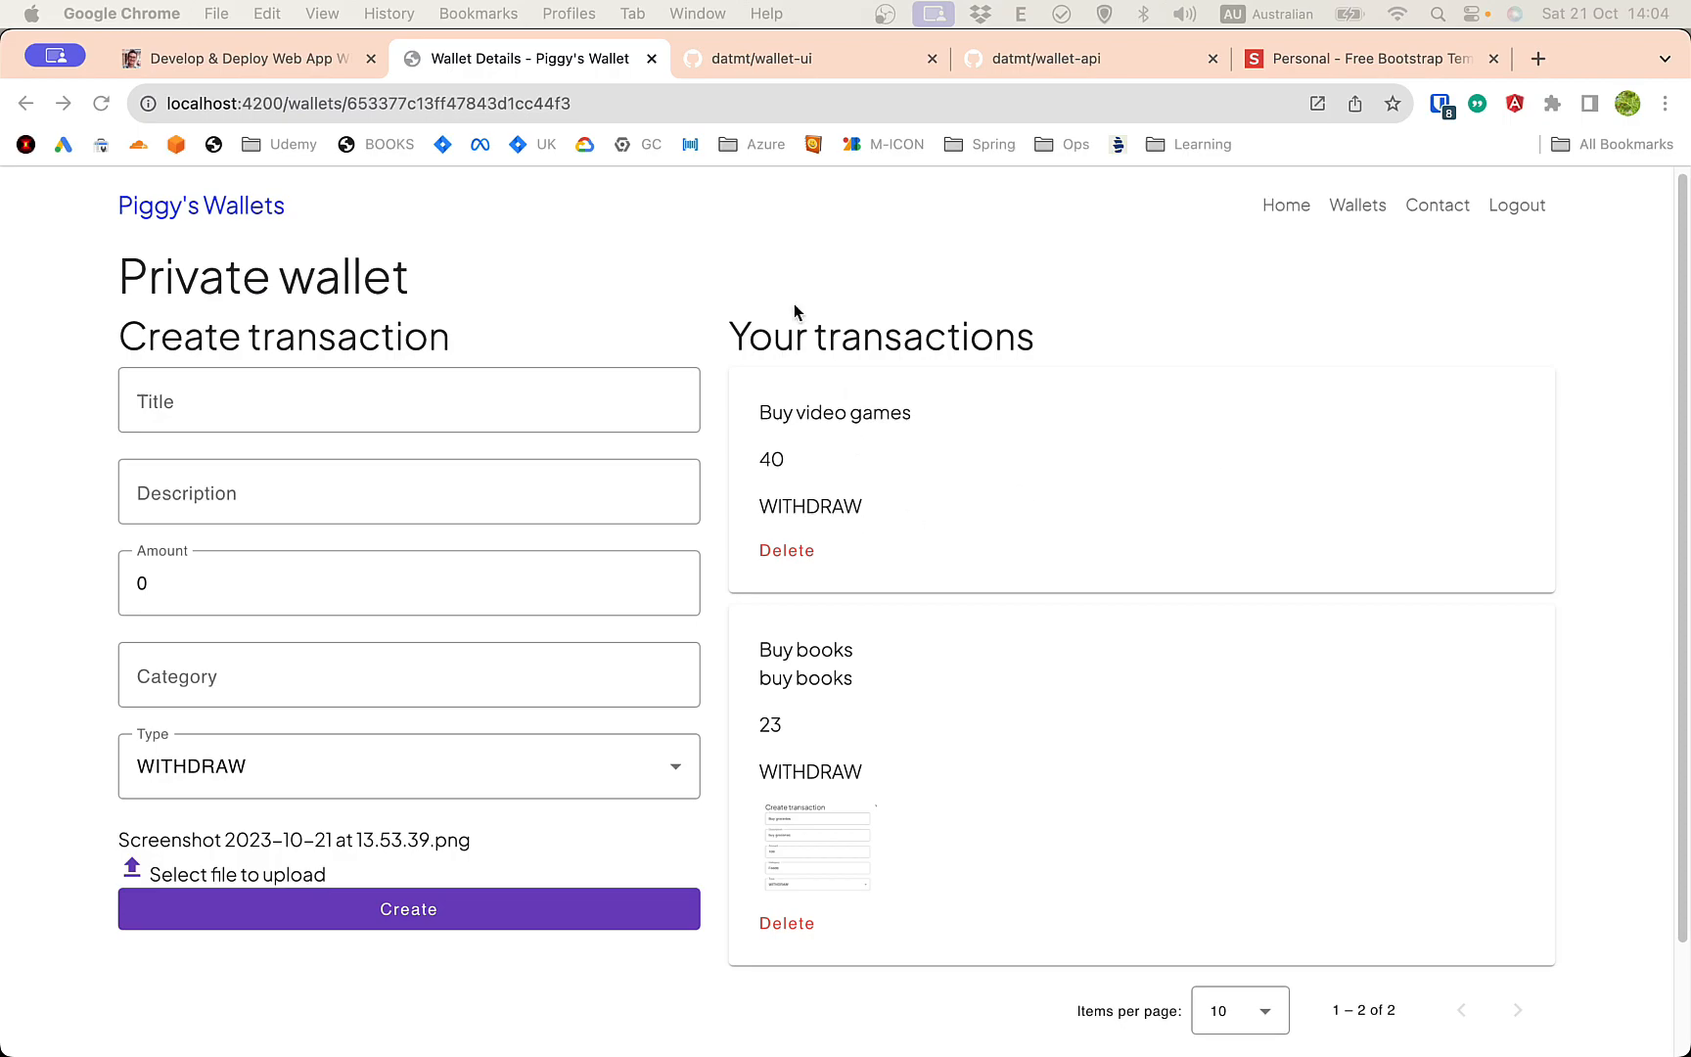
{"action": "mouse_move", "coordinate": [998, 615]}
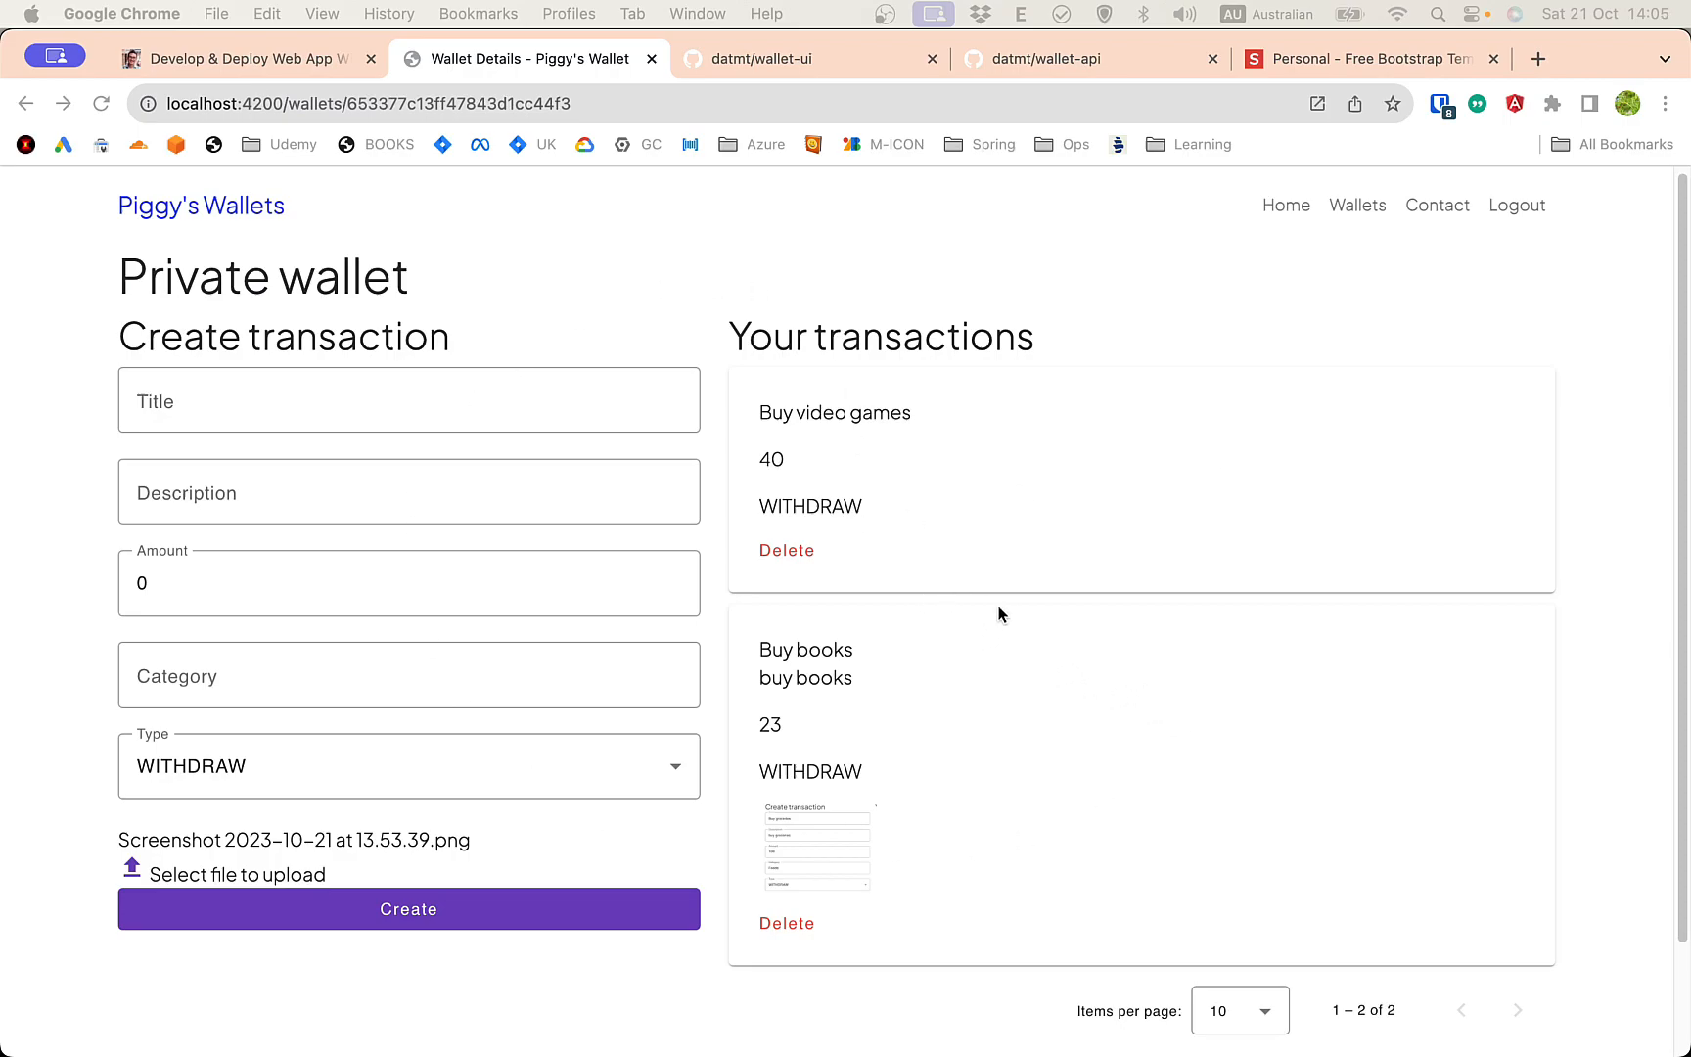
{"action": "mouse_move", "coordinate": [931, 644]}
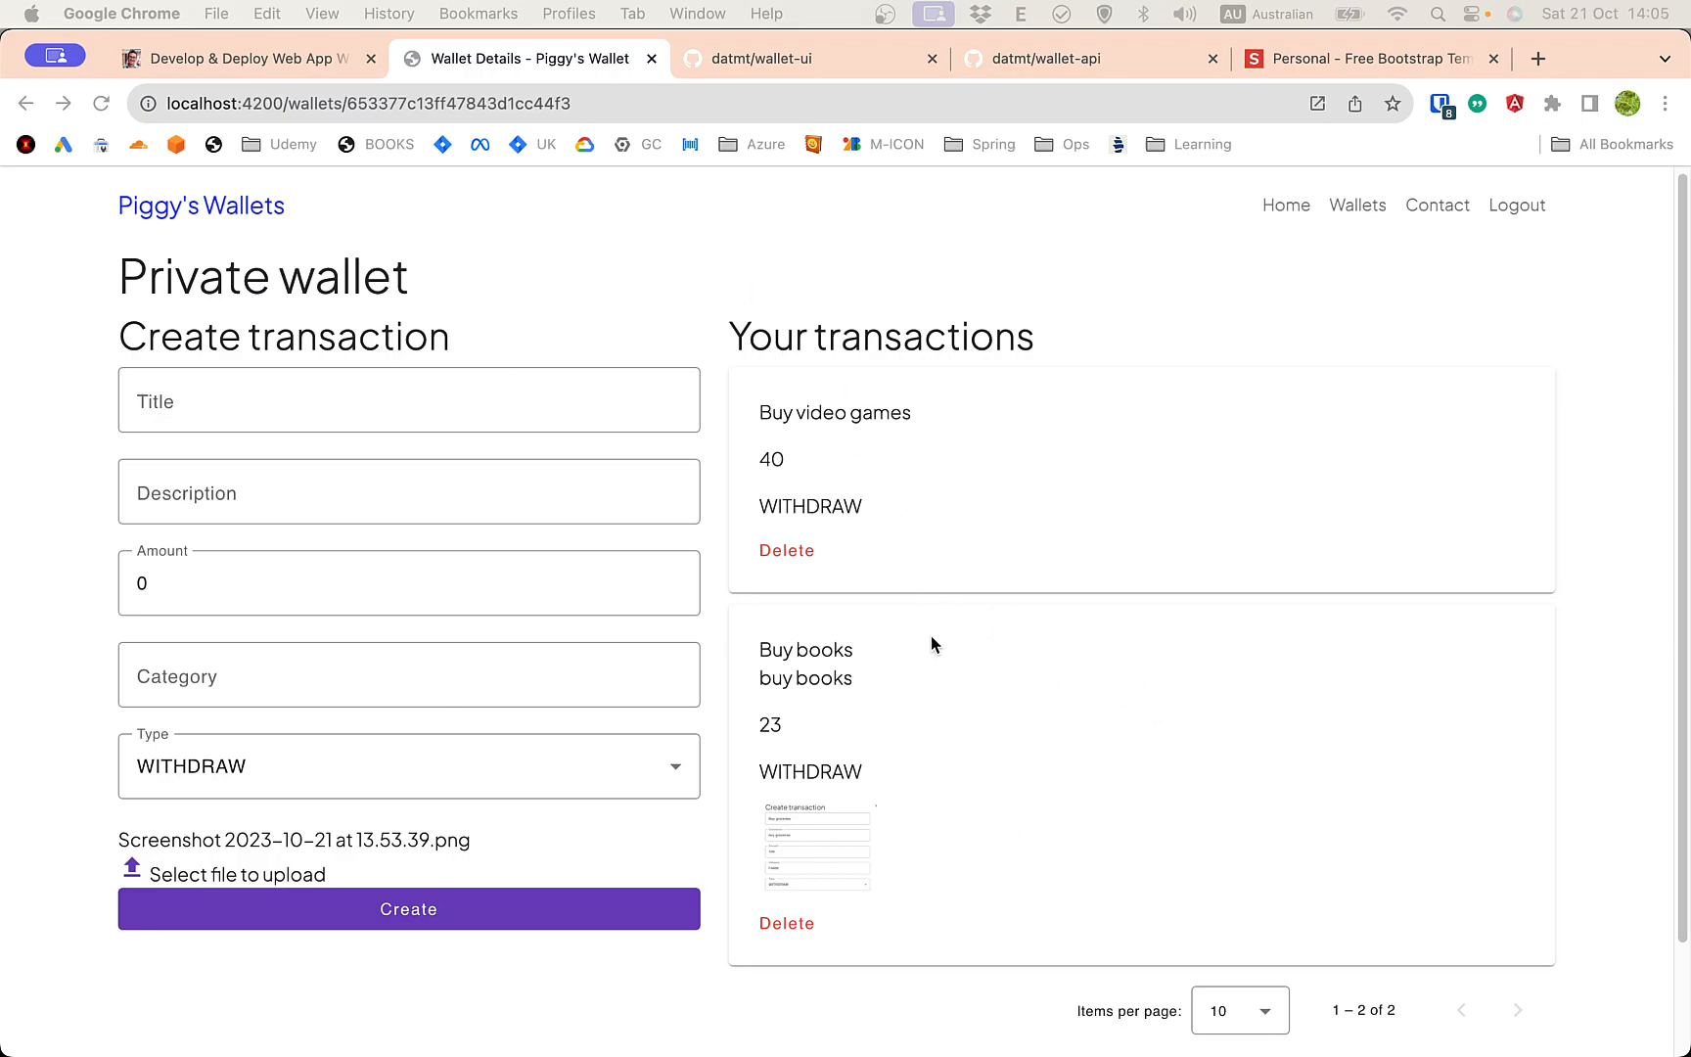
{"action": "mouse_move", "coordinate": [949, 622]}
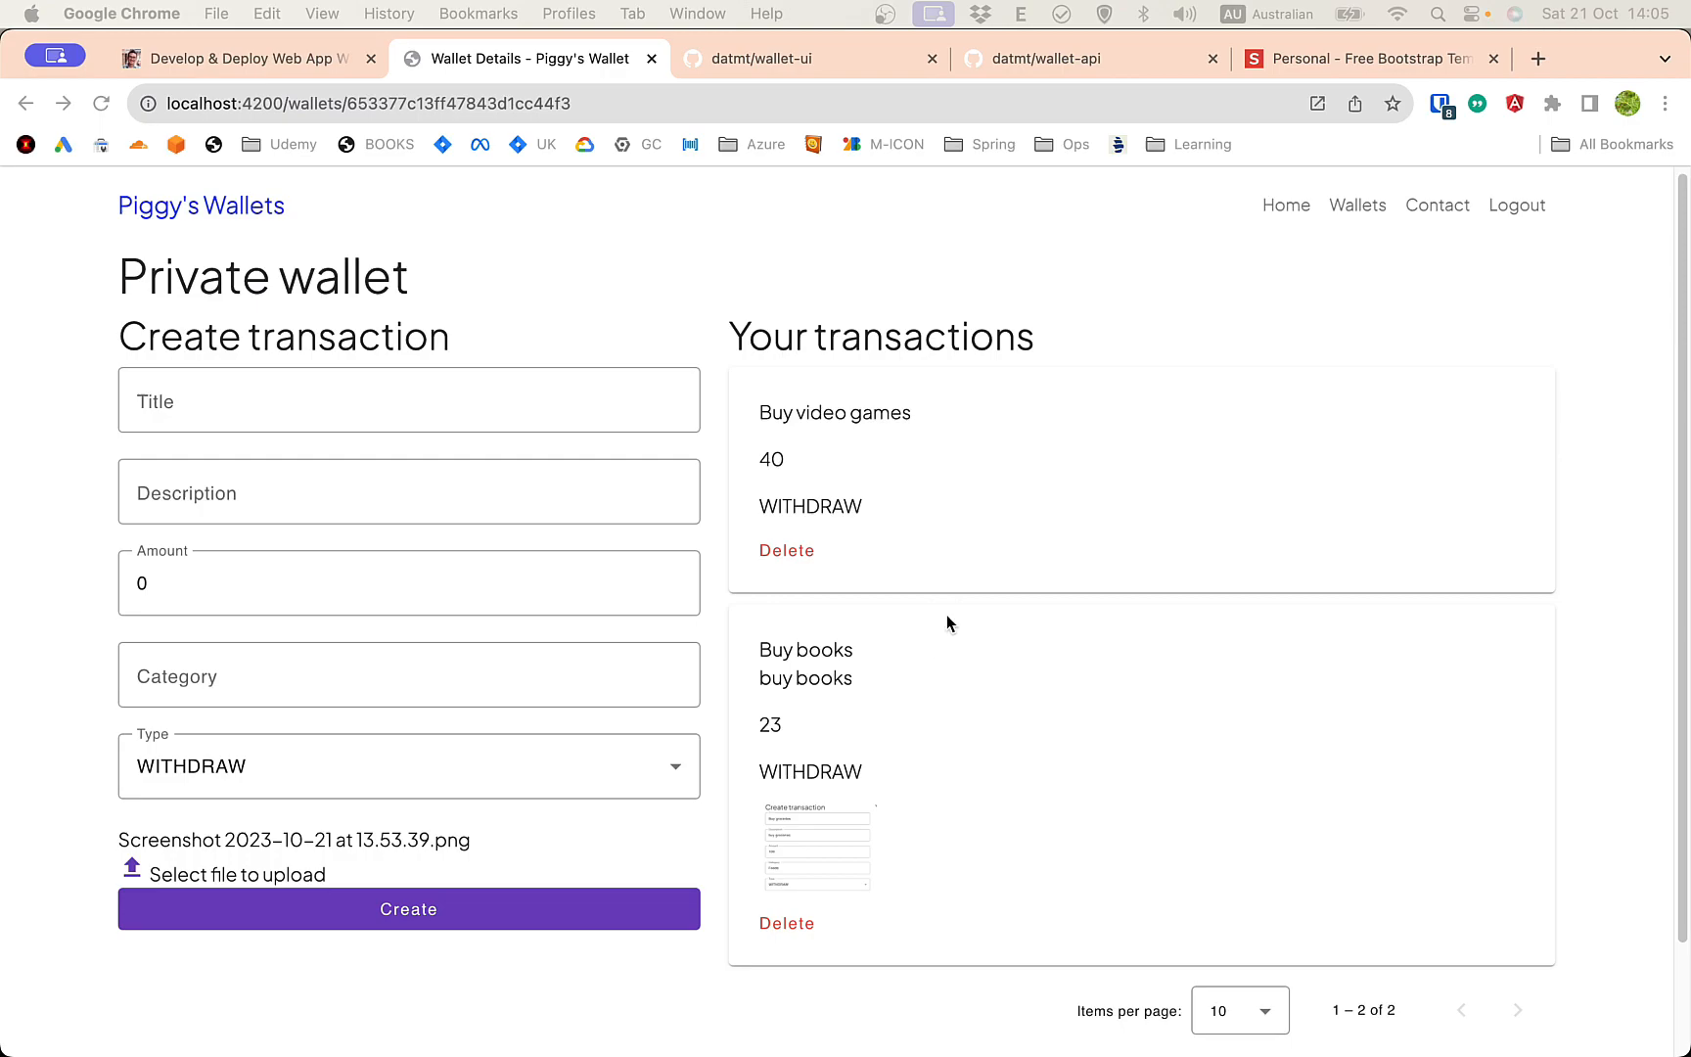
{"action": "mouse_move", "coordinate": [948, 622]}
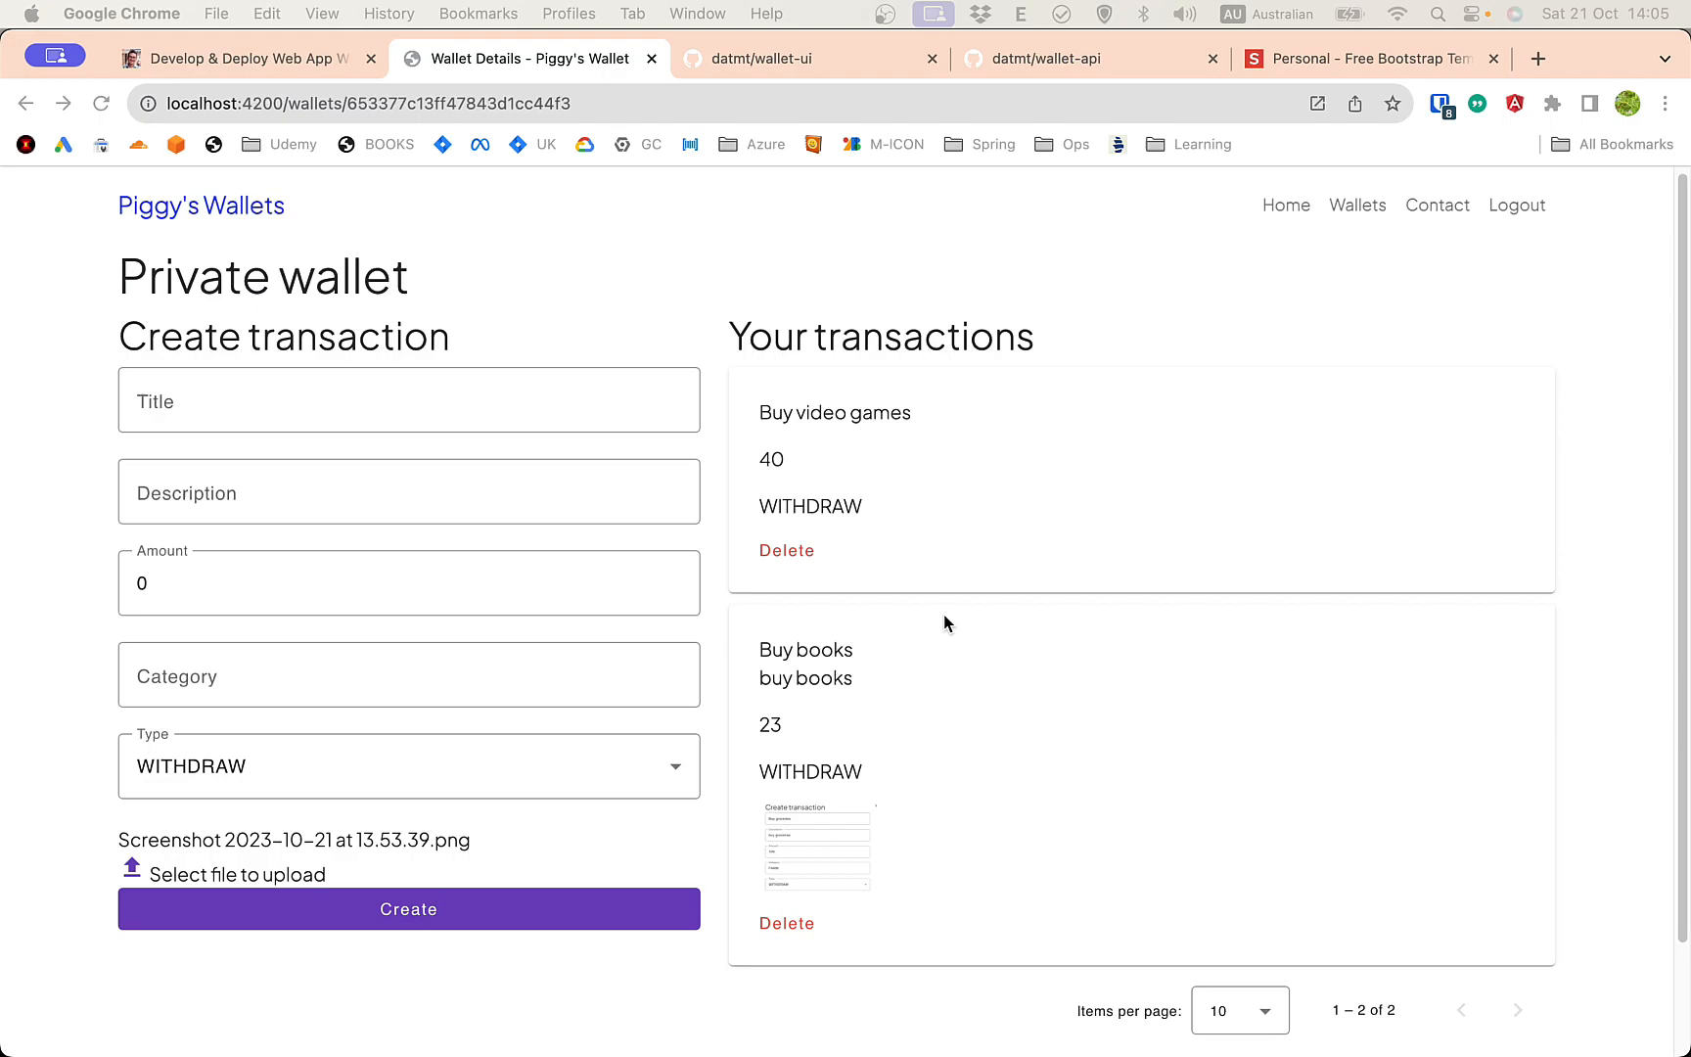
{"action": "mouse_move", "coordinate": [893, 609]}
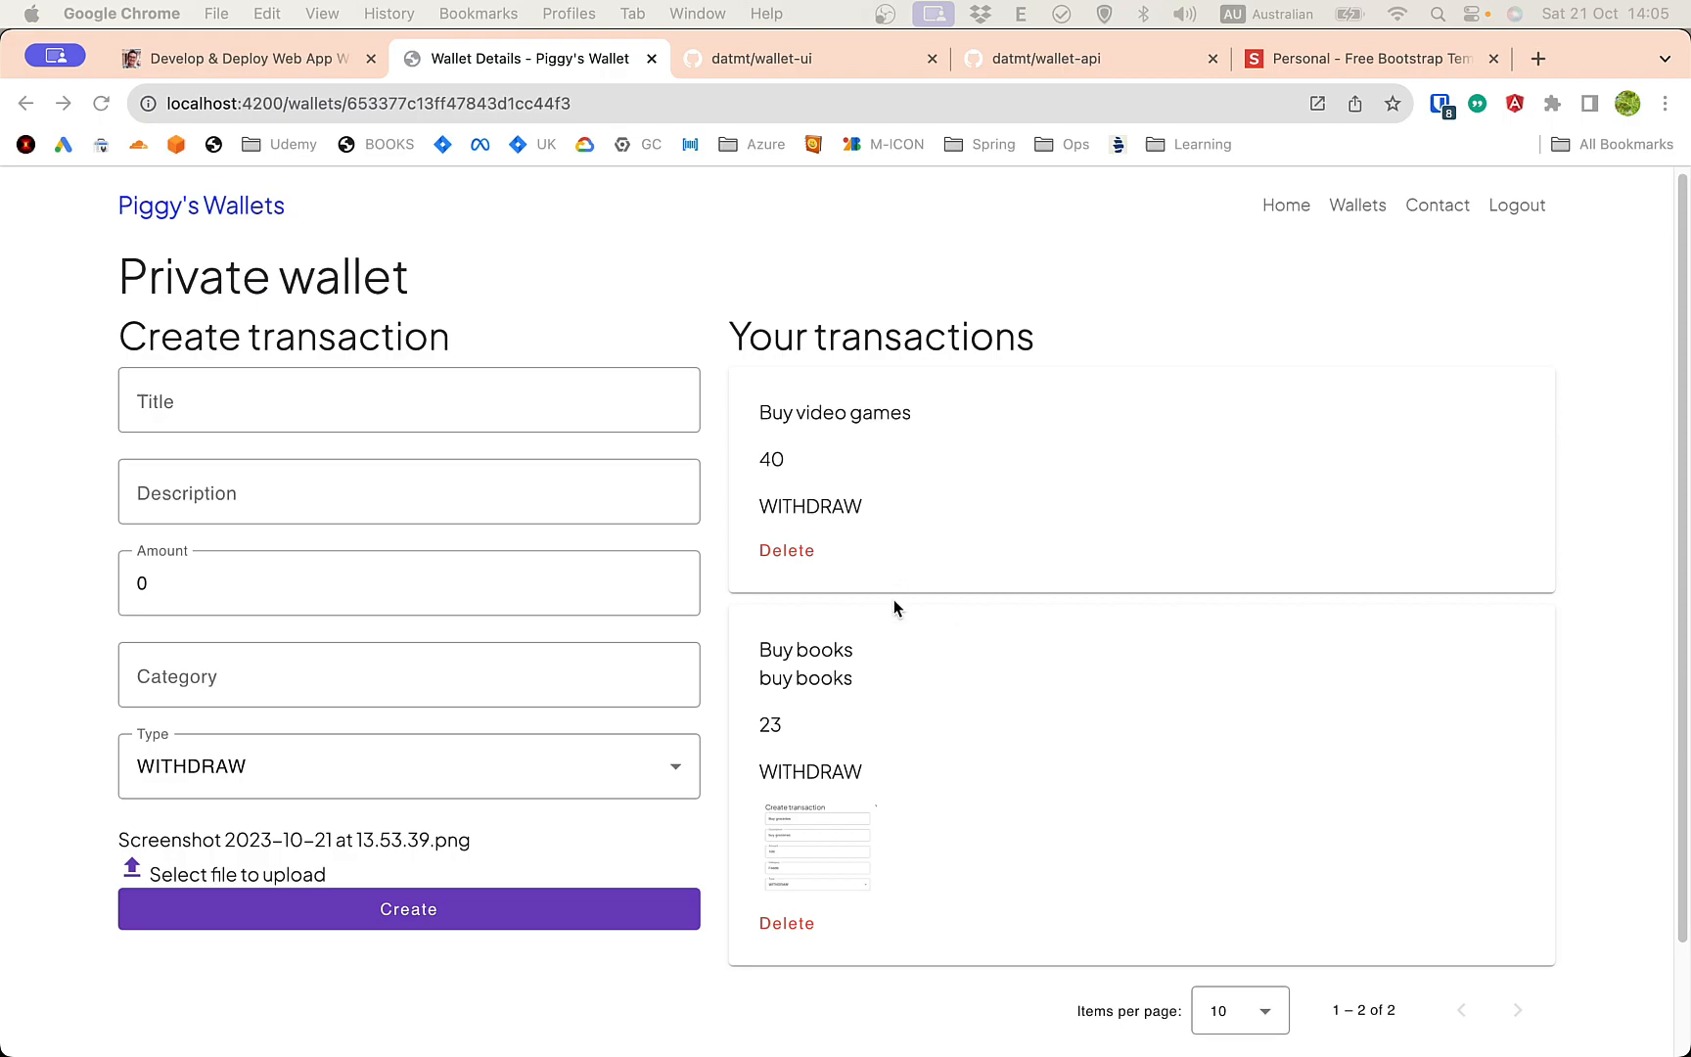
{"action": "mouse_move", "coordinate": [798, 650]}
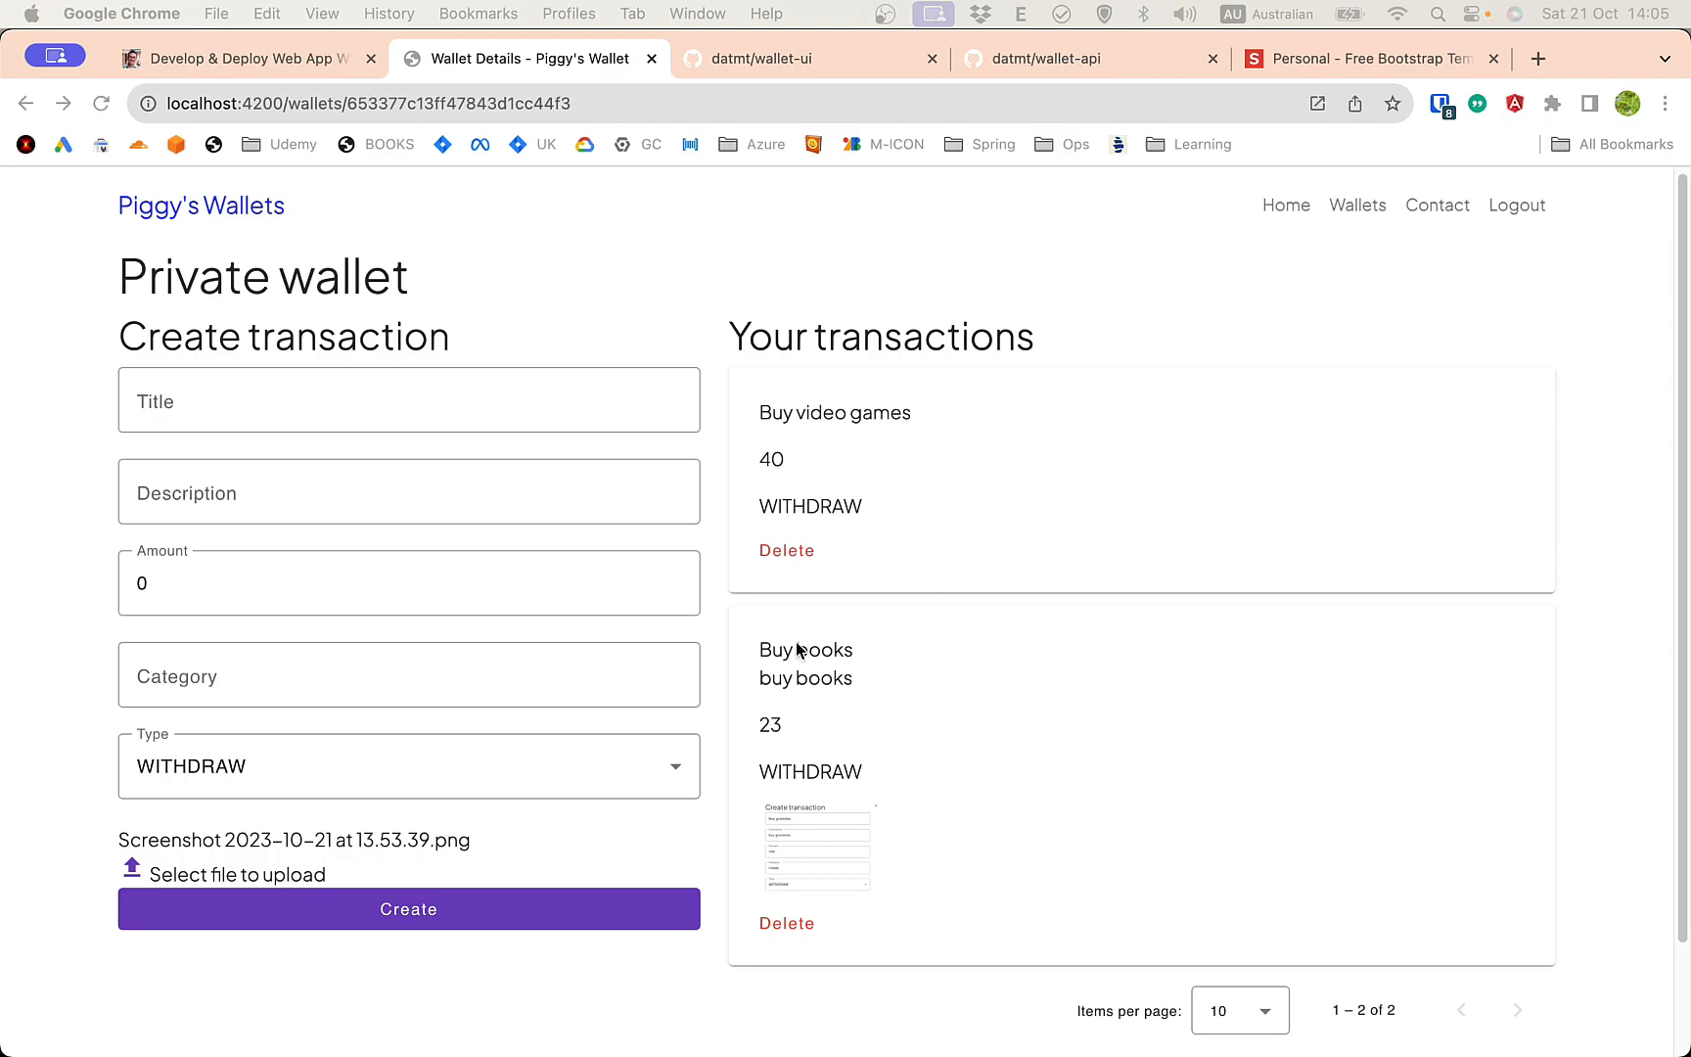
{"action": "mouse_move", "coordinate": [847, 830]}
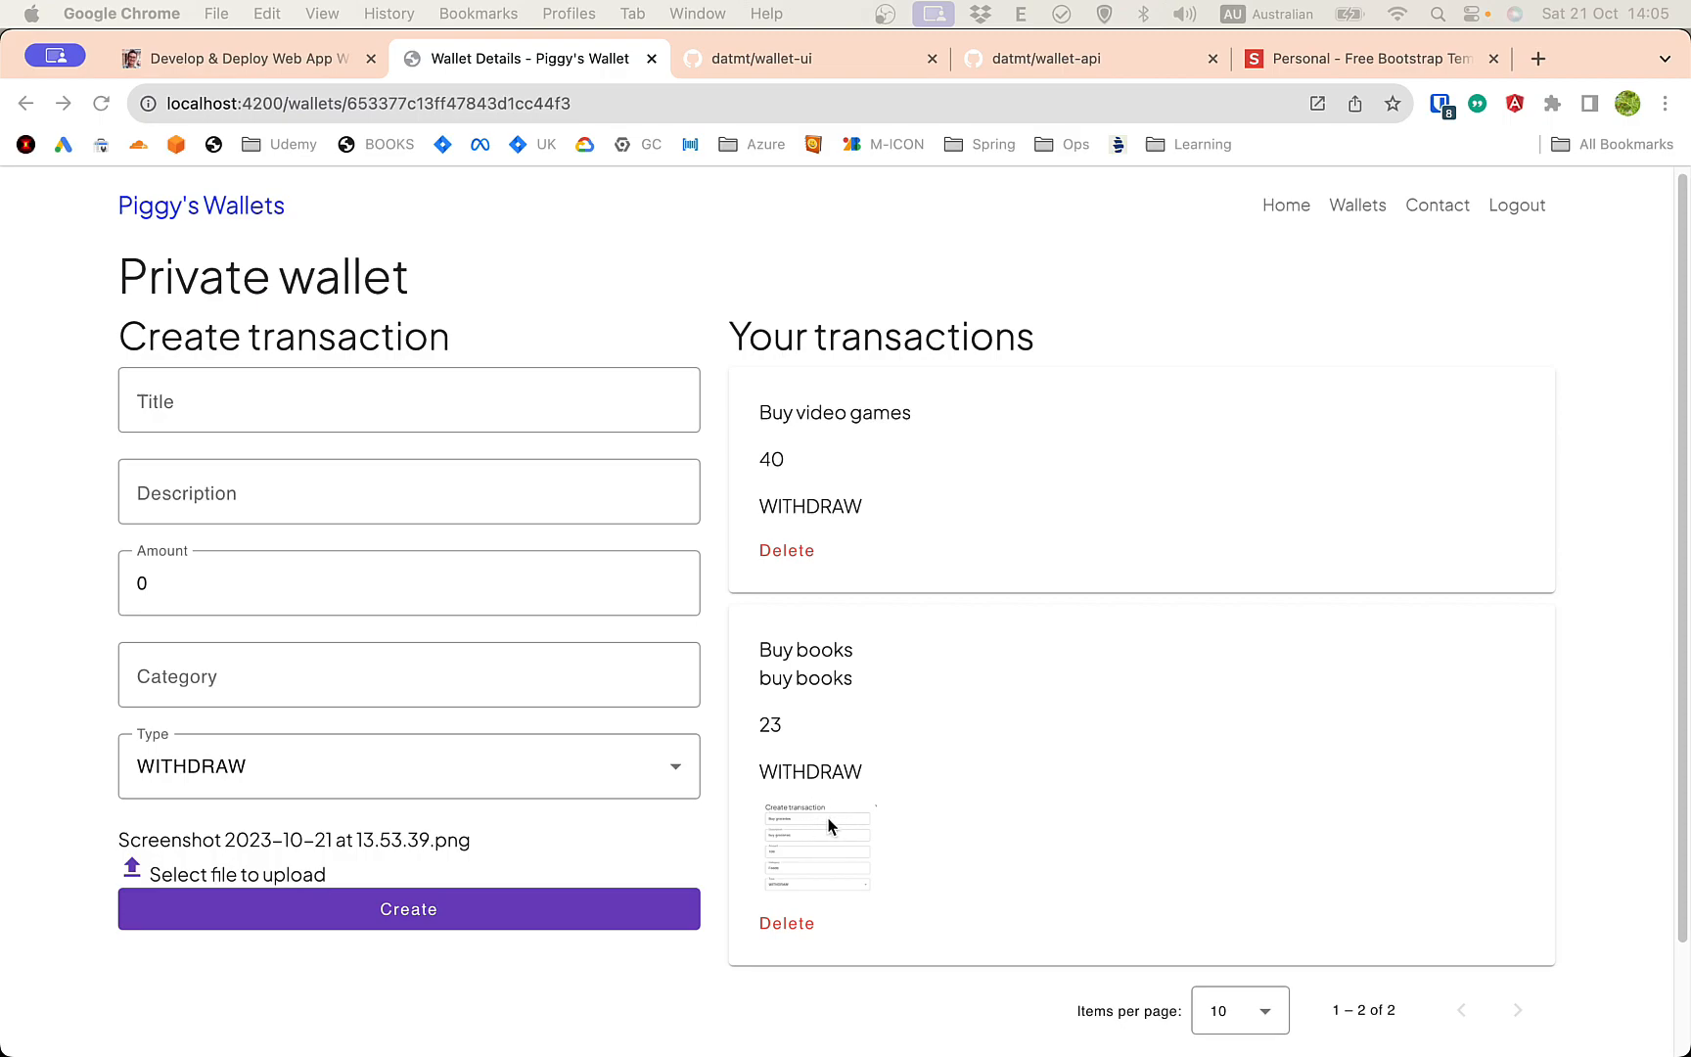
{"action": "mouse_move", "coordinate": [858, 842]}
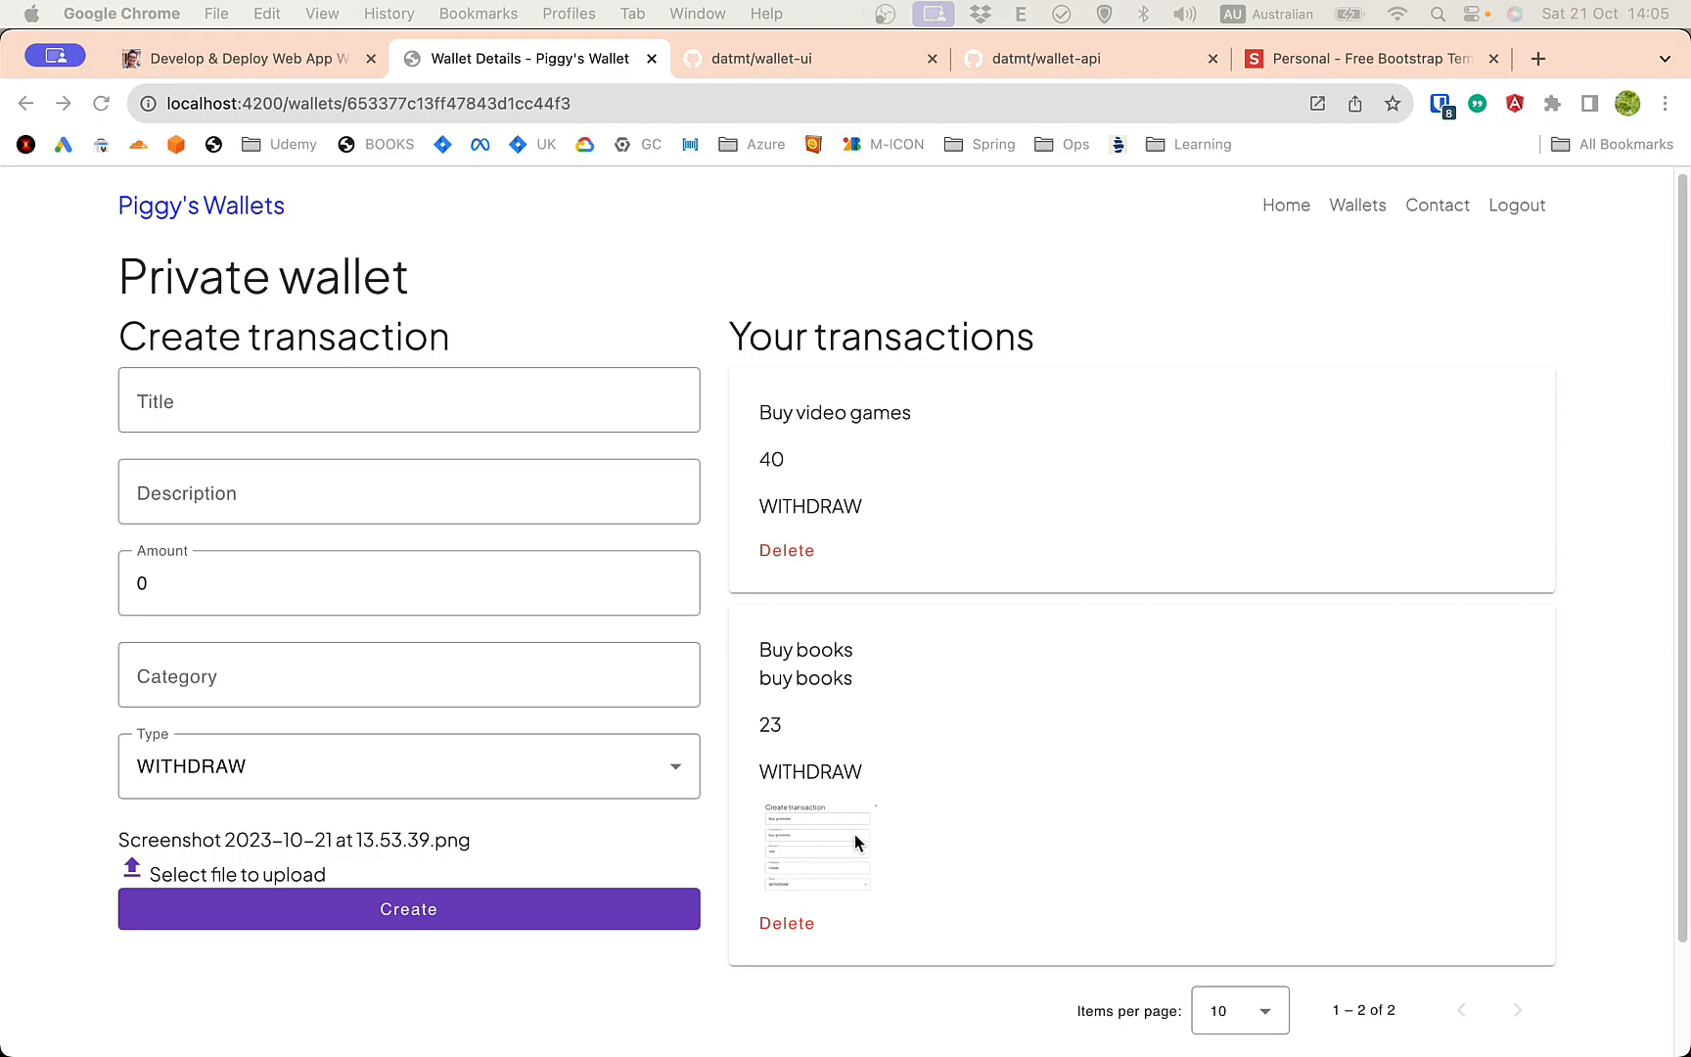
{"action": "mouse_move", "coordinate": [963, 759]}
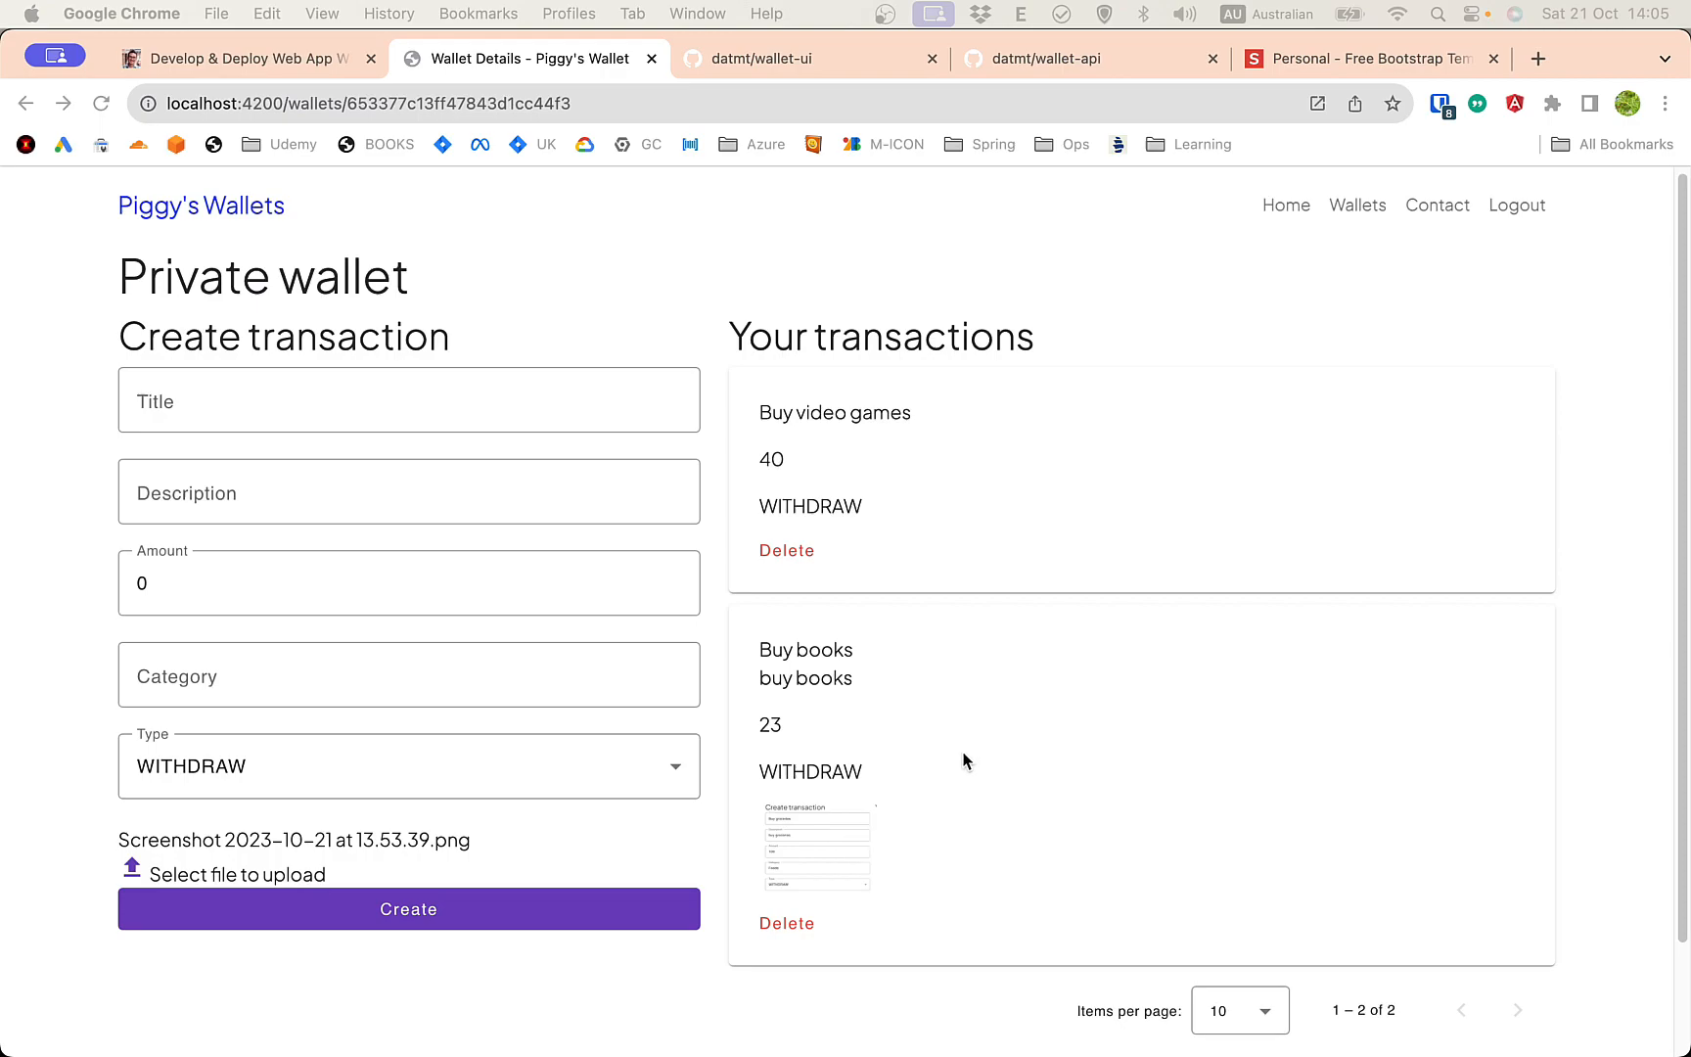
{"action": "mouse_move", "coordinate": [965, 567]}
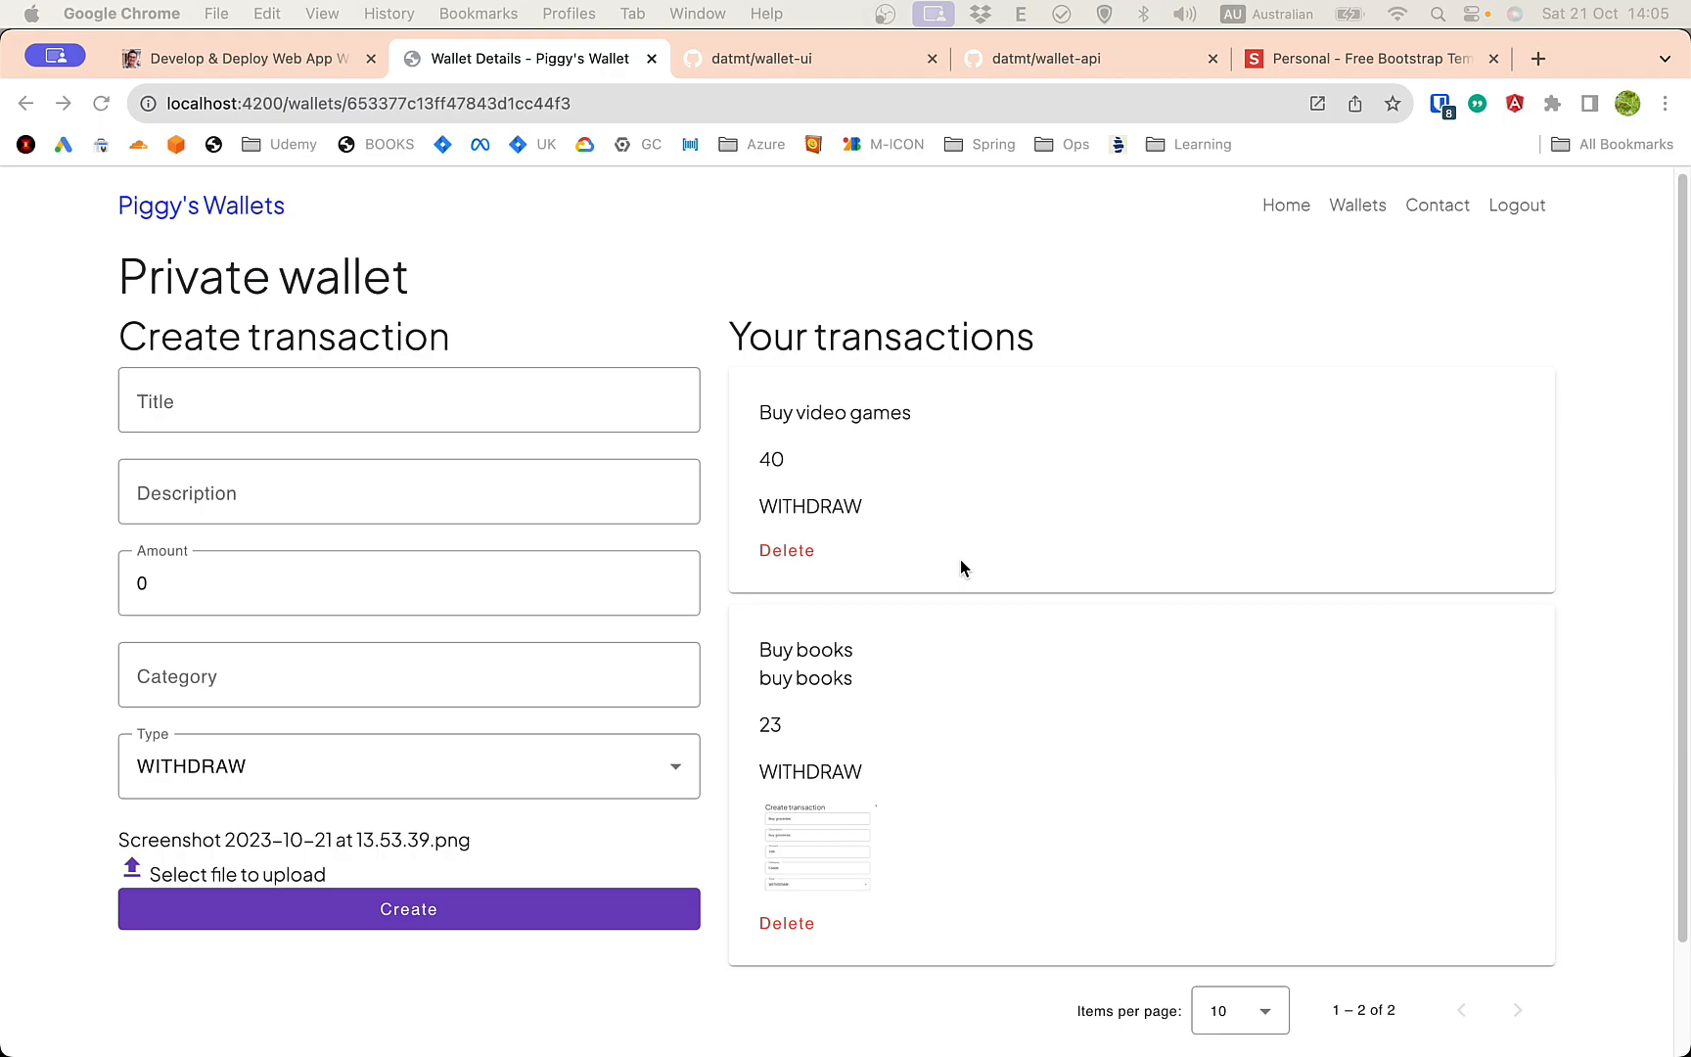
{"action": "mouse_move", "coordinate": [1042, 636]}
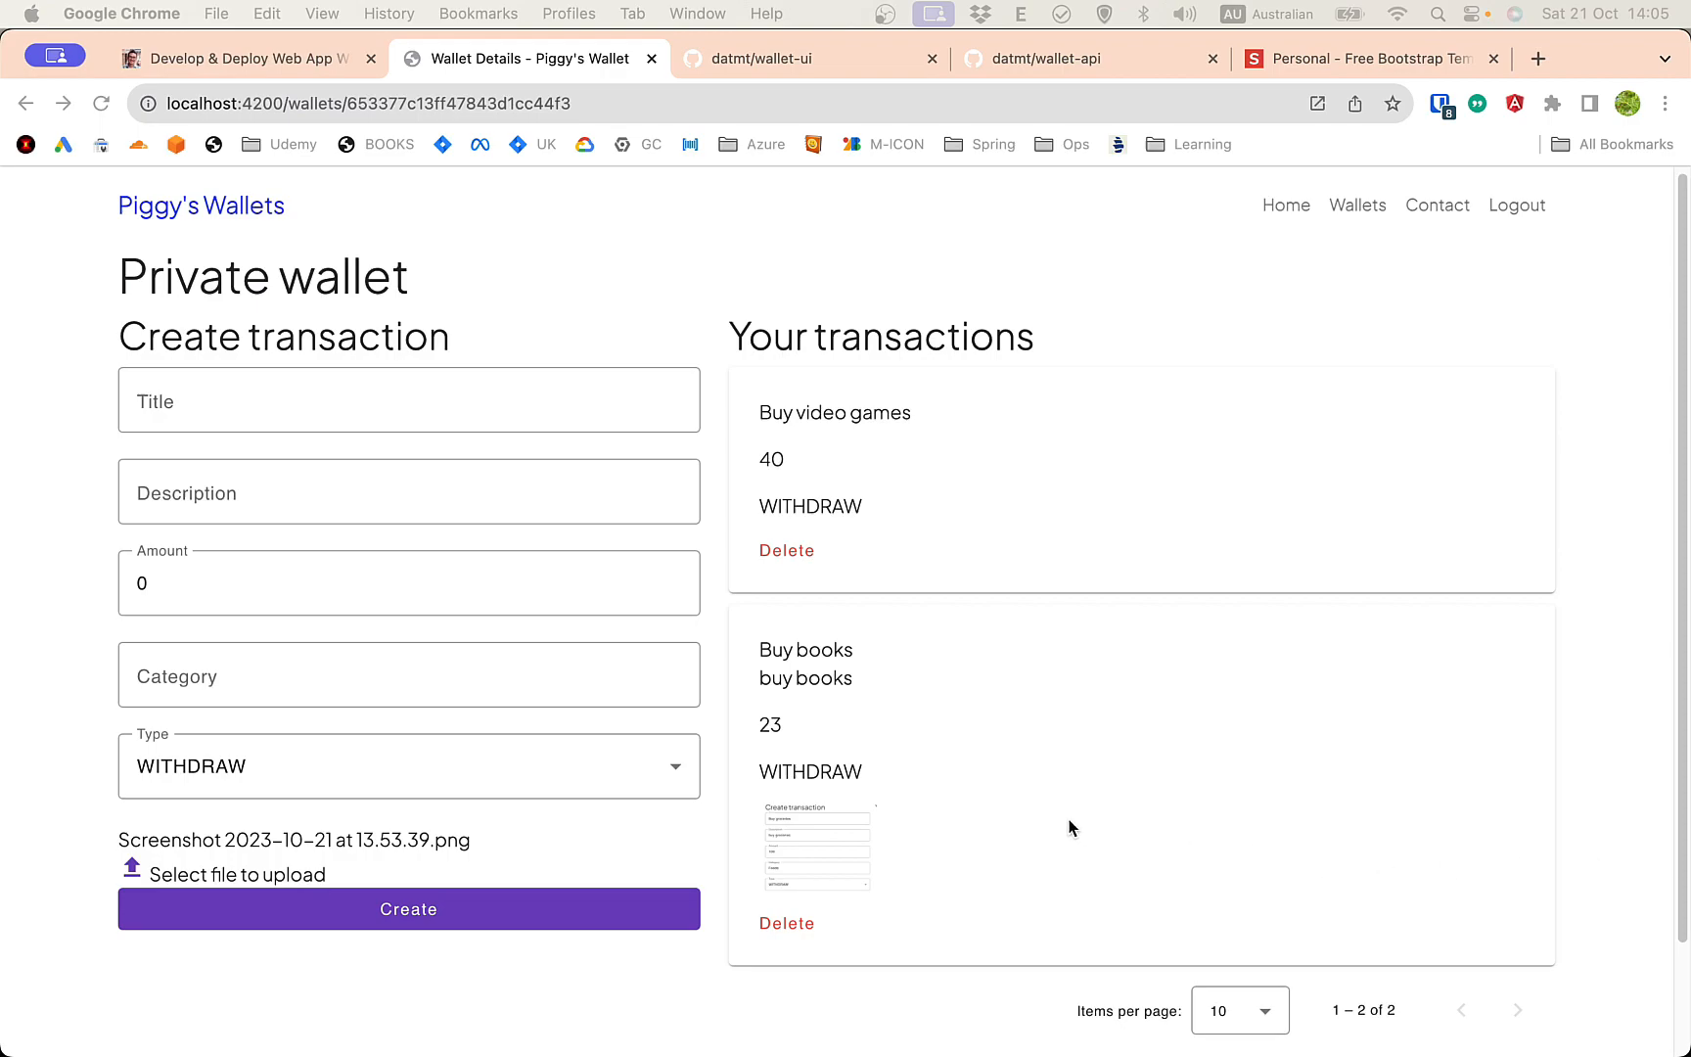
{"action": "mouse_move", "coordinate": [1059, 630]}
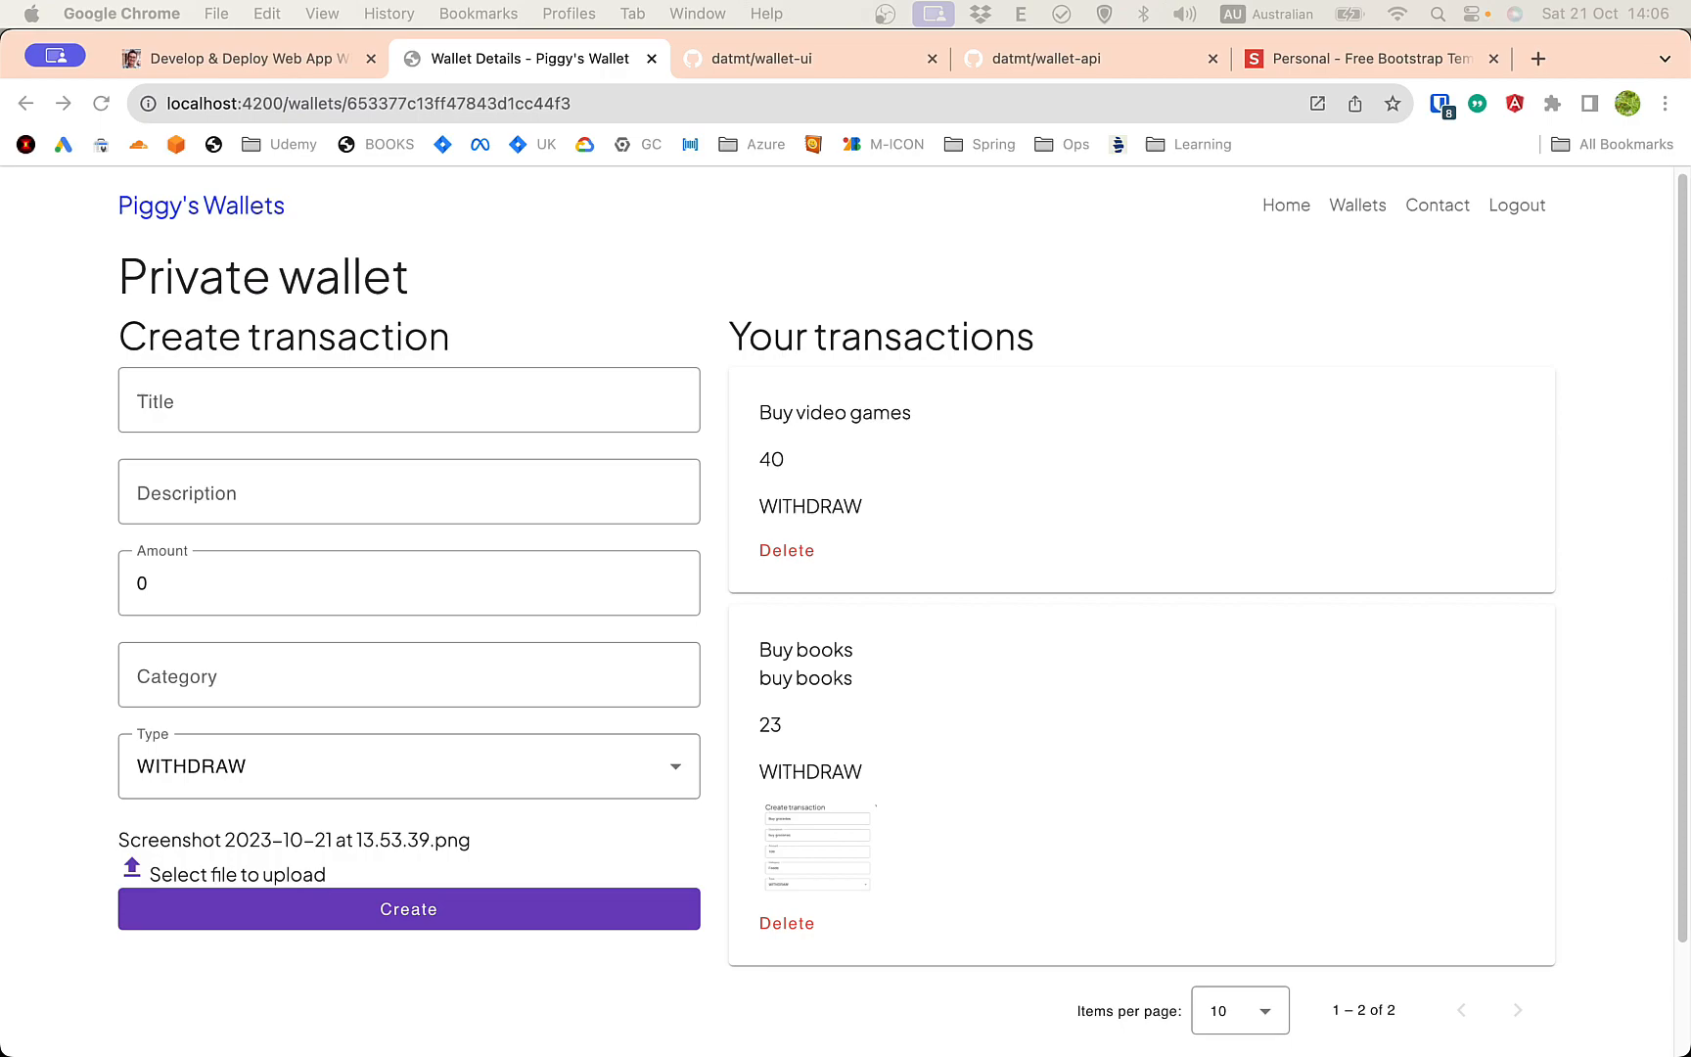
{"action": "mouse_move", "coordinate": [781, 352]}
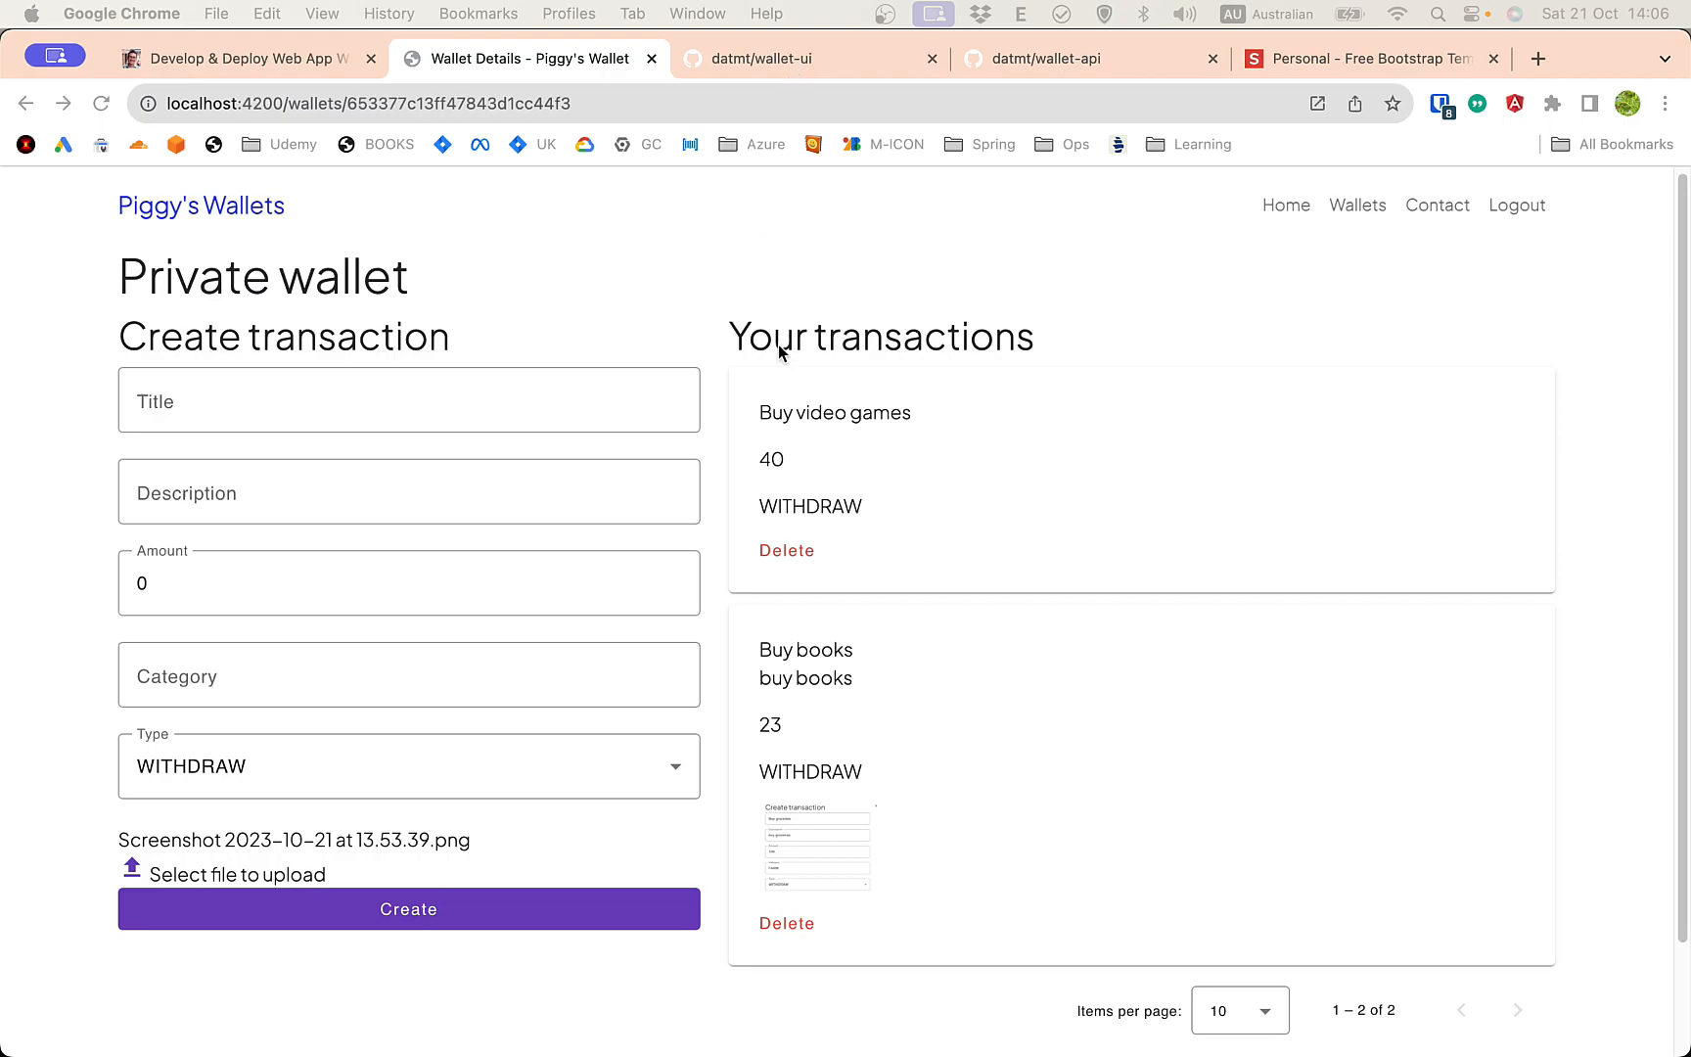
View the datmt/wallet-ui repository, then the Develop & Deploy blog series post
{"action": "left_click", "coordinate": [804, 59]}
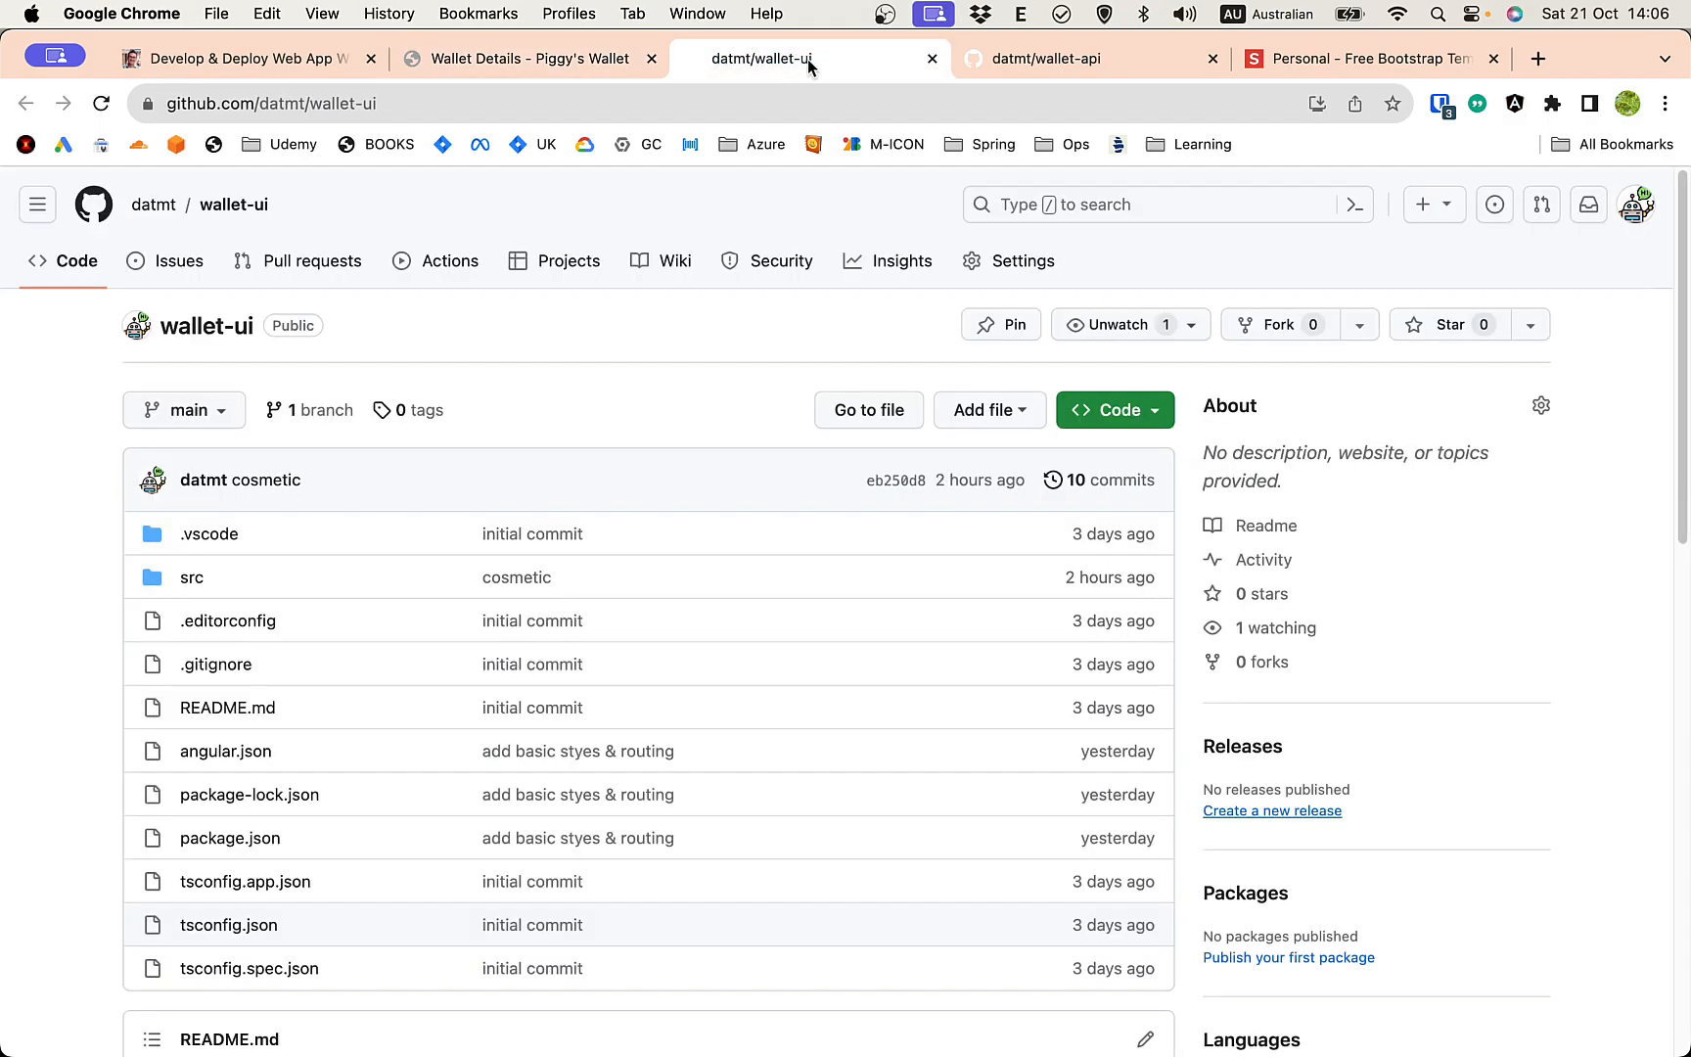
{"action": "mouse_move", "coordinate": [298, 427]}
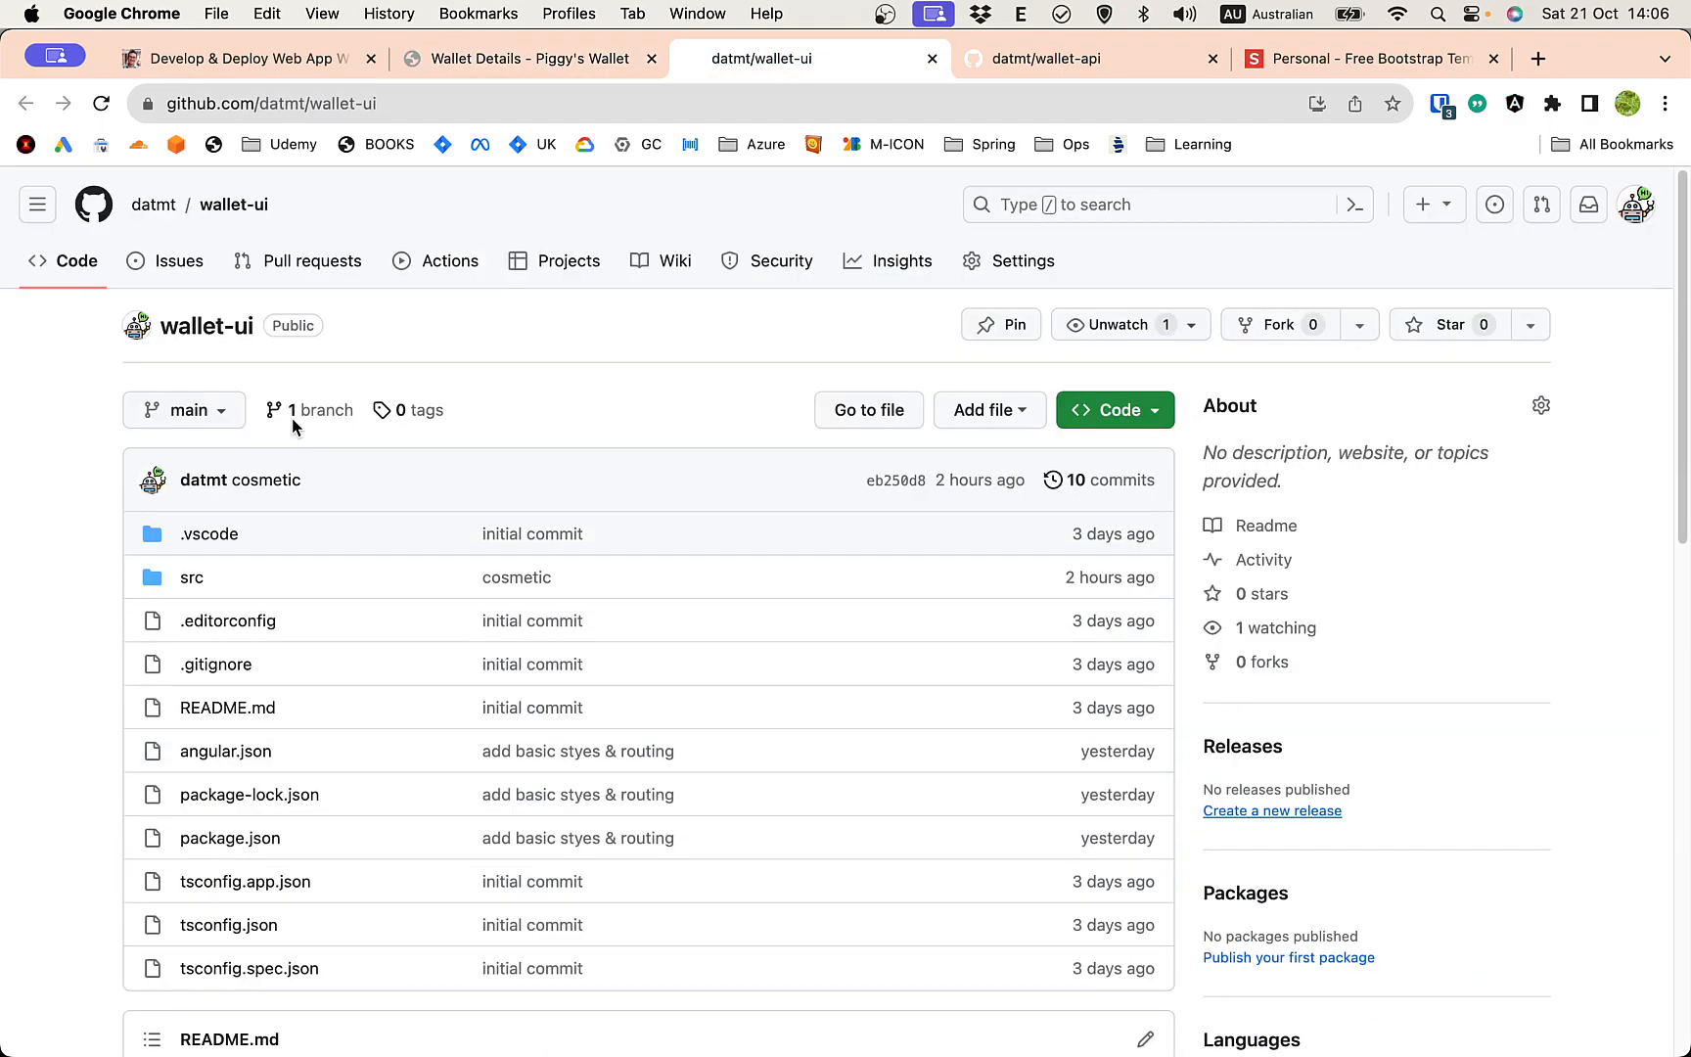
{"action": "left_click", "coordinate": [1091, 59]}
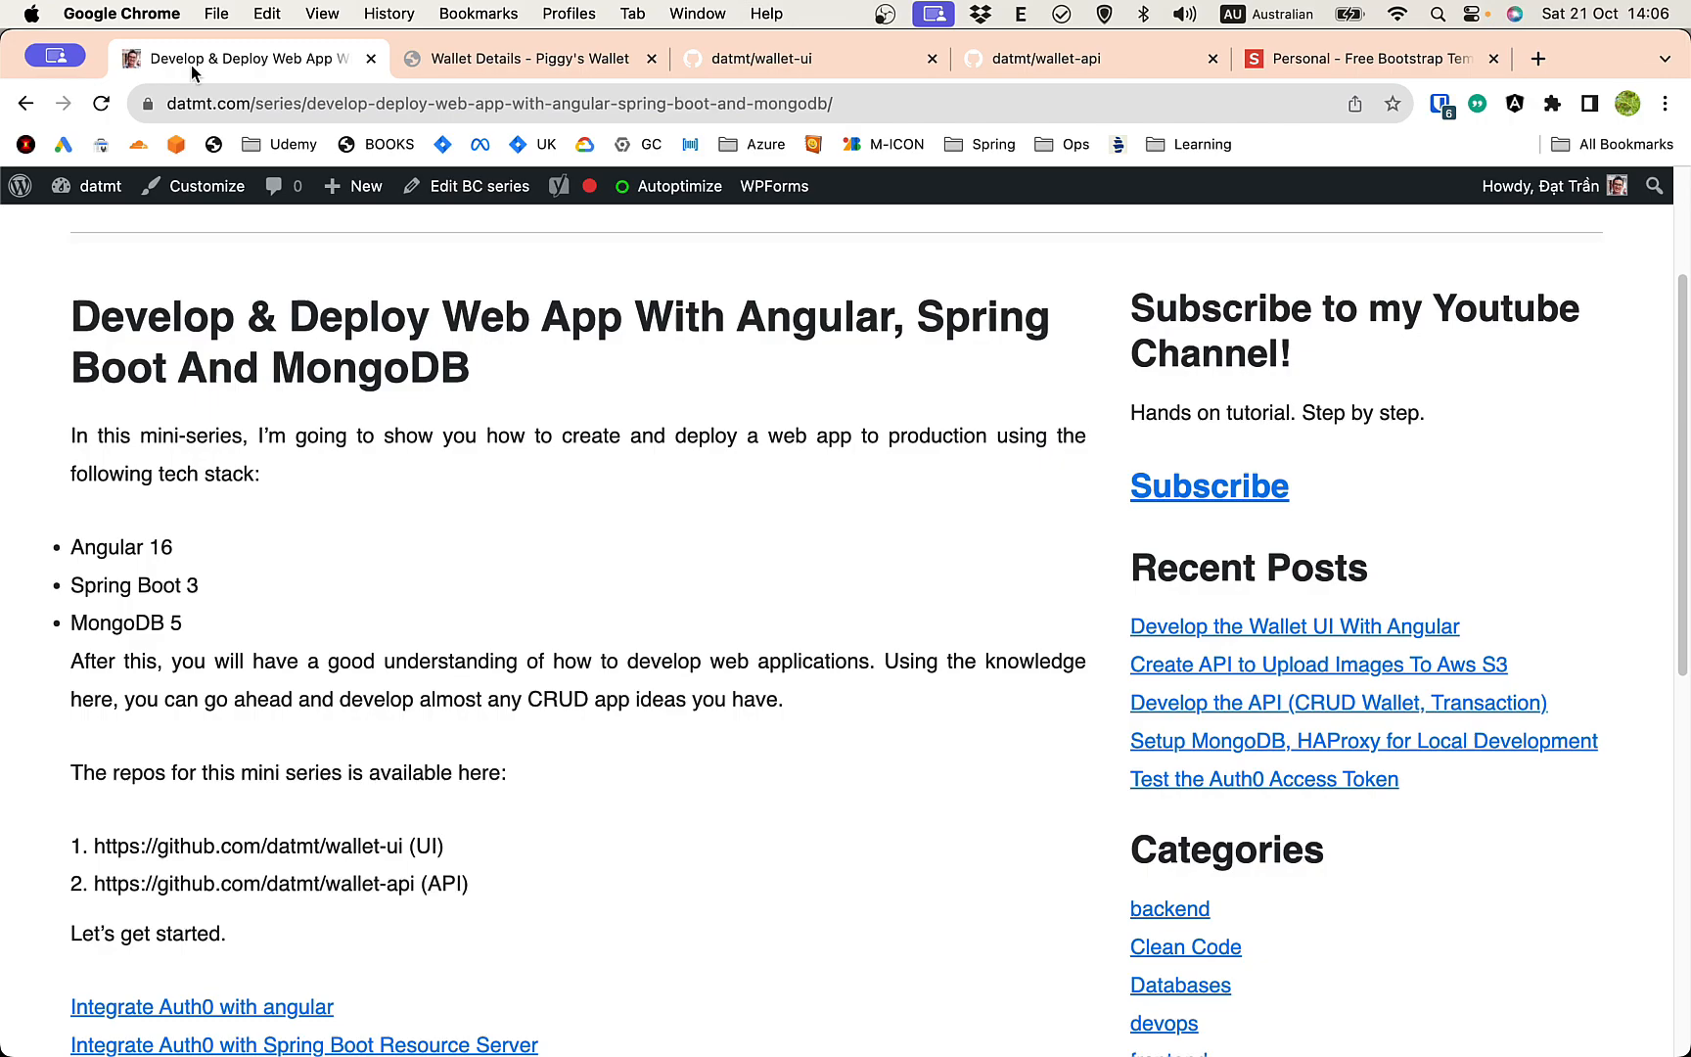
Scroll the series post down to its full list of tutorial articles
{"action": "scroll", "scroll_direction": "down", "scroll_amount": 3}
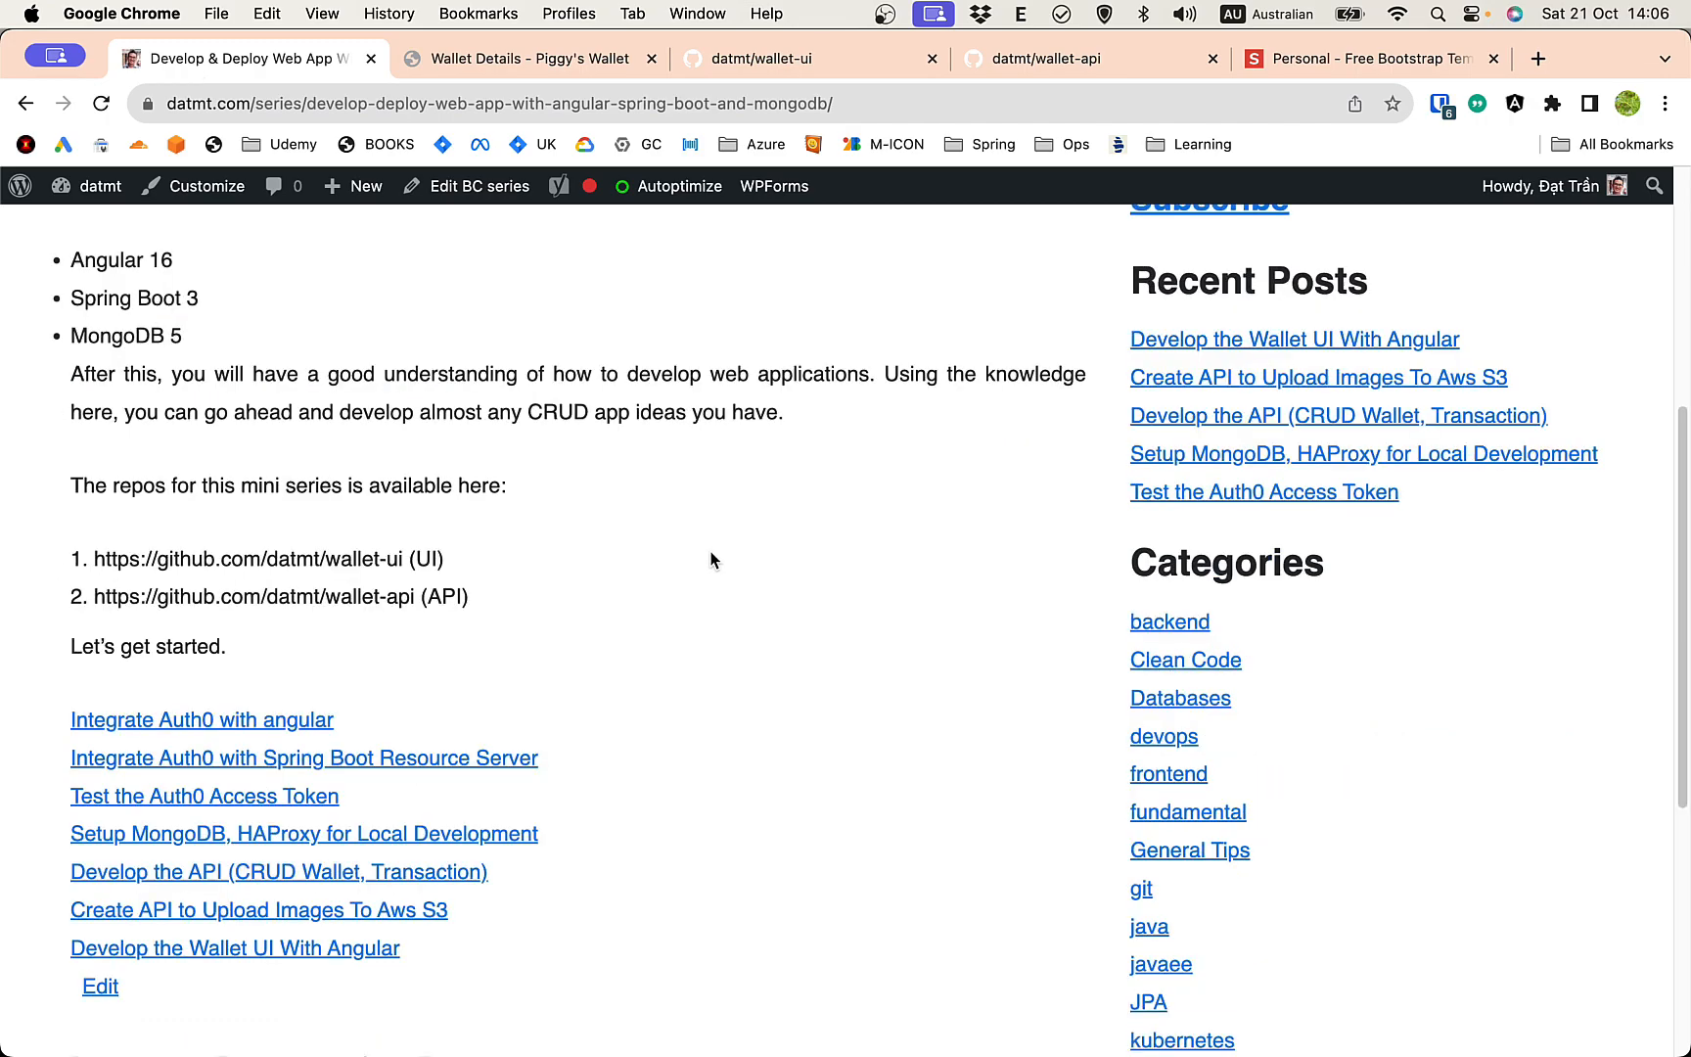
{"action": "mouse_move", "coordinate": [578, 323]}
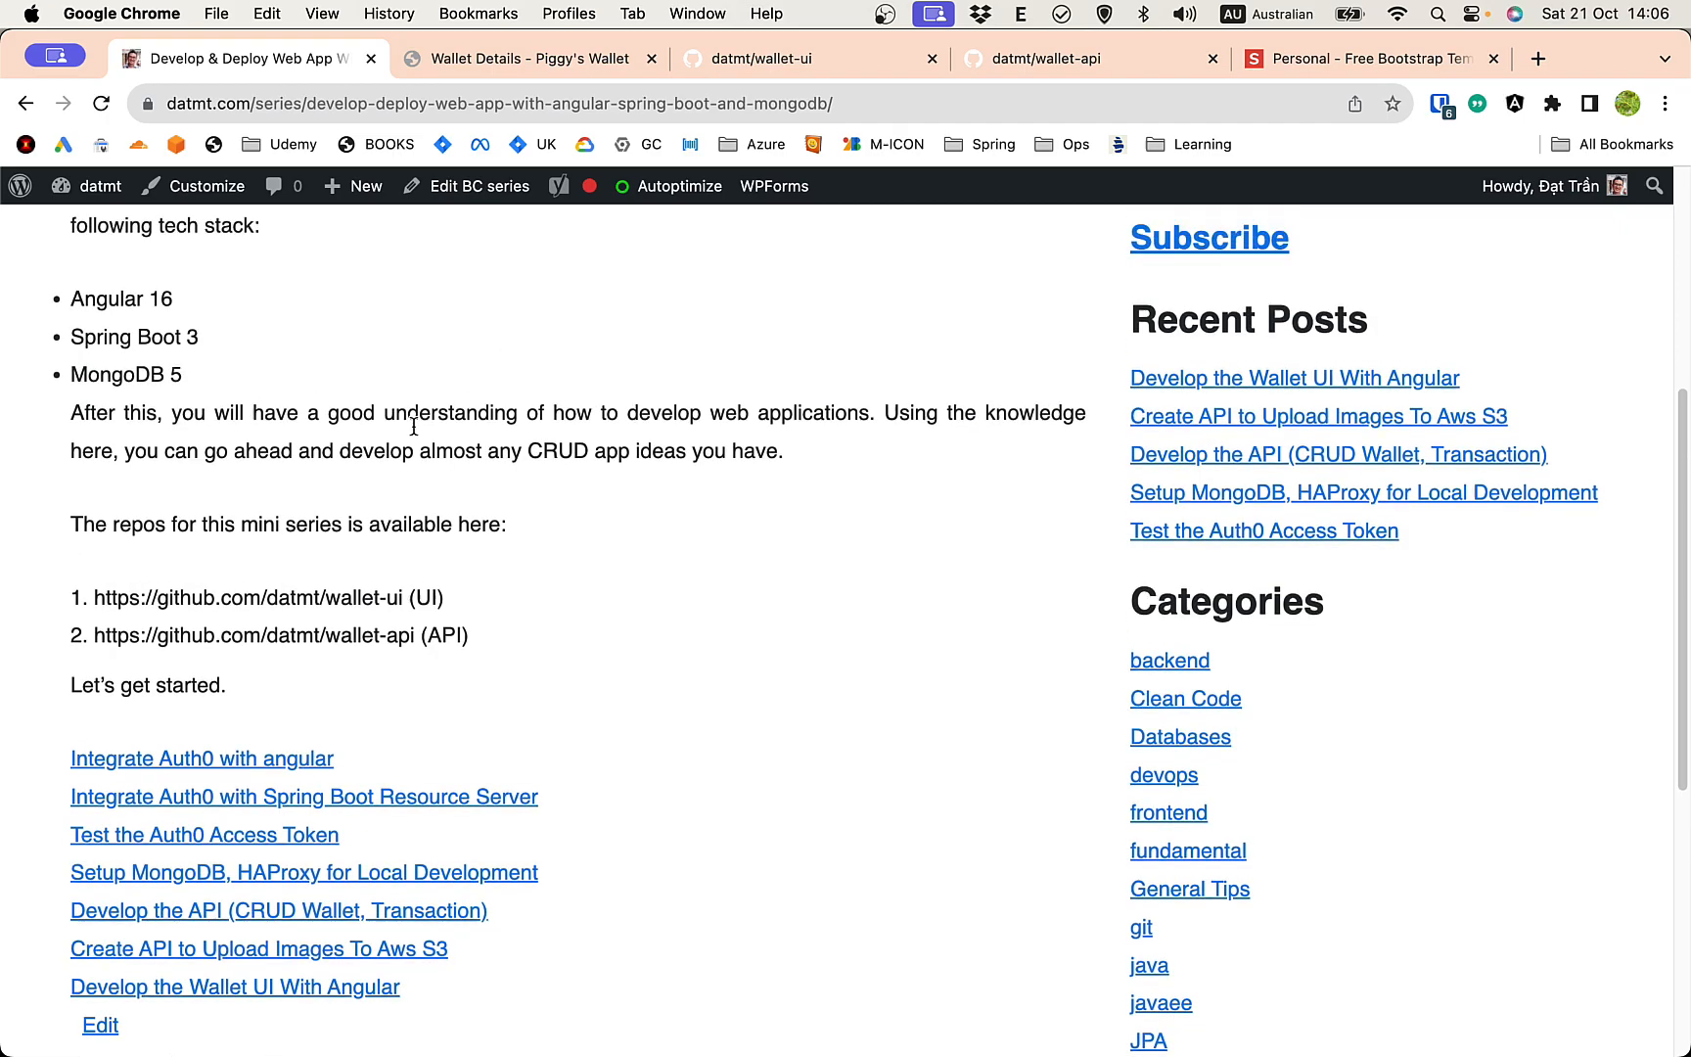
{"action": "mouse_move", "coordinate": [652, 486]}
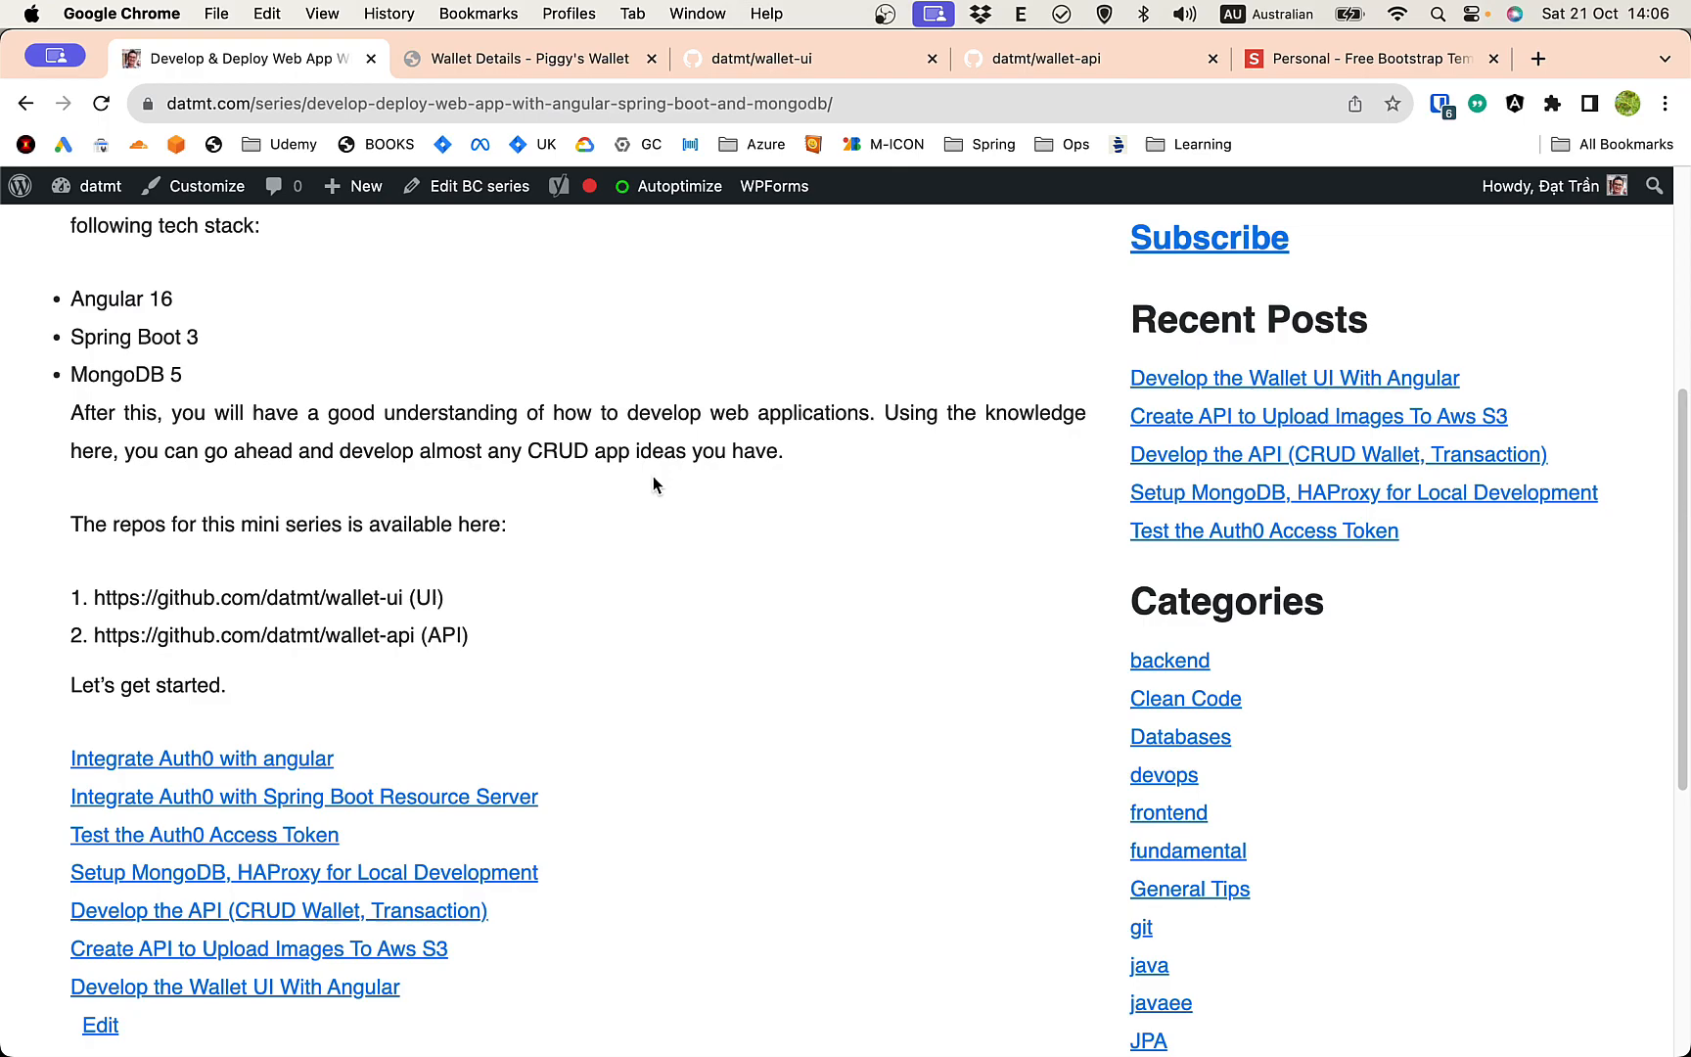
{"action": "mouse_move", "coordinate": [601, 442]}
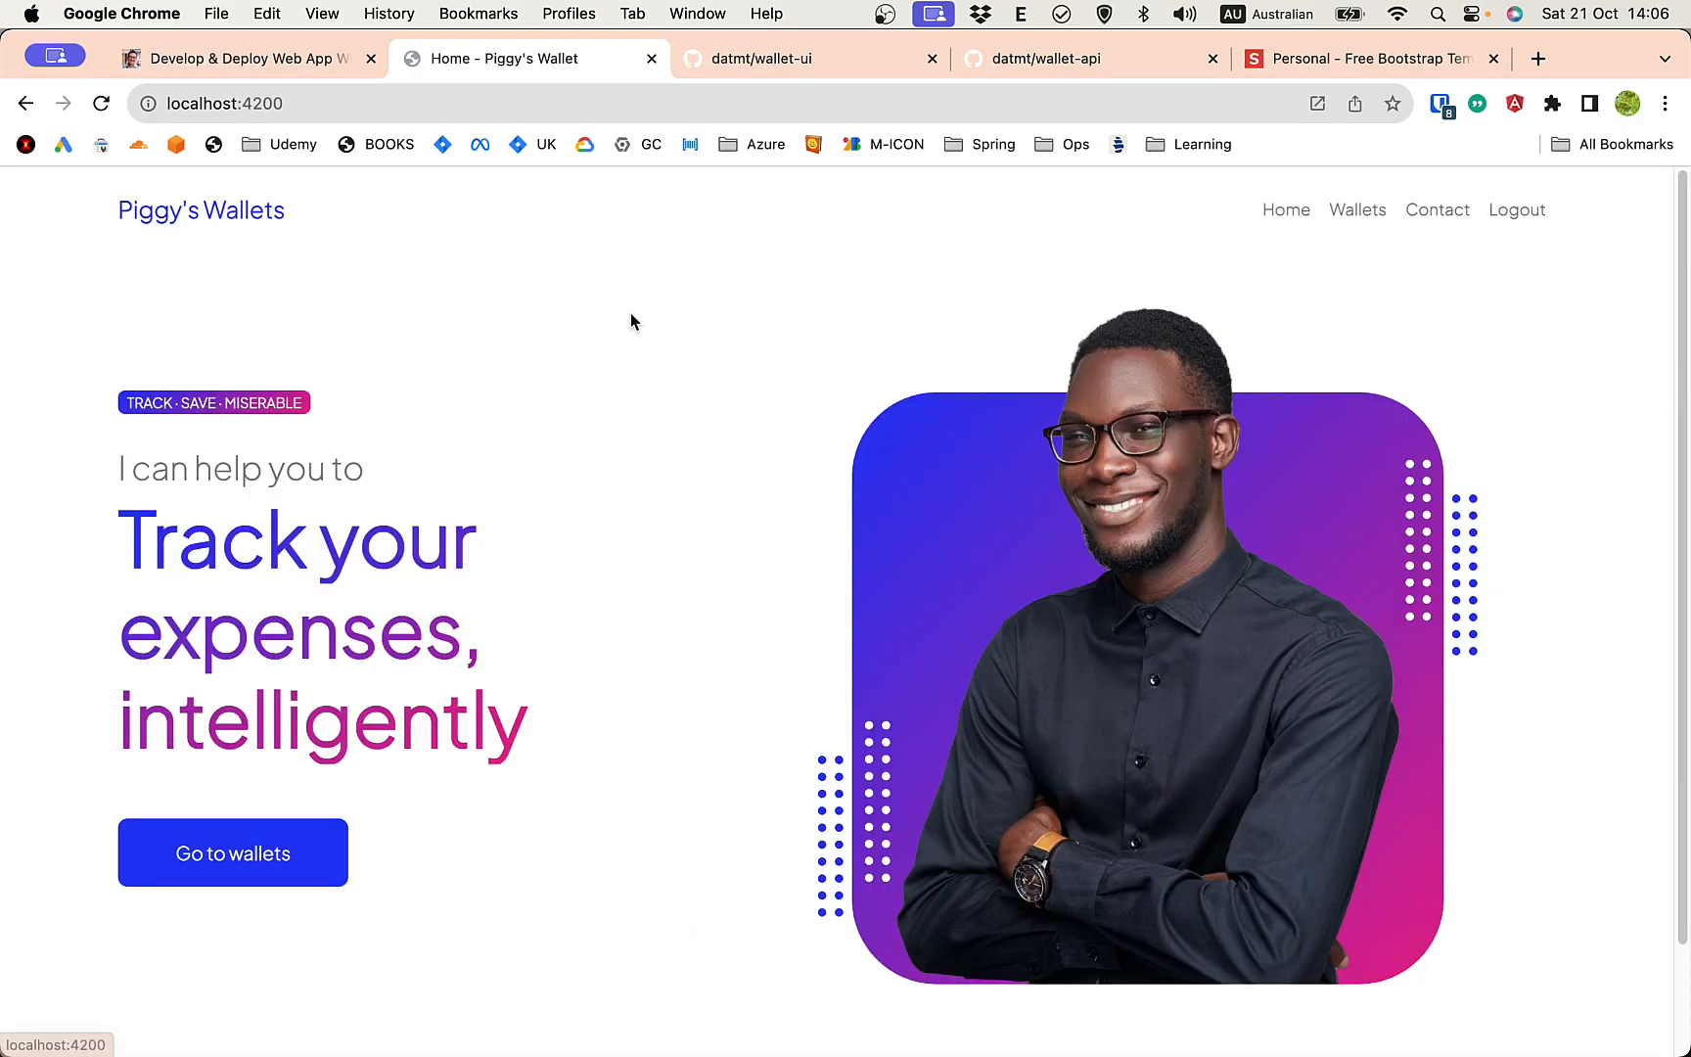
View Start Bootstrap's Personal theme preview, then return to the series post
{"action": "left_click", "coordinate": [1370, 59]}
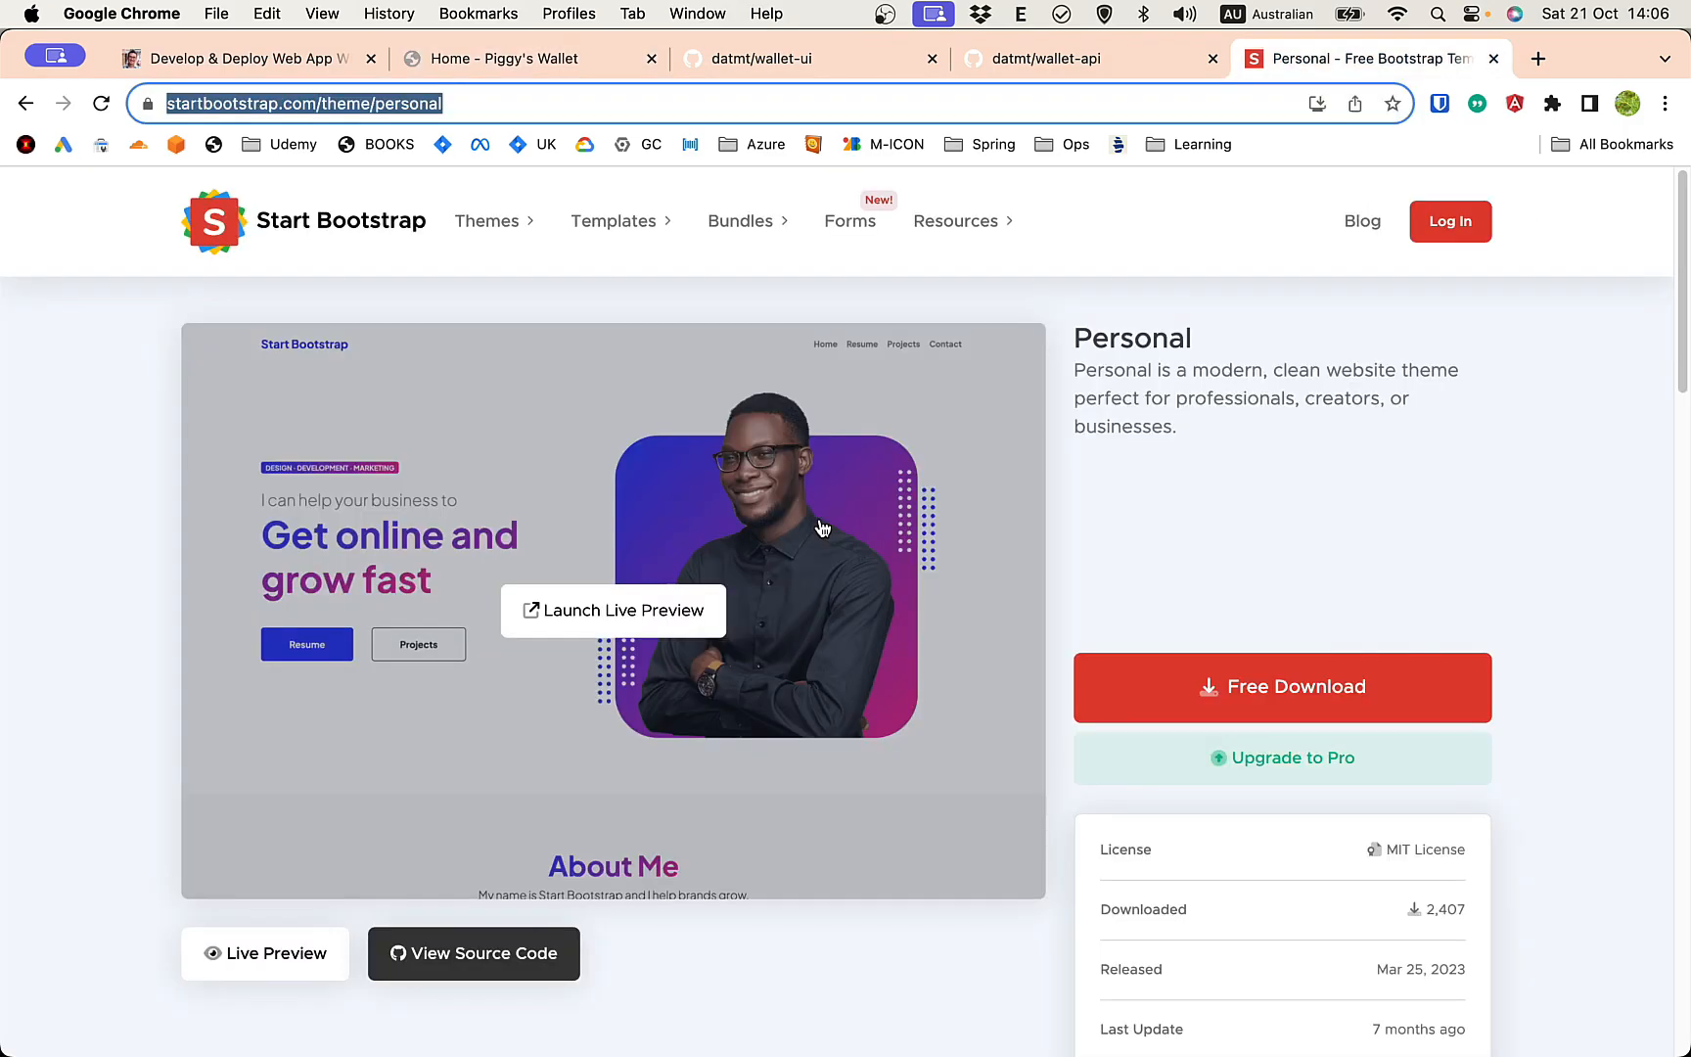
{"action": "mouse_move", "coordinate": [1094, 518]}
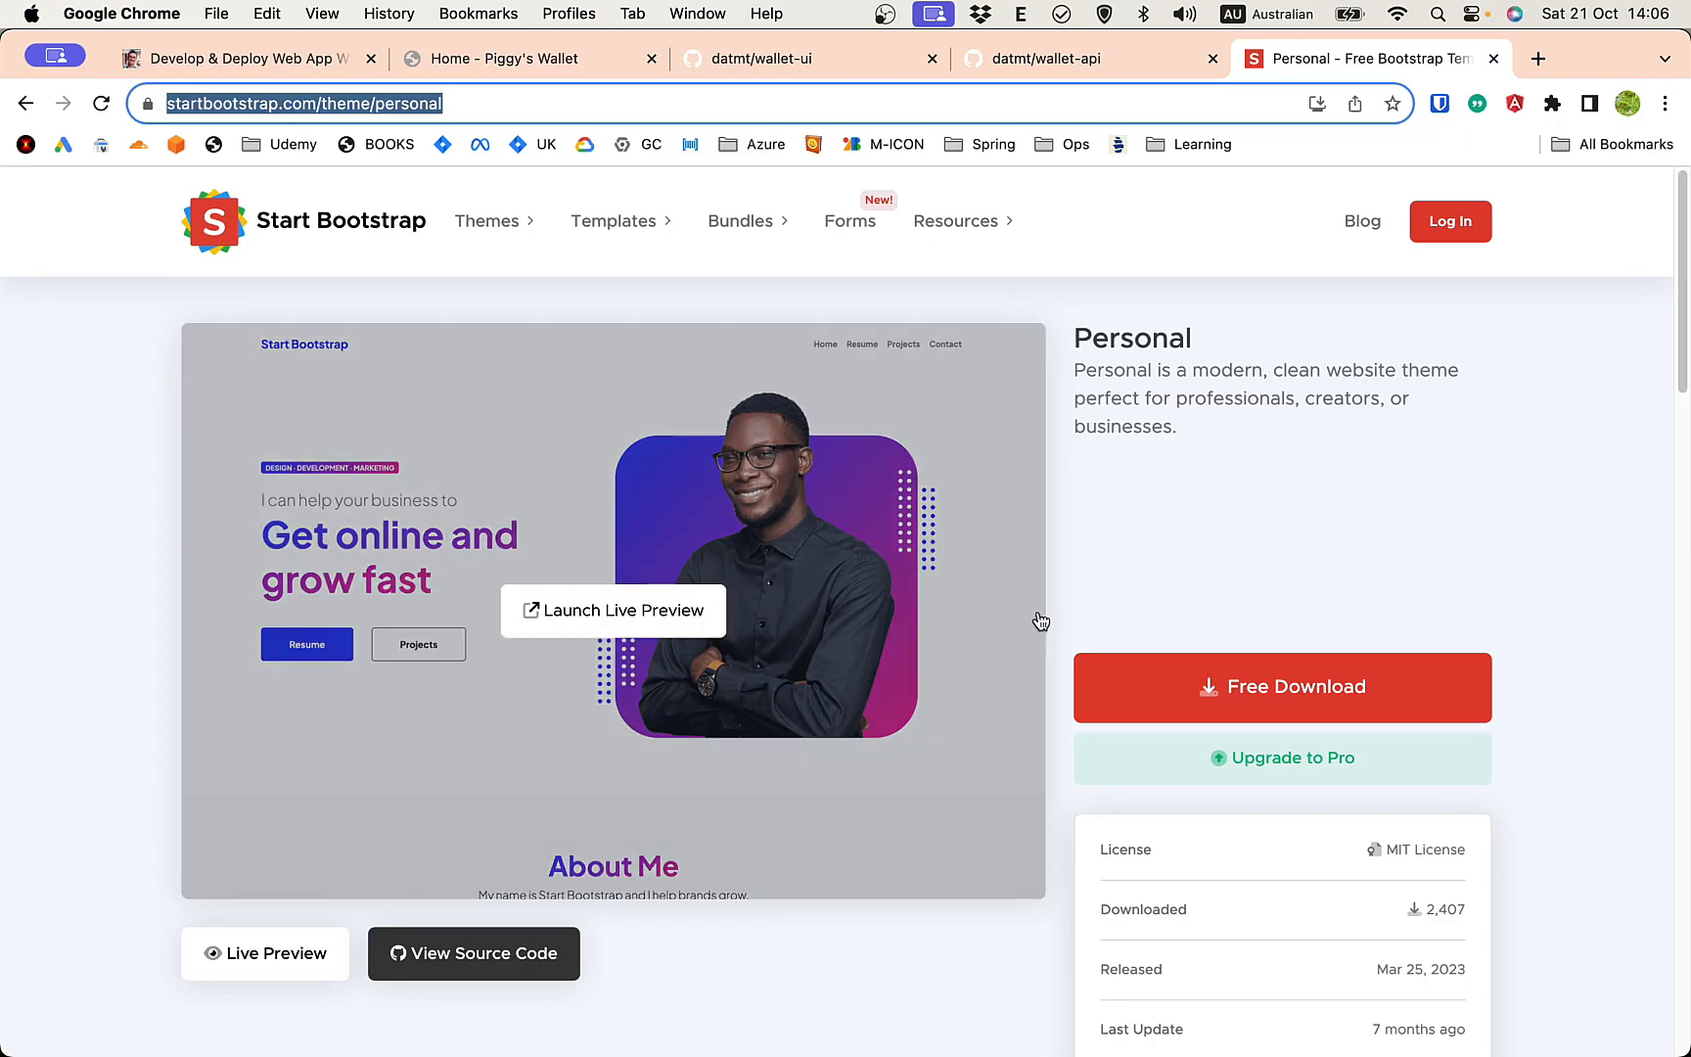
{"action": "scroll", "scroll_direction": "down", "scroll_amount": 3}
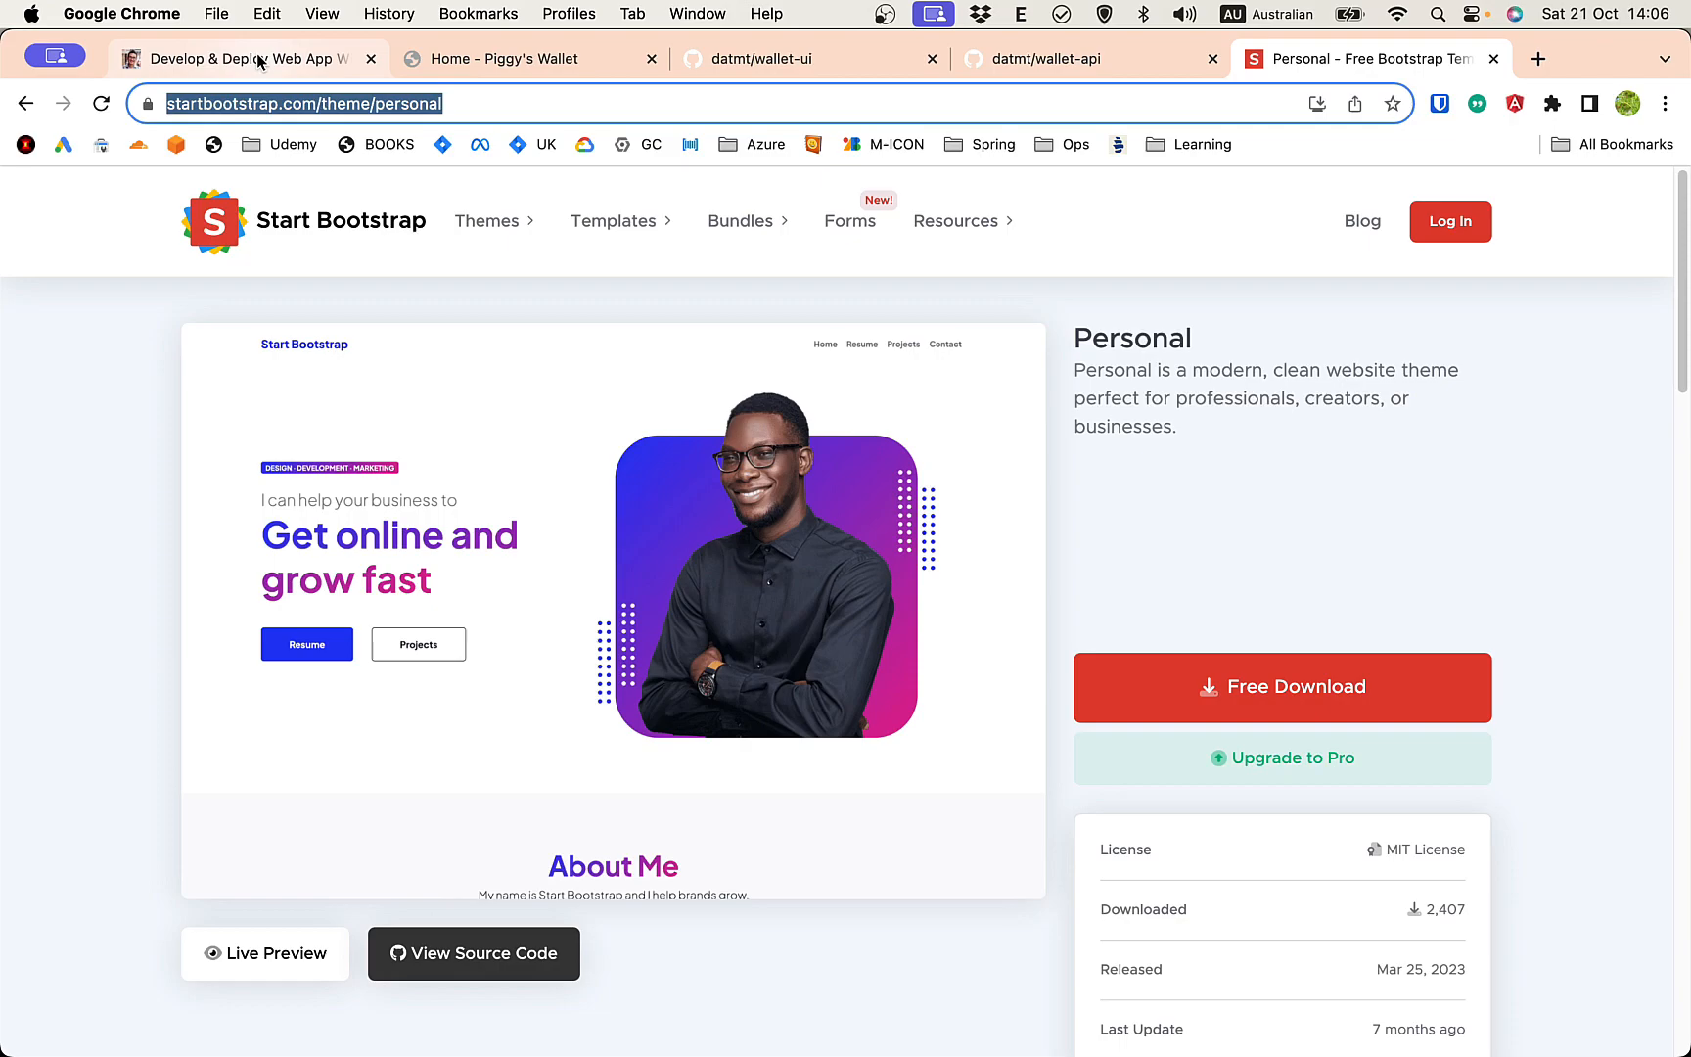
{"action": "left_click", "coordinate": [507, 59]}
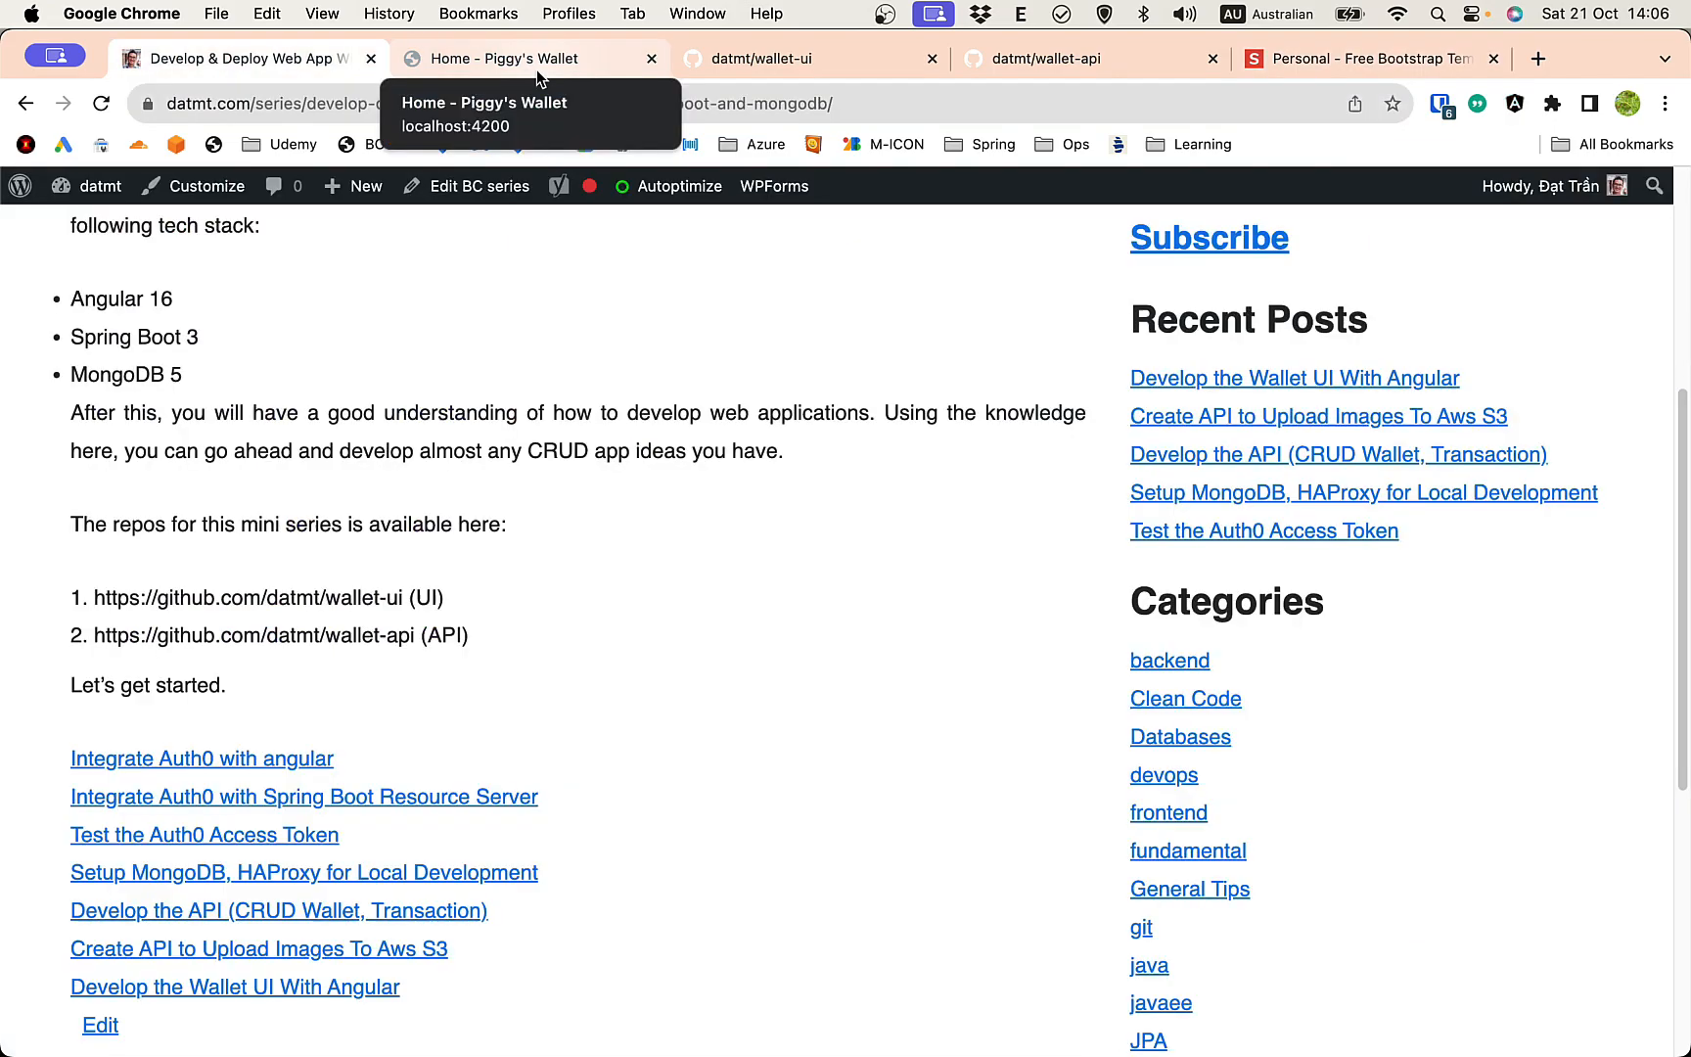
Return to the Piggy's Wallets landing page with its expense-tracking headline
{"action": "left_click", "coordinate": [516, 59]}
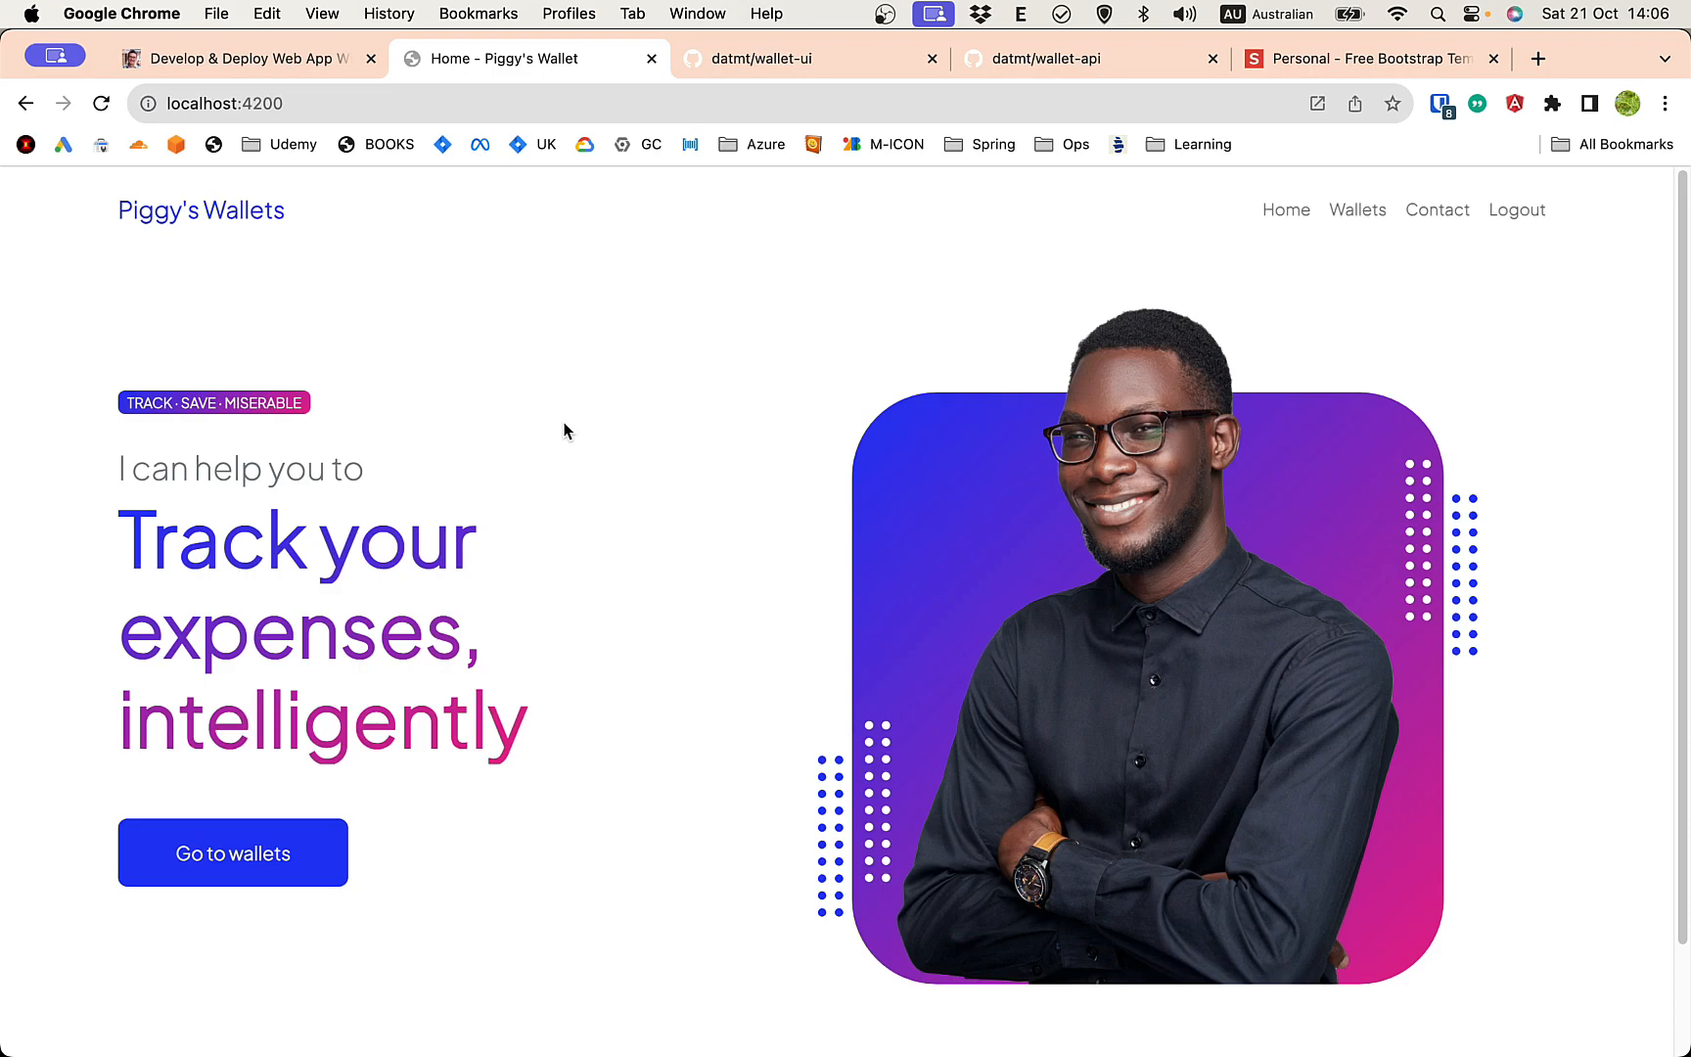
{"action": "mouse_move", "coordinate": [601, 487]}
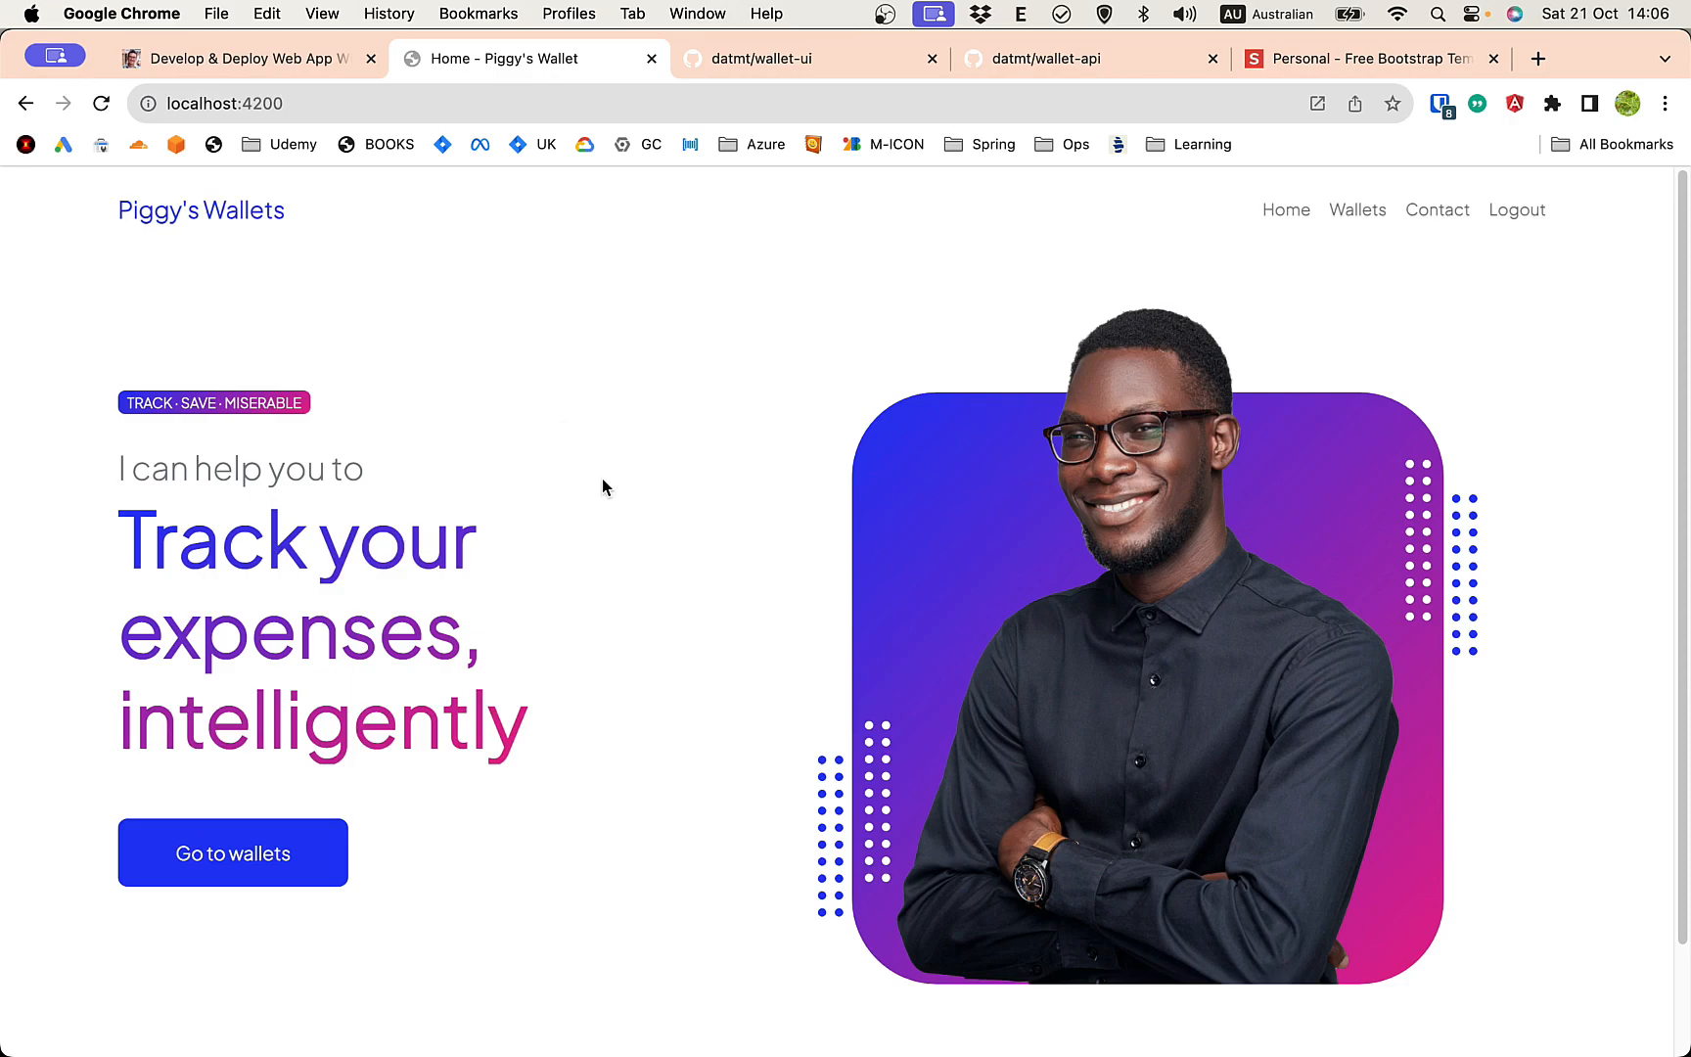
{"action": "mouse_move", "coordinate": [659, 511]}
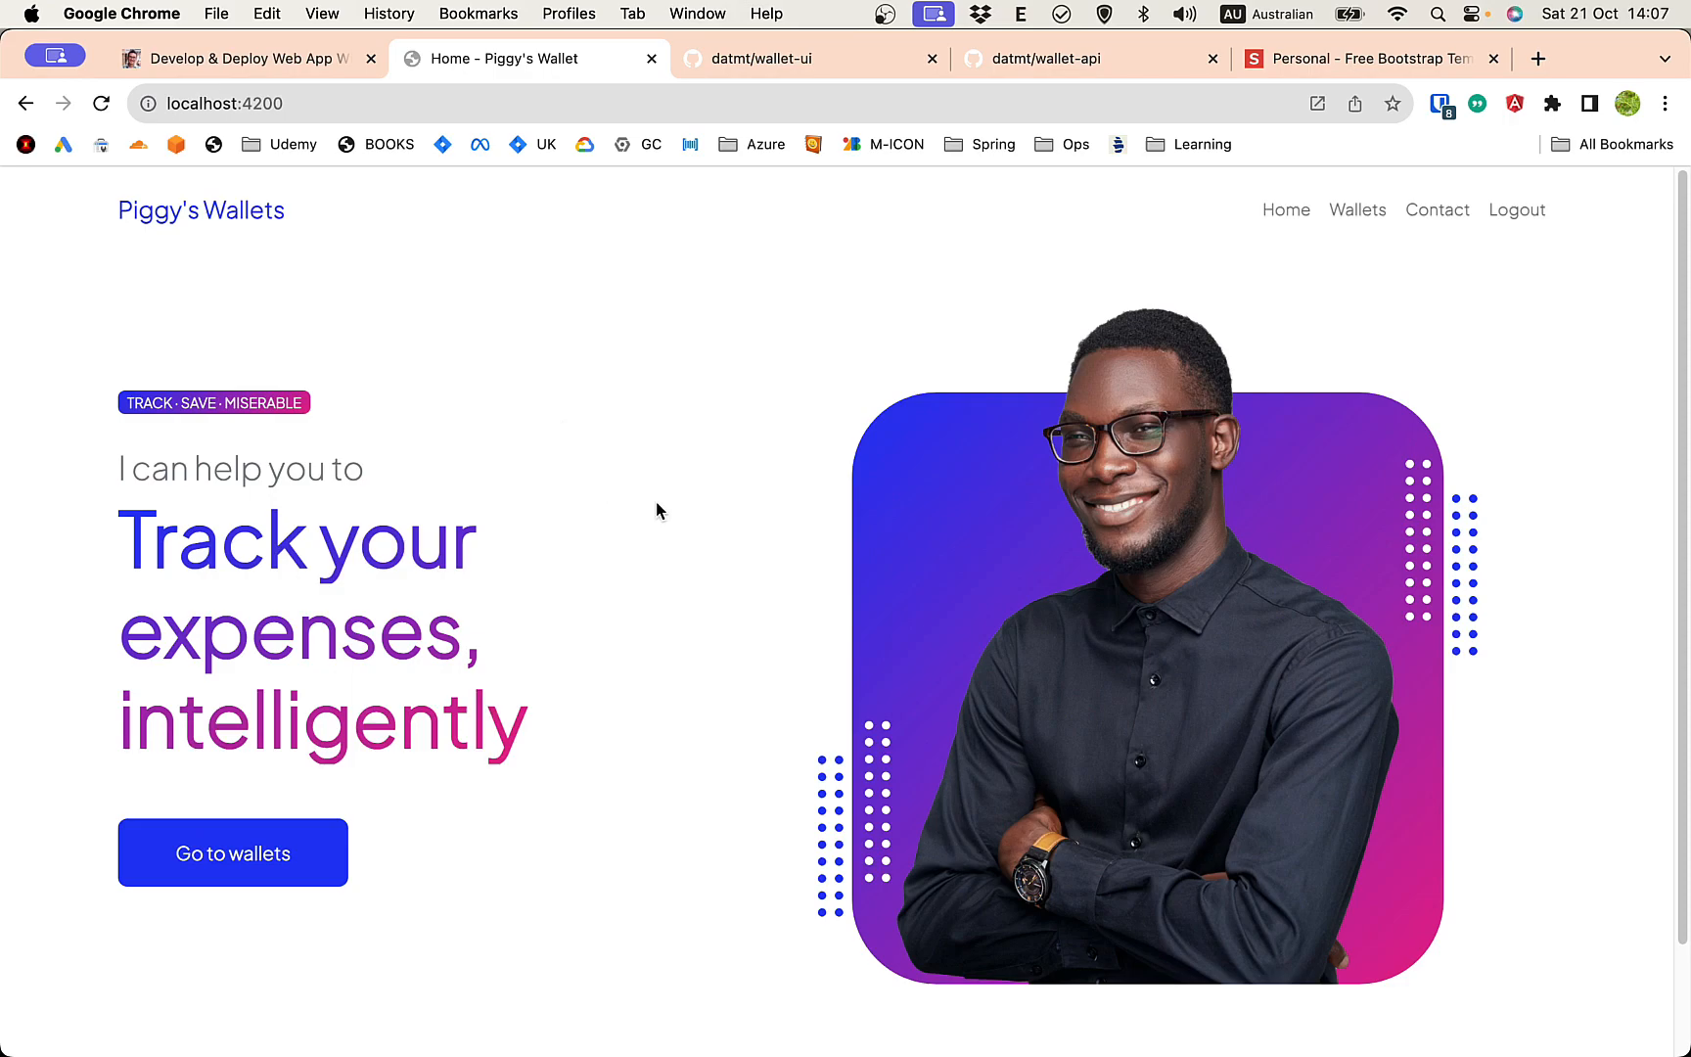
{"action": "mouse_move", "coordinate": [658, 431]}
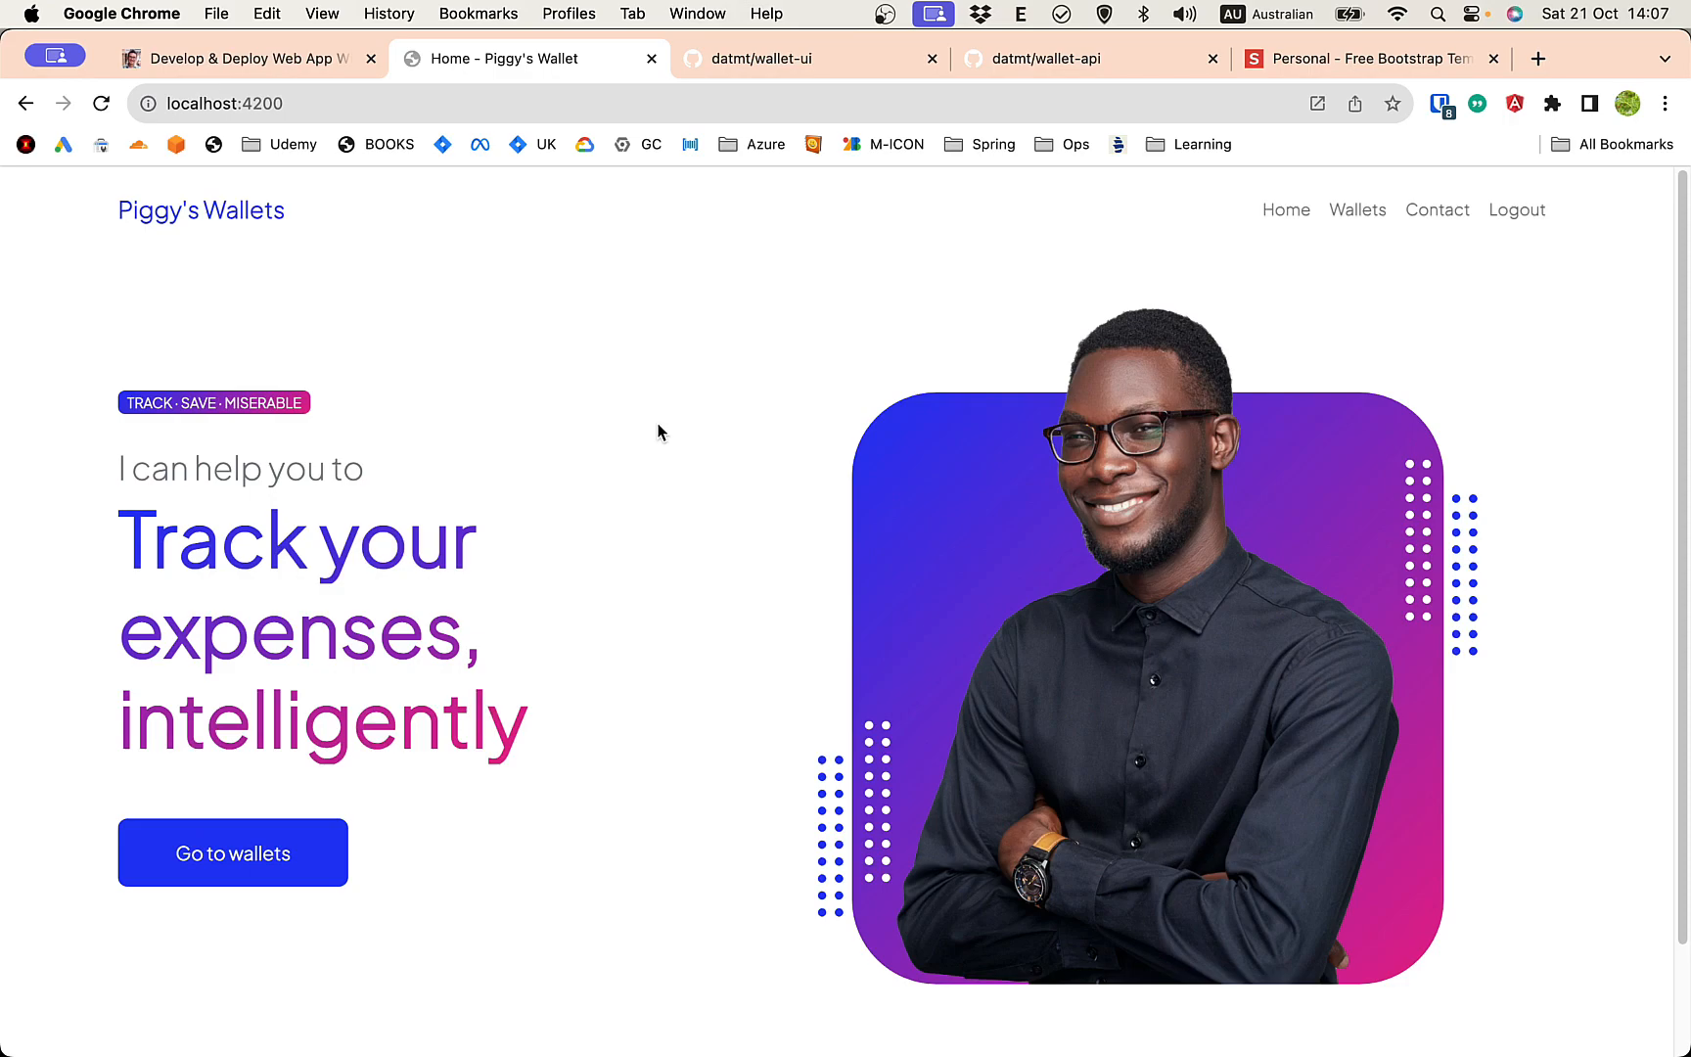